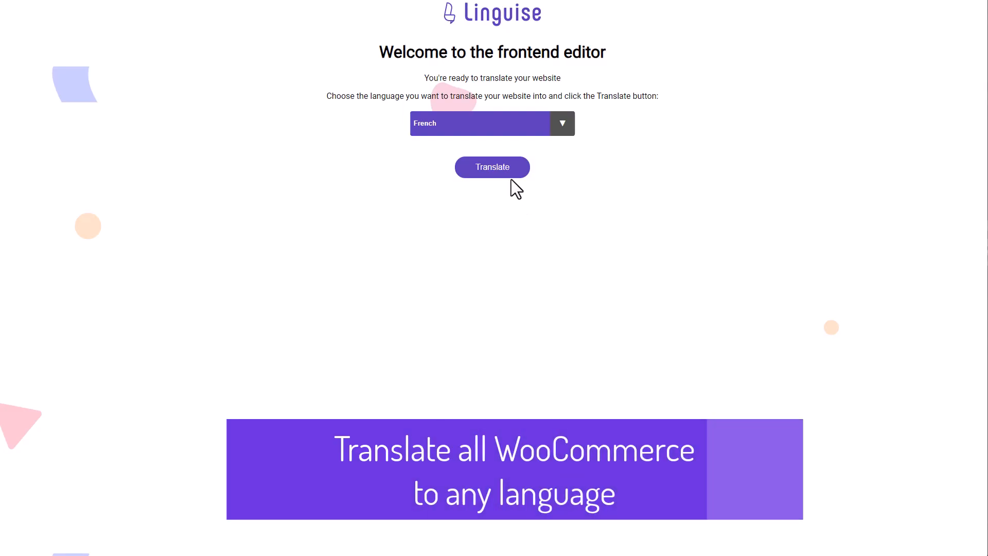
# - Start live-editing the podcast homepage in French, then cancel the intro paragraph's translation unchanged
pyautogui.click(491, 123)
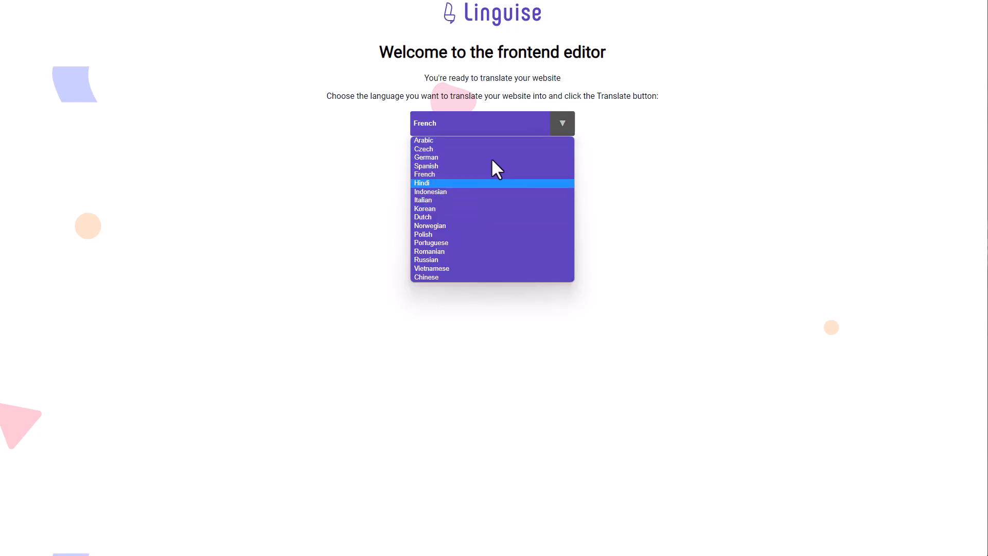
pyautogui.click(424, 175)
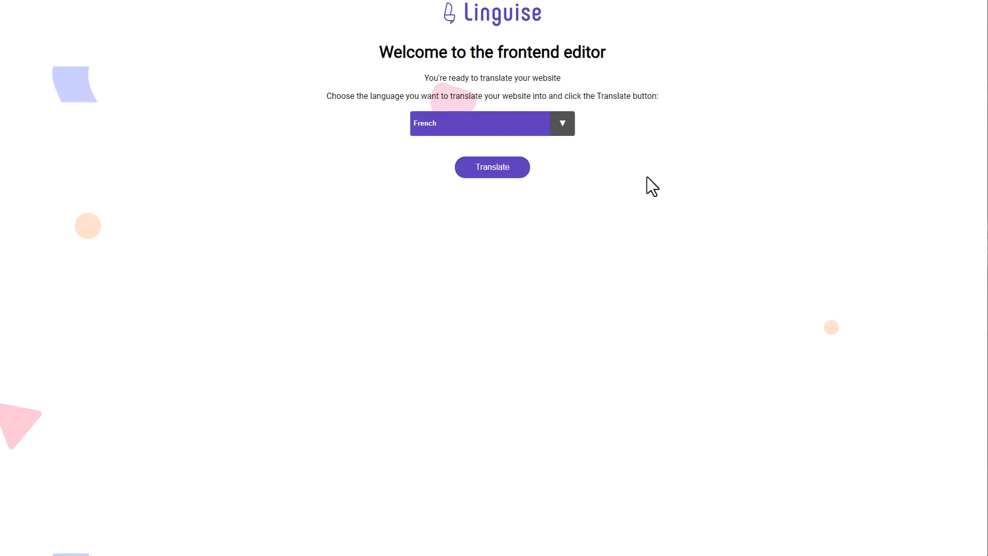
pyautogui.moveTo(480, 21)
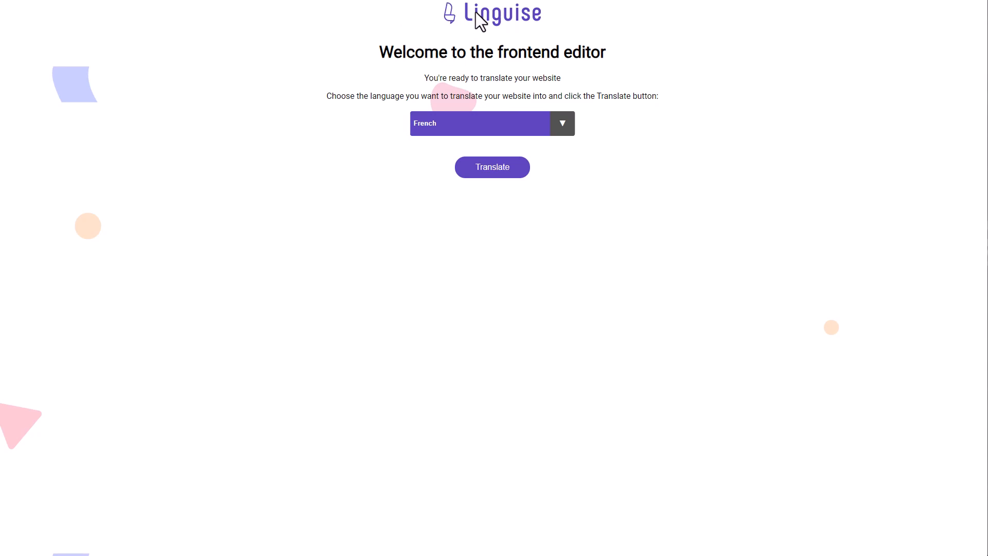
pyautogui.moveTo(549, 221)
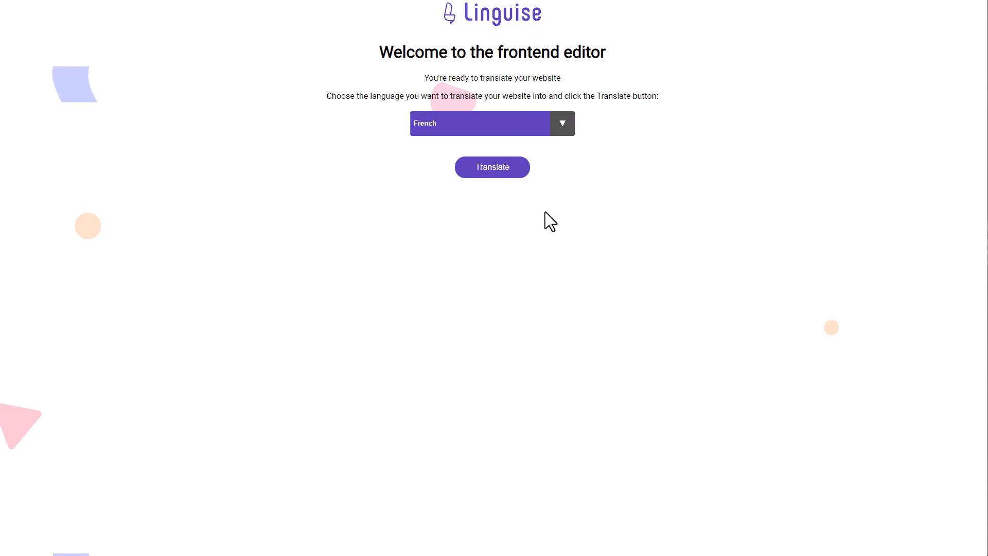
pyautogui.click(492, 167)
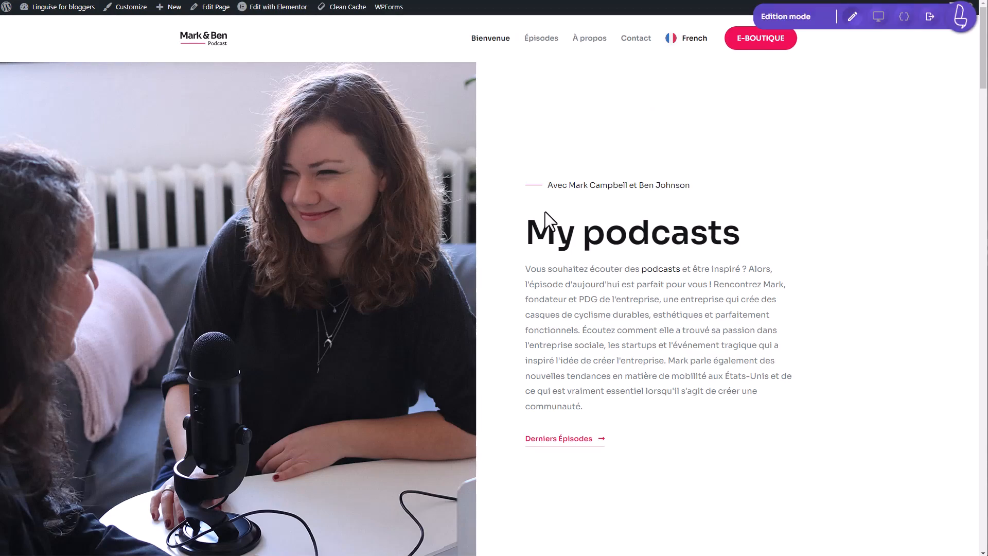
pyautogui.scroll(-3)
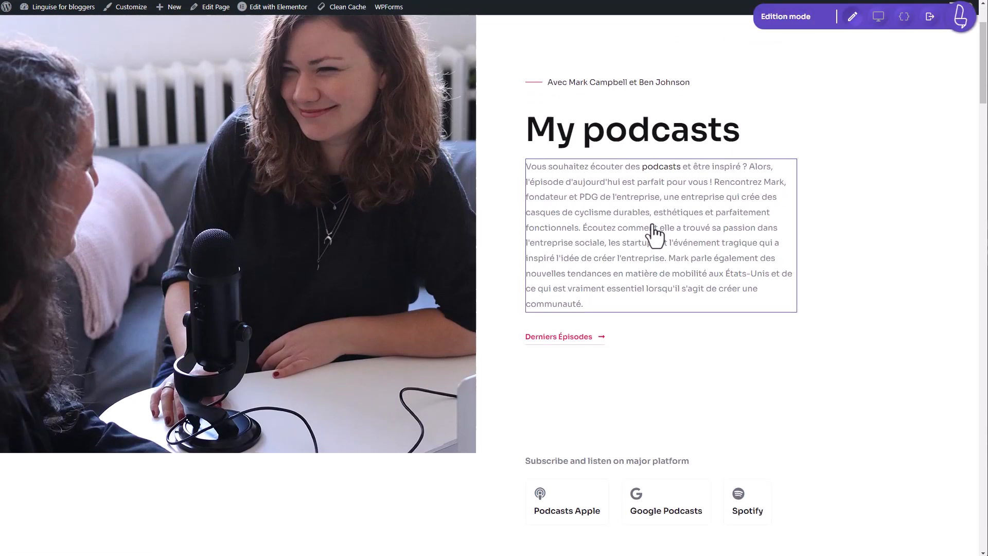
pyautogui.moveTo(637, 227)
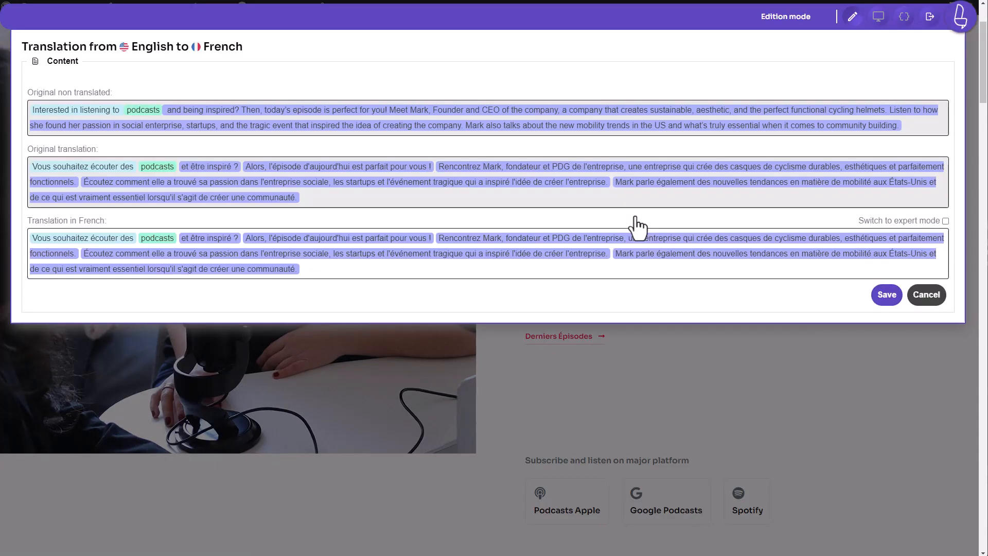
pyautogui.moveTo(121, 99)
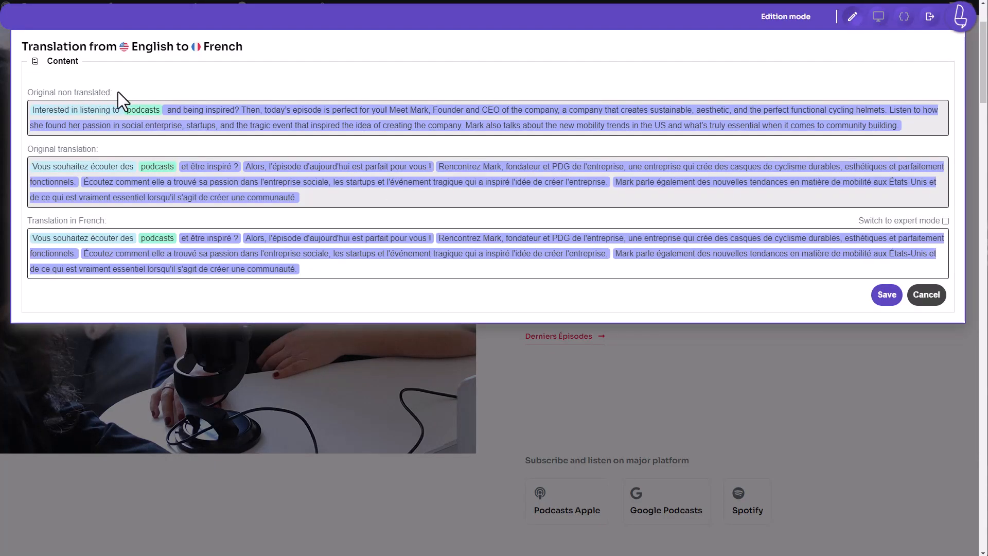
pyautogui.moveTo(926, 294)
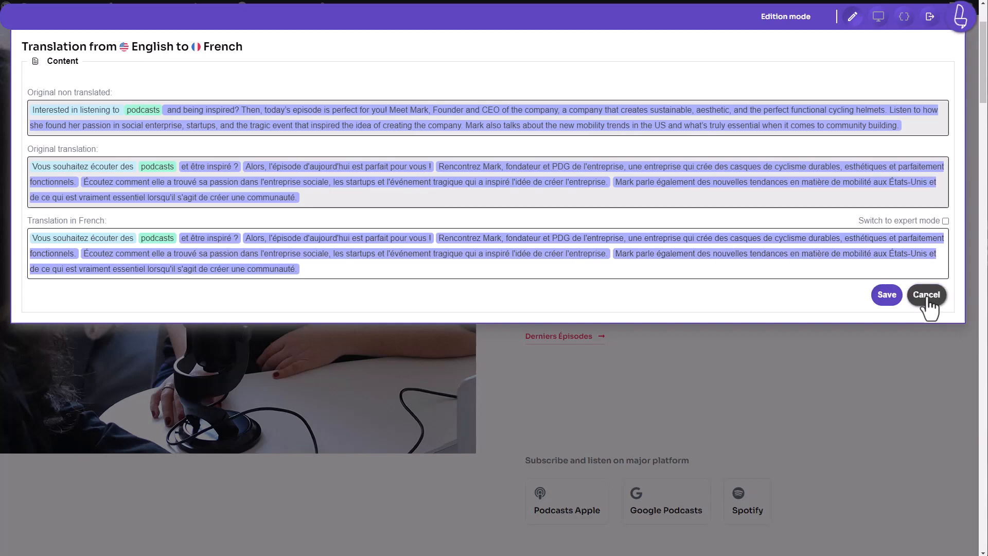
pyautogui.click(925, 294)
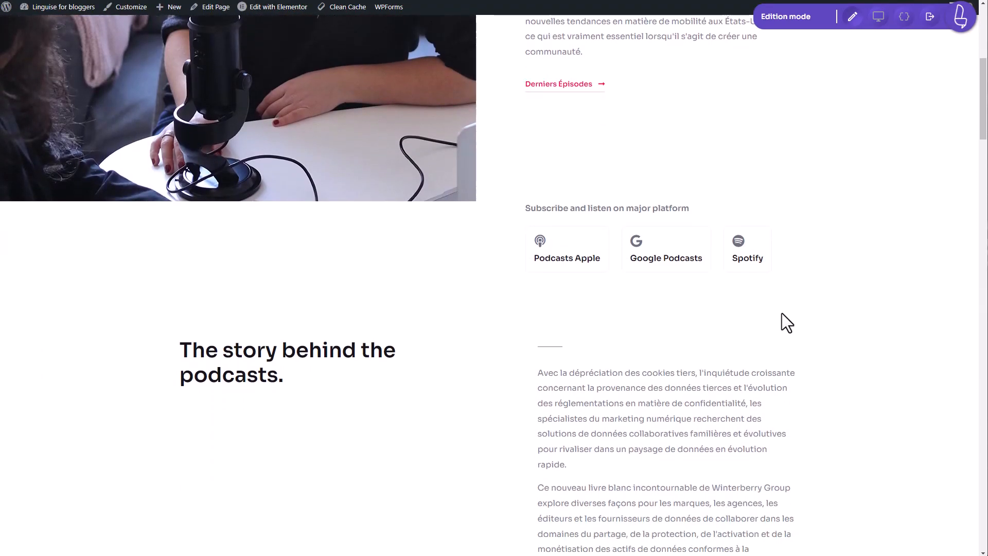
pyautogui.scroll(-3)
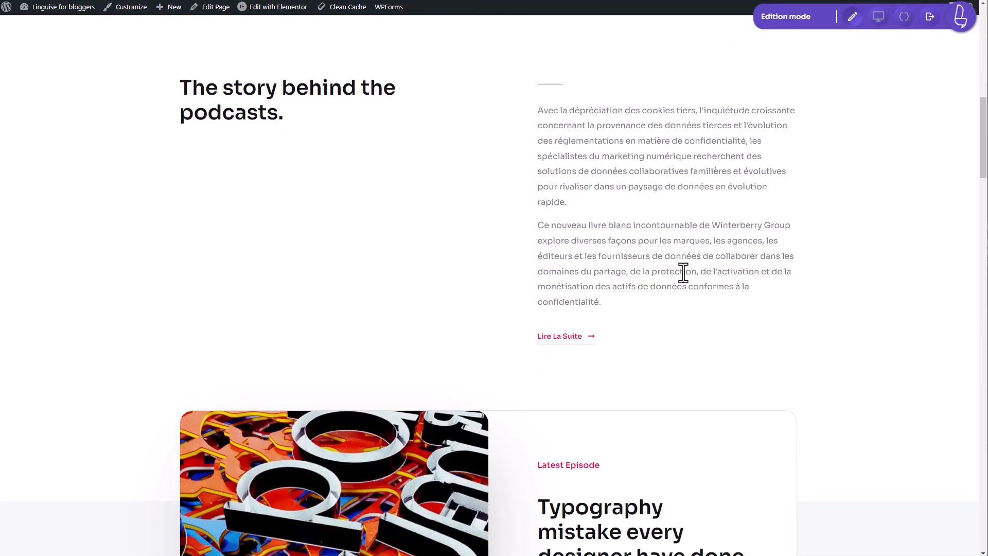
pyautogui.scroll(-3)
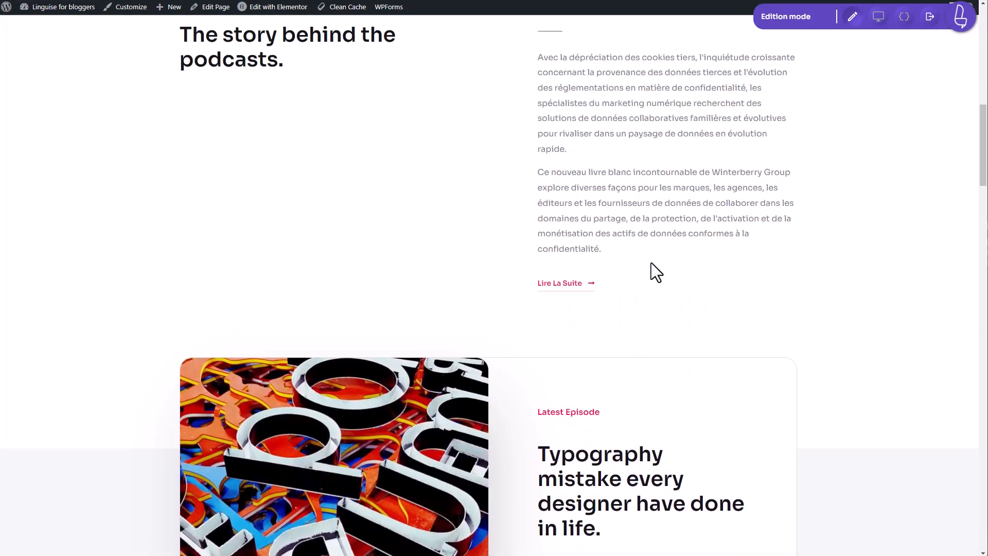
pyautogui.scroll(3)
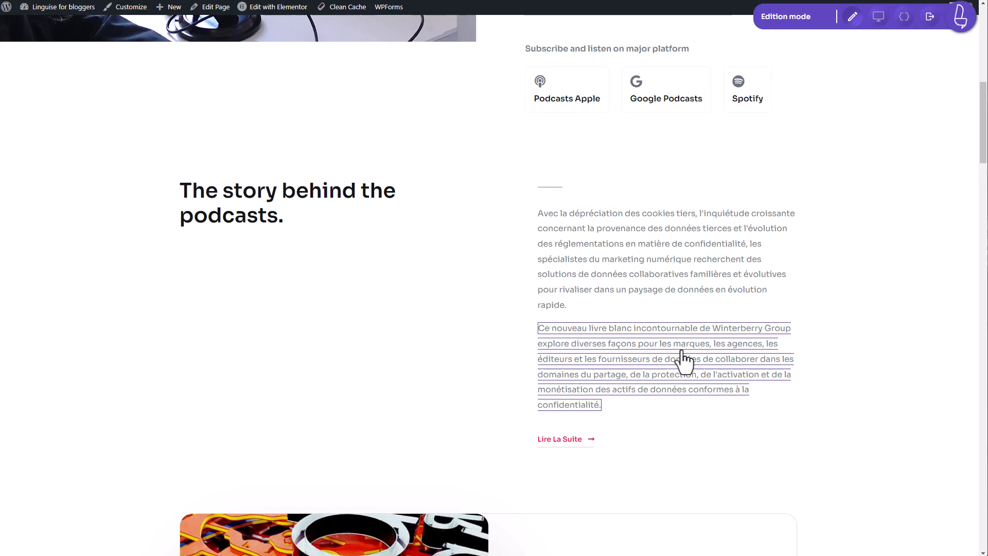
pyautogui.click(664, 365)
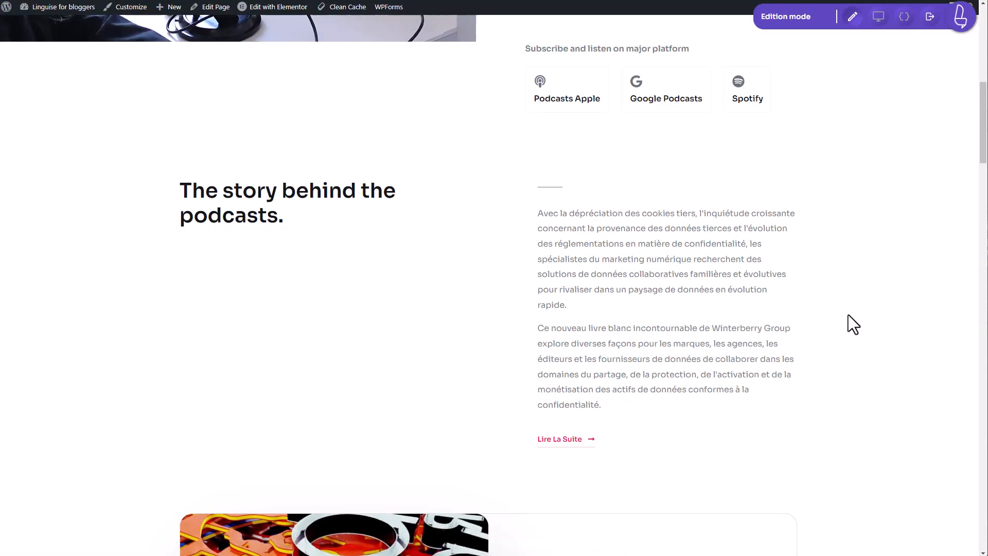
pyautogui.moveTo(782, 328)
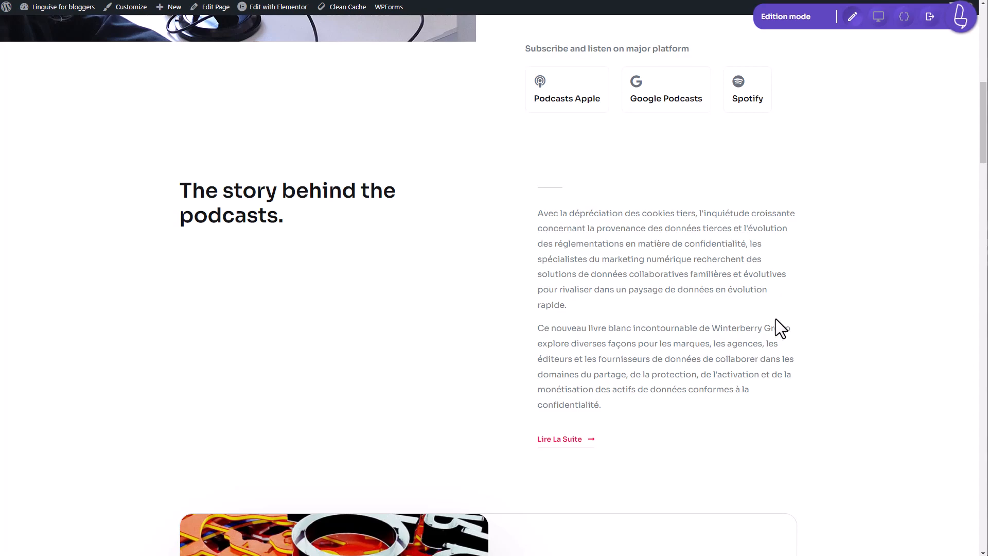
pyautogui.moveTo(735, 324)
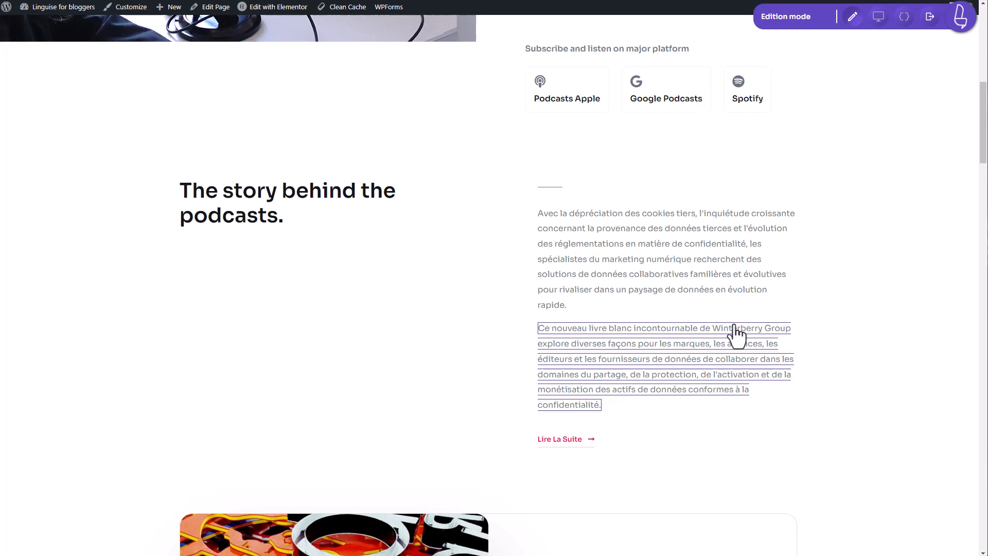
pyautogui.moveTo(795, 322)
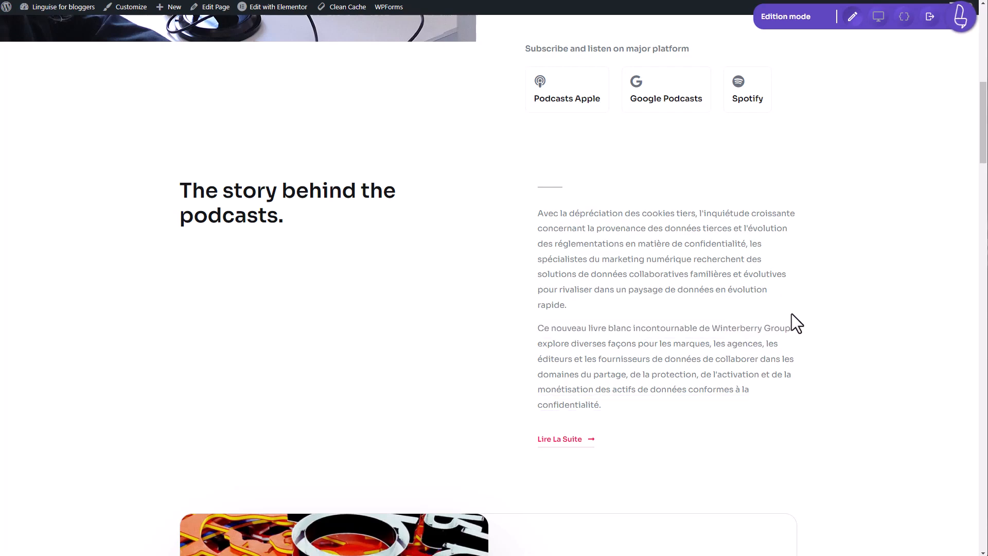
pyautogui.moveTo(788, 325)
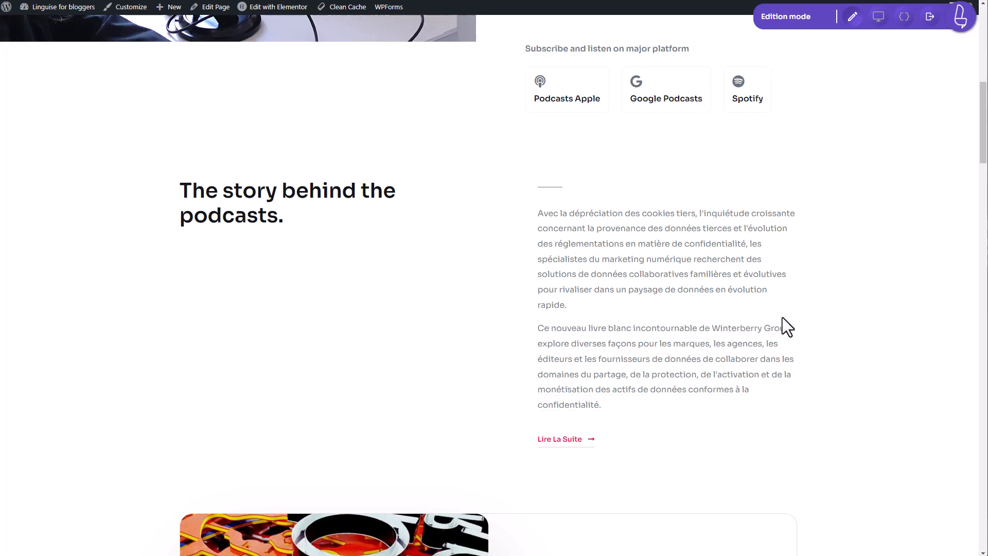
pyautogui.moveTo(711, 321)
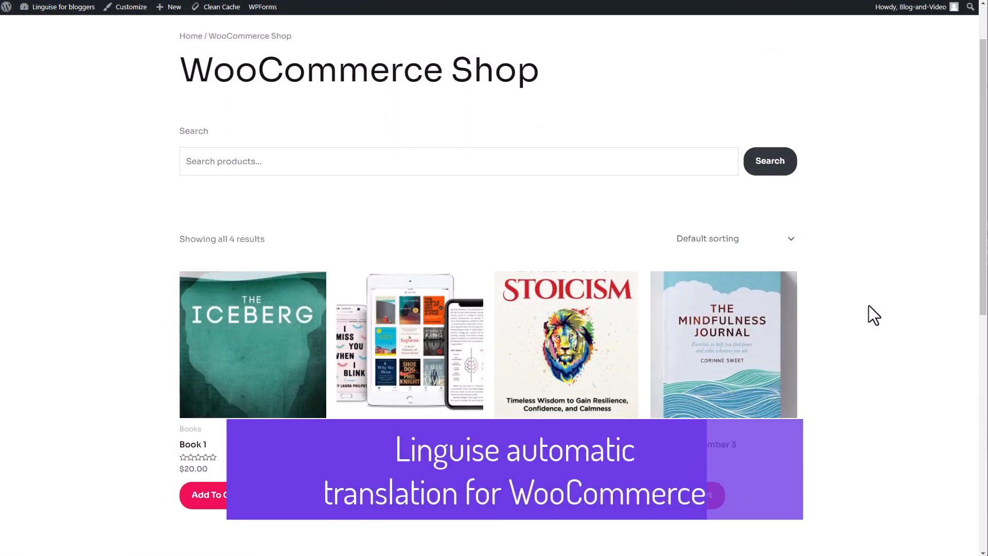
# - Scroll the English Shop page, then the French version down to the product grid
pyautogui.scroll(-3)
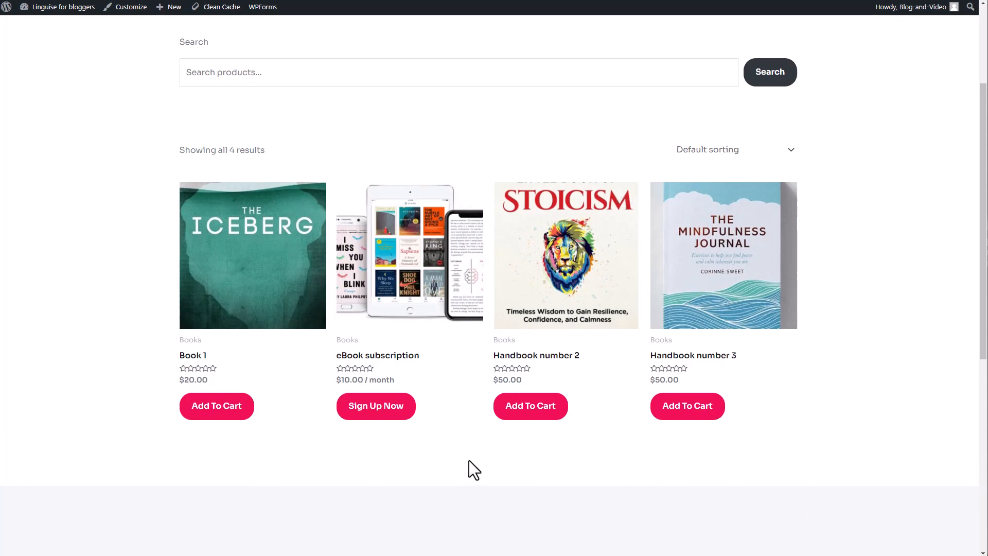
pyautogui.scroll(3)
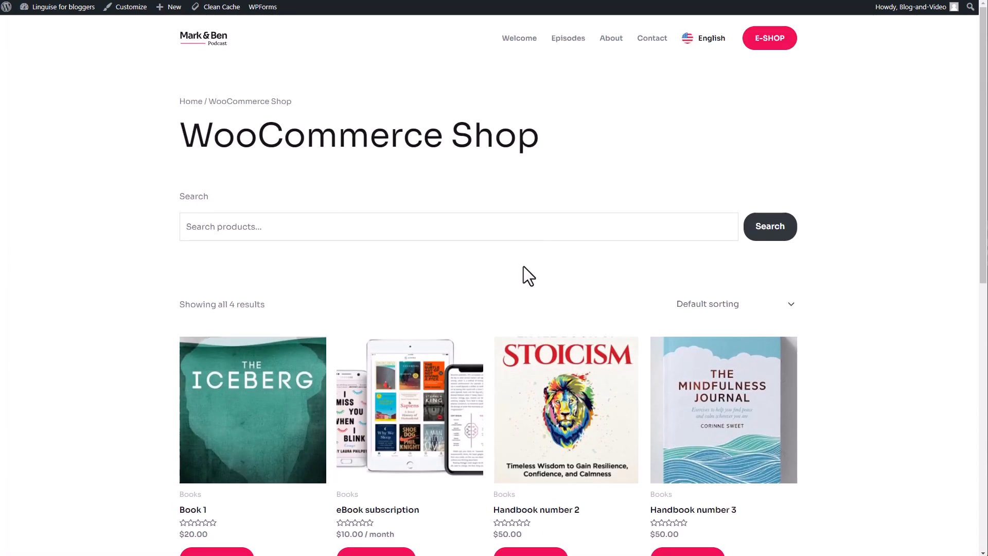
pyautogui.scroll(-3)
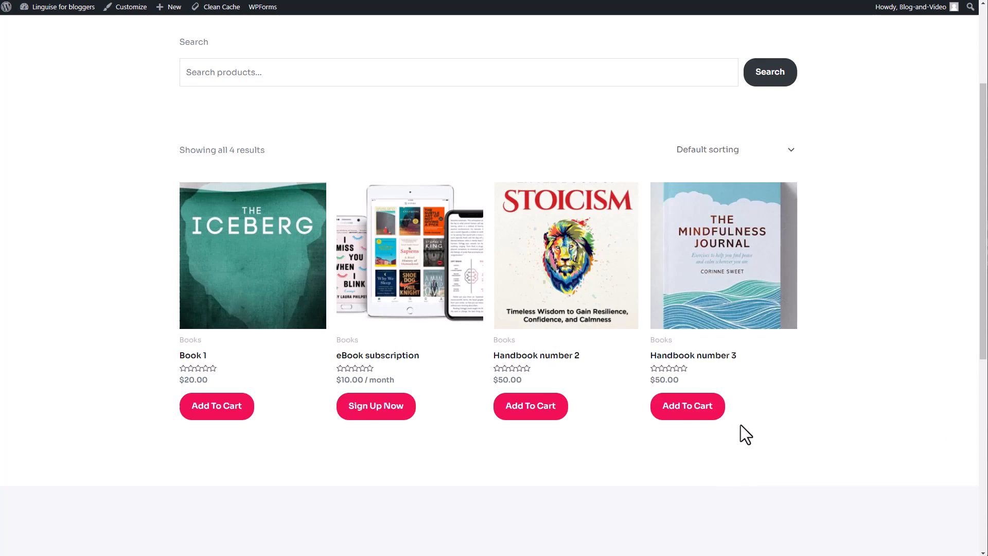
pyautogui.moveTo(770, 402)
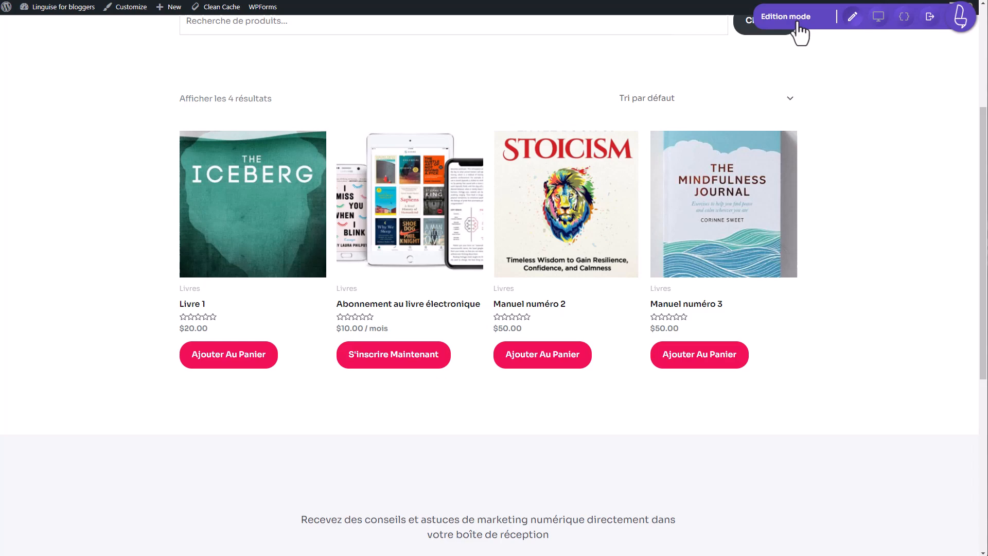
pyautogui.scroll(3)
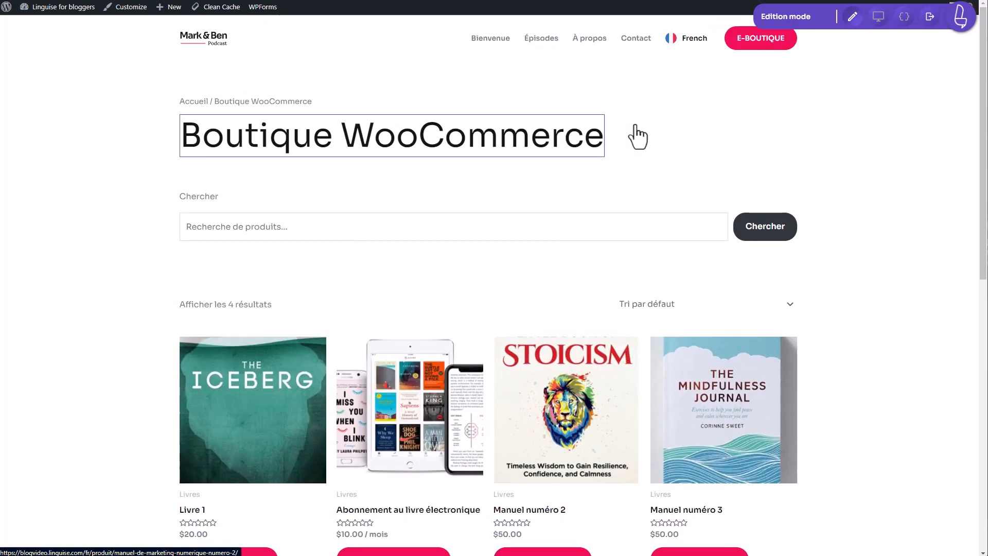
pyautogui.scroll(-3)
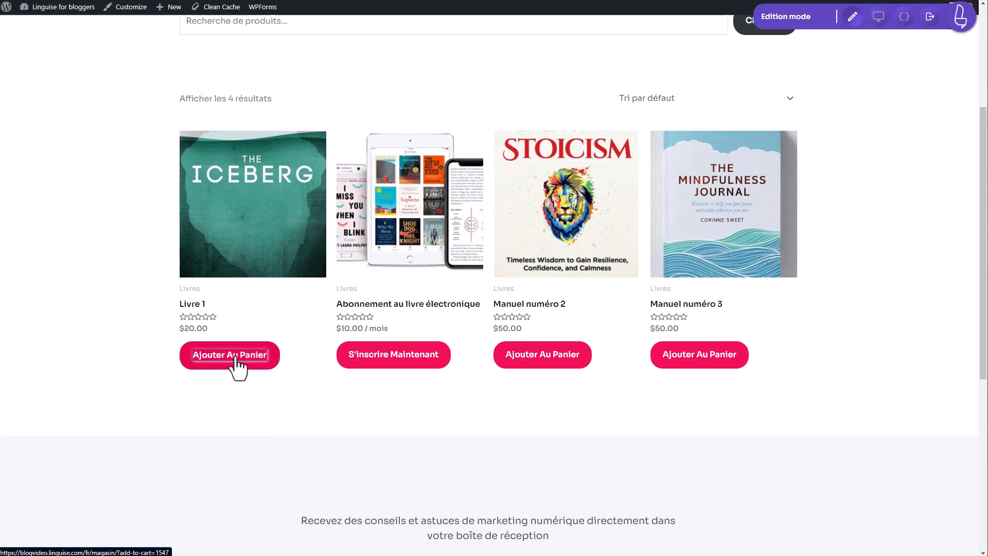
# - Open the Add to cart button's translation popup showing 'Ajouter au panier'
pyautogui.click(230, 354)
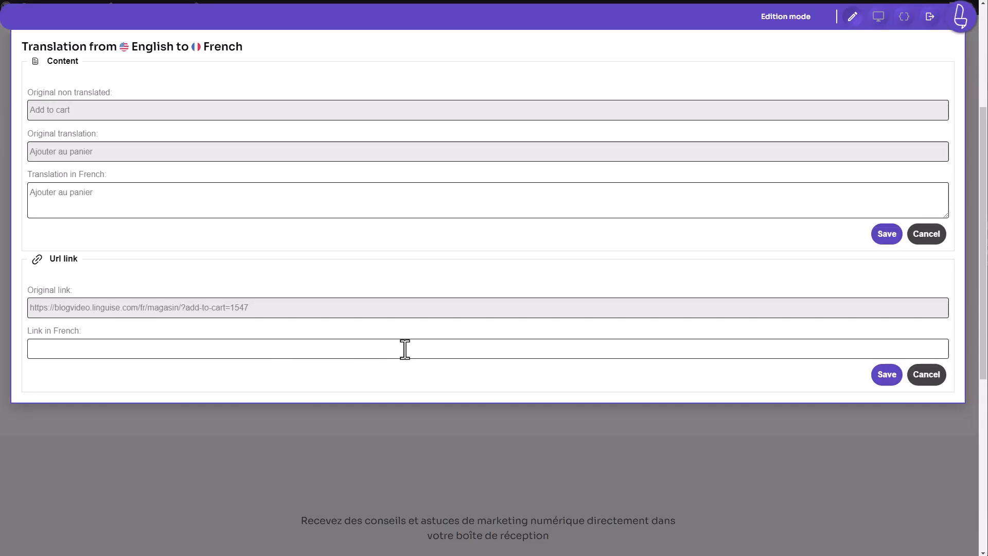
pyautogui.moveTo(274, 143)
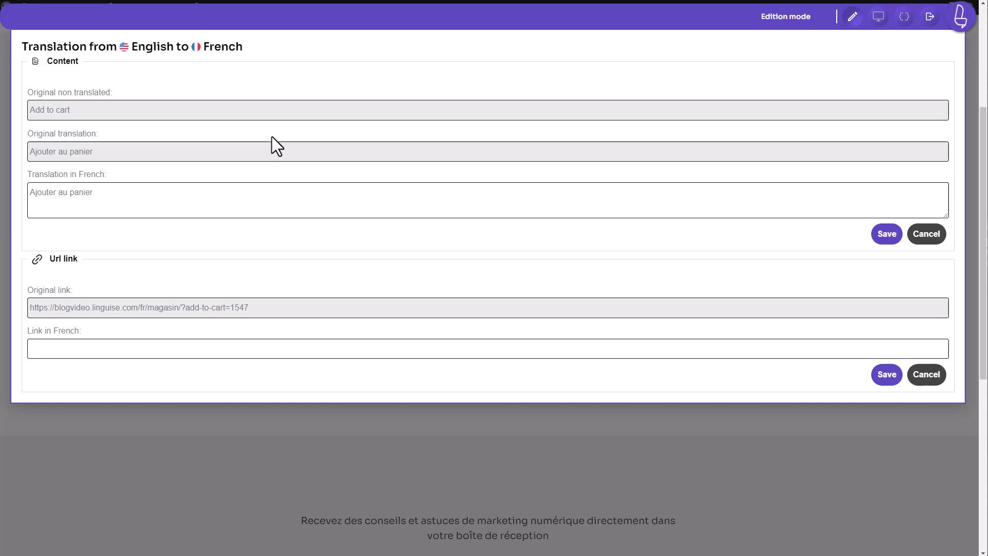
pyautogui.moveTo(297, 164)
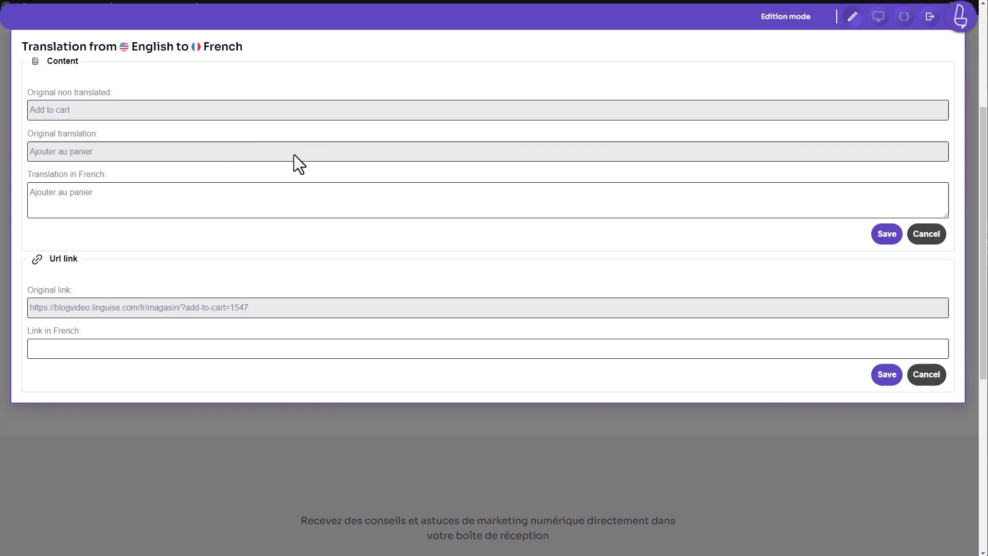
pyautogui.moveTo(314, 210)
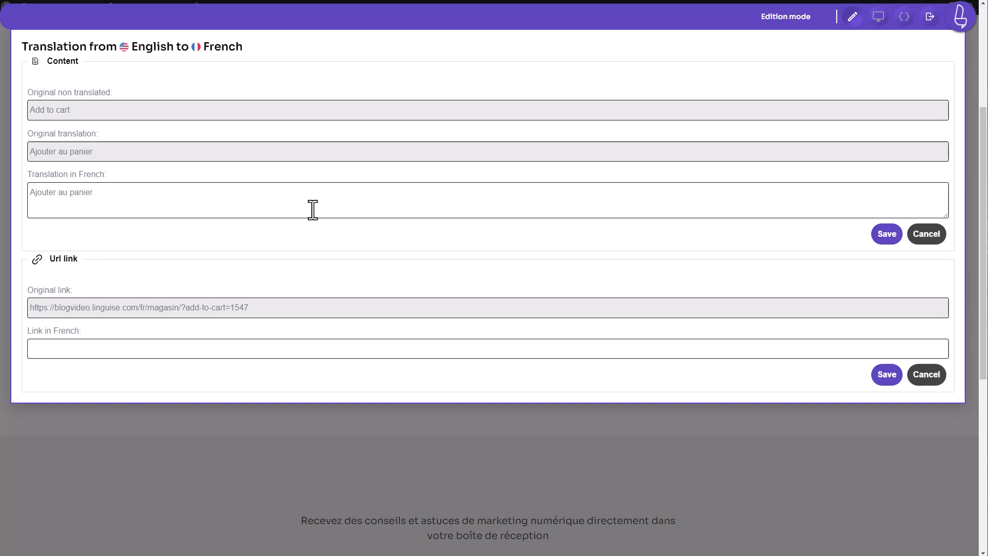
pyautogui.moveTo(99, 104)
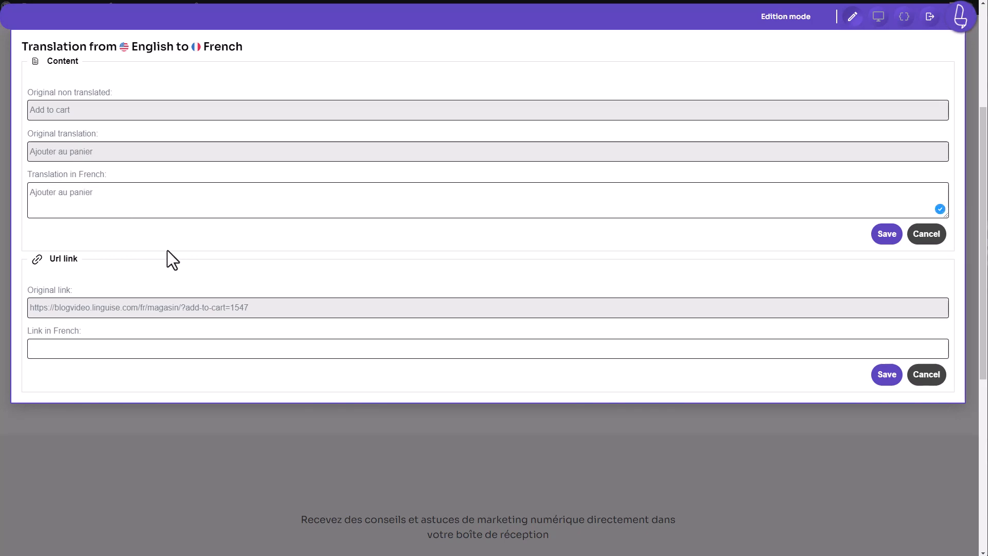
pyautogui.moveTo(180, 249)
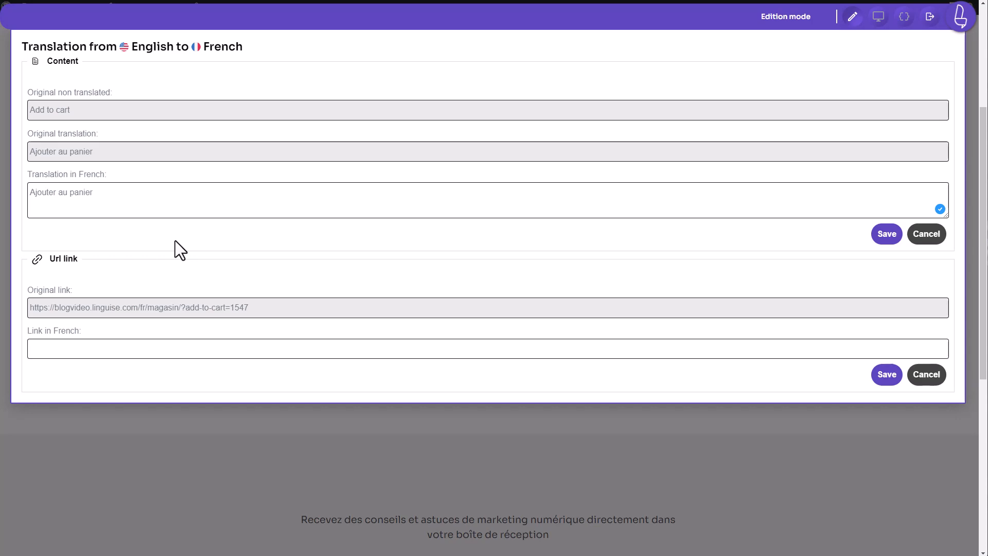
pyautogui.moveTo(291, 247)
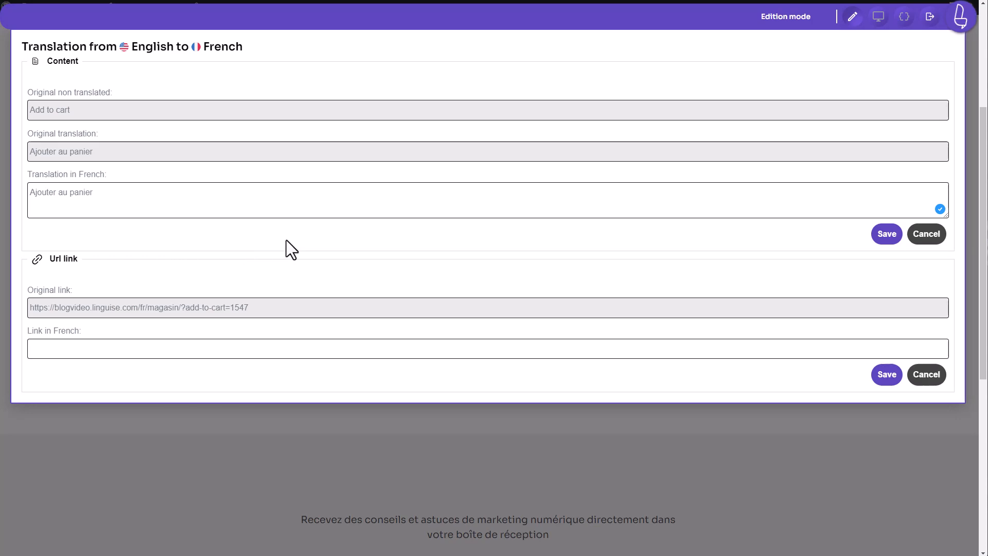
pyautogui.moveTo(427, 343)
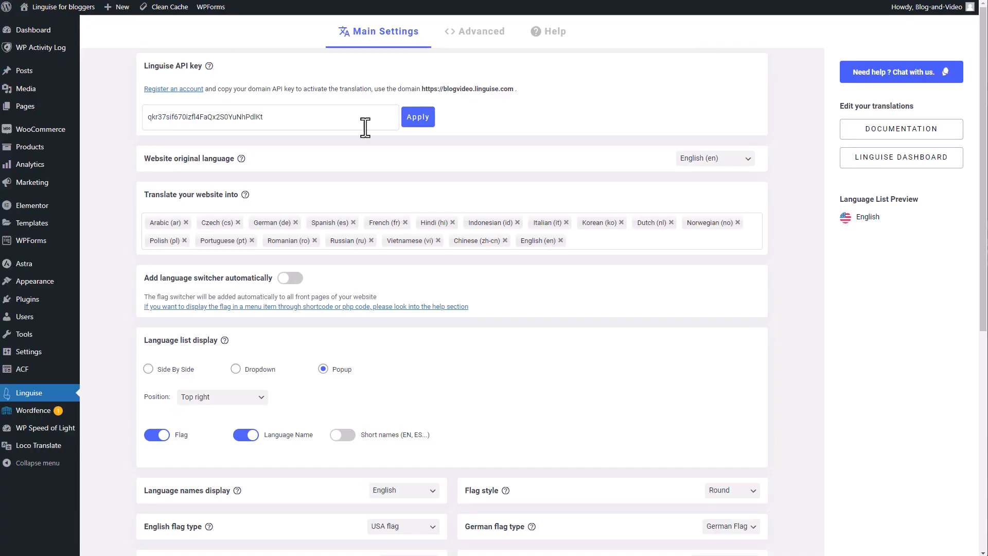
# - Scroll through Linguise Main Settings' target languages and flag display options
pyautogui.scroll(-3)
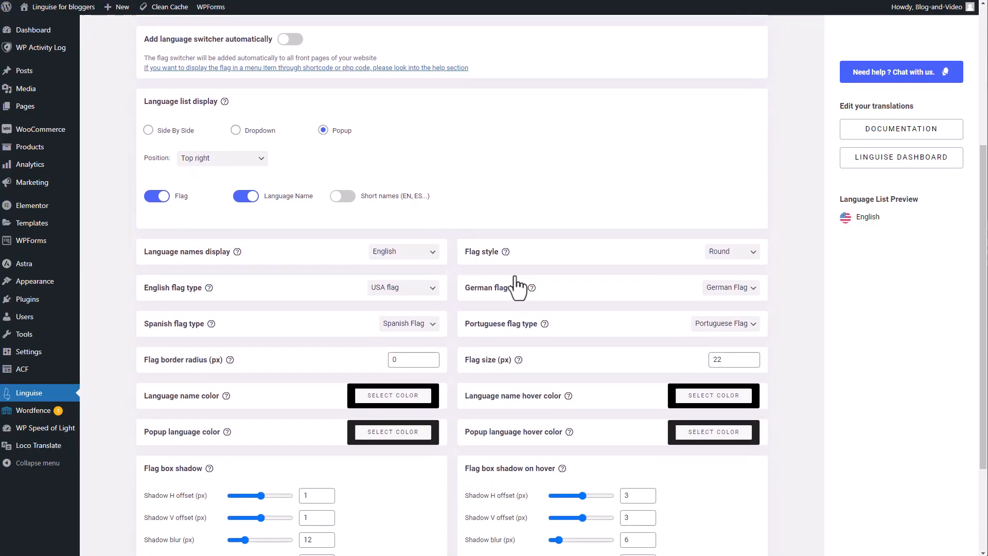
pyautogui.scroll(3)
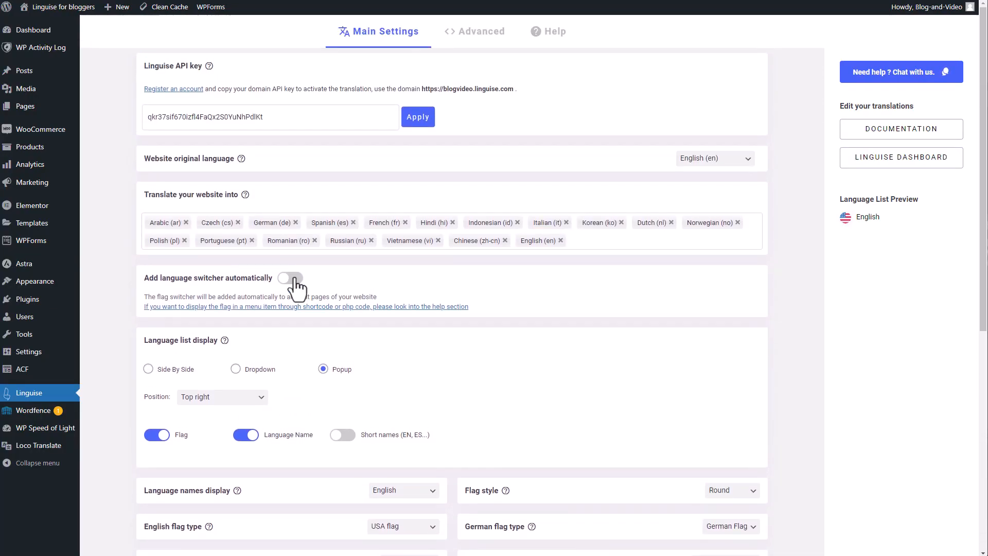
pyautogui.moveTo(466, 352)
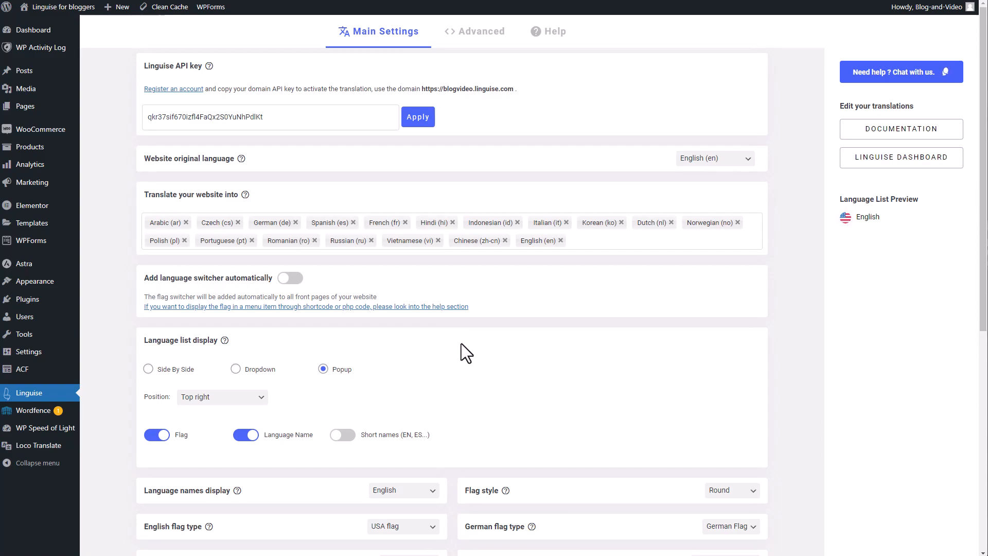
pyautogui.scroll(-3)
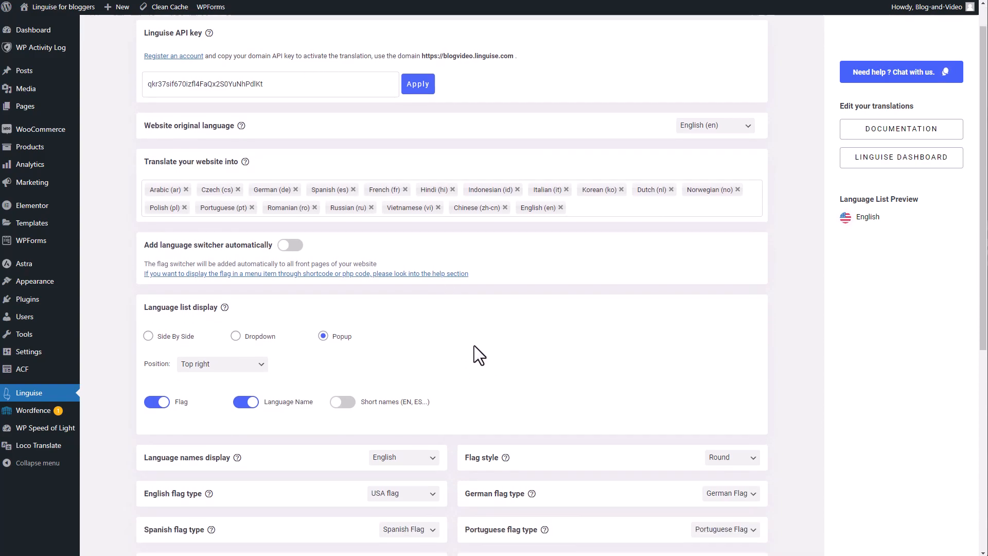
pyautogui.scroll(-3)
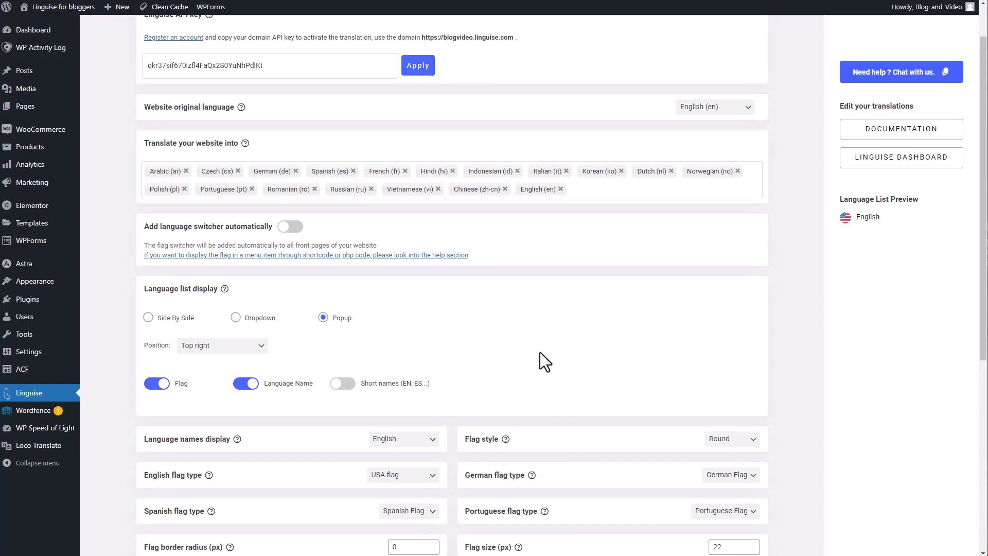
pyautogui.scroll(3)
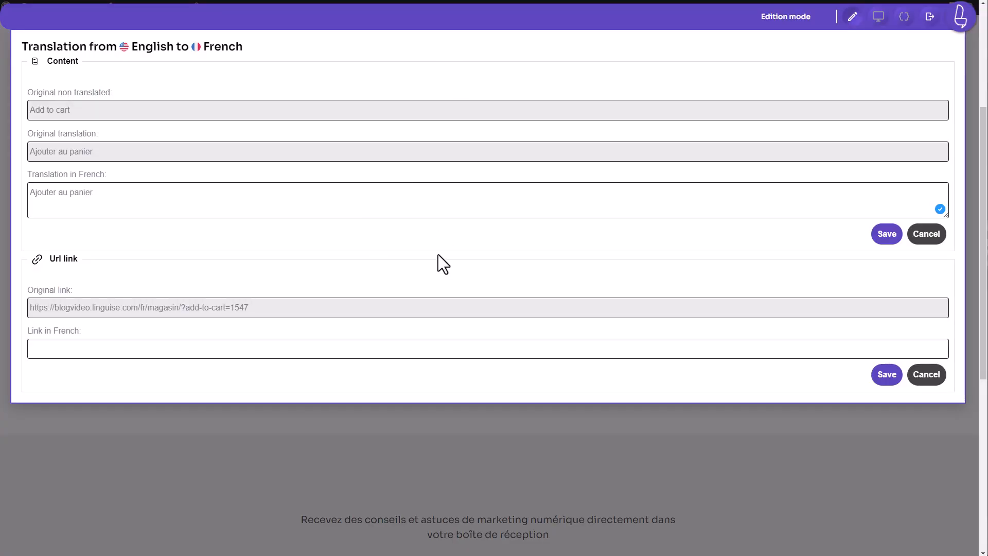
pyautogui.moveTo(463, 309)
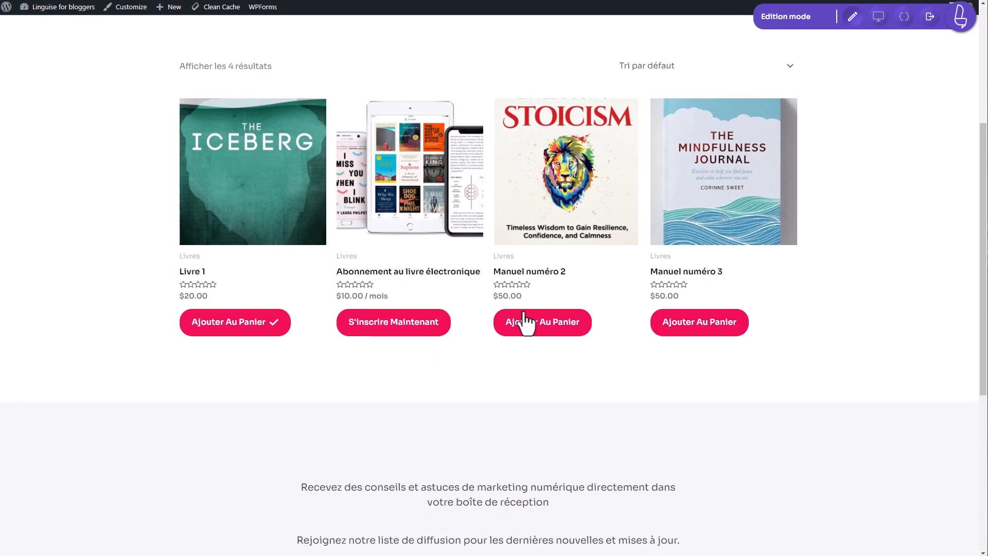
# - Cancel the newsletter tagline's French translation without changes and scroll back up
pyautogui.scroll(-3)
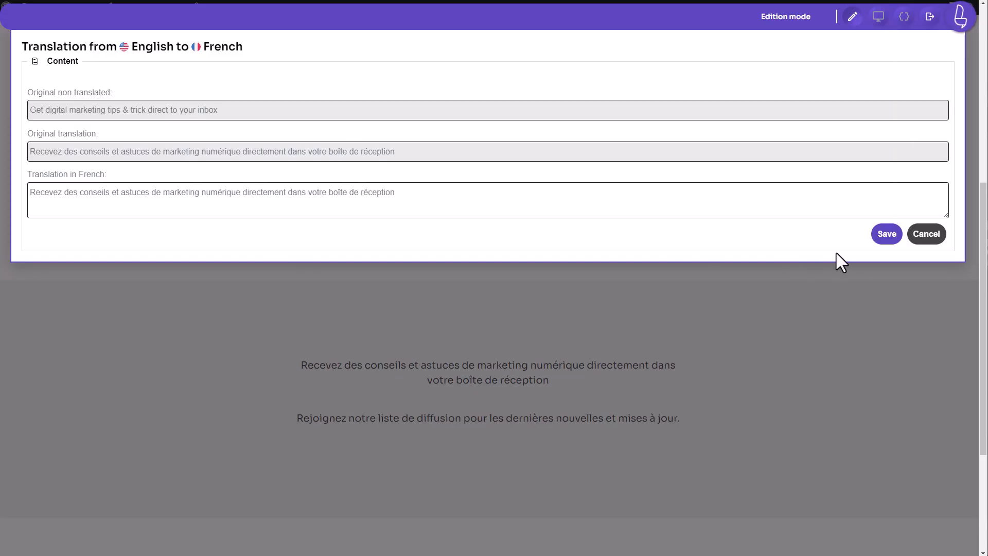
pyautogui.click(926, 234)
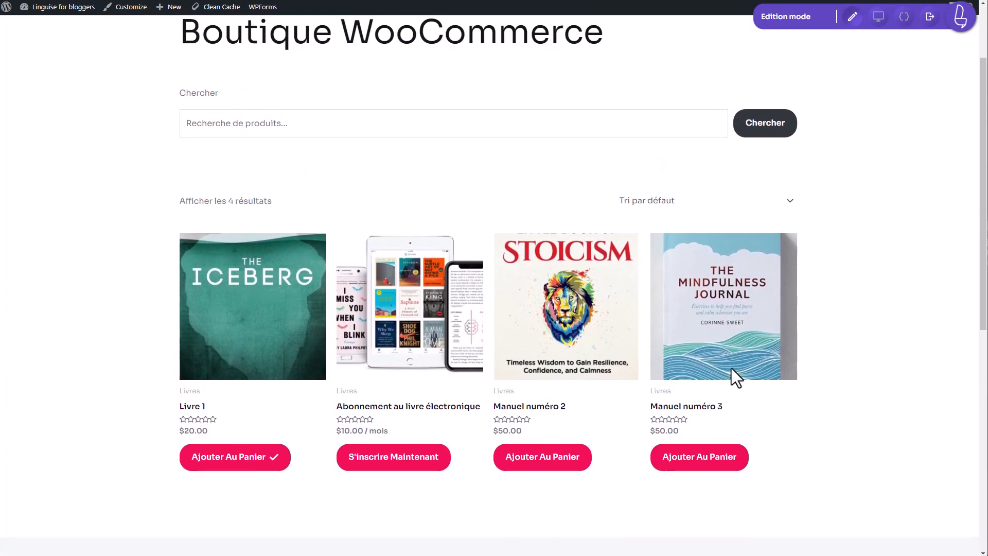
pyautogui.moveTo(561, 372)
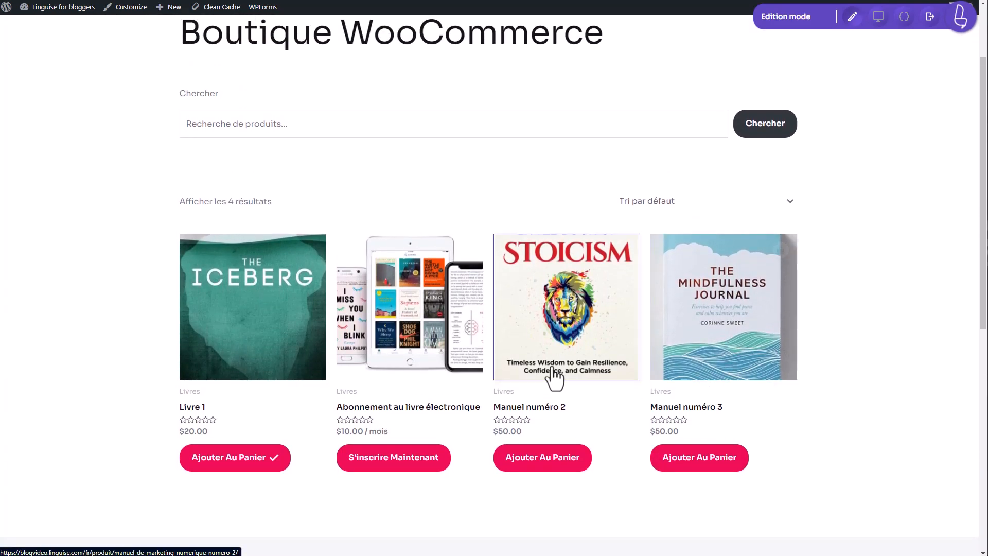
pyautogui.moveTo(606, 384)
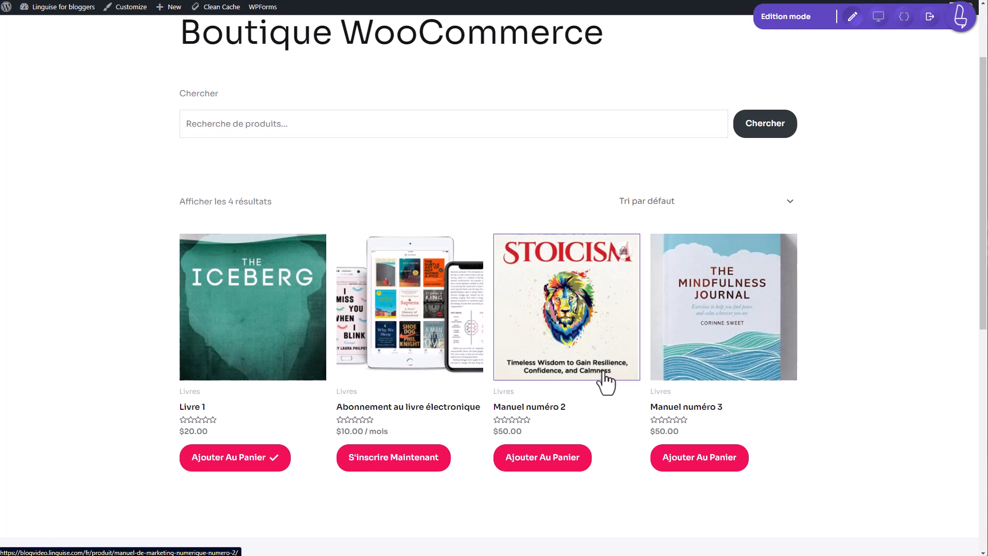
pyautogui.moveTo(612, 381)
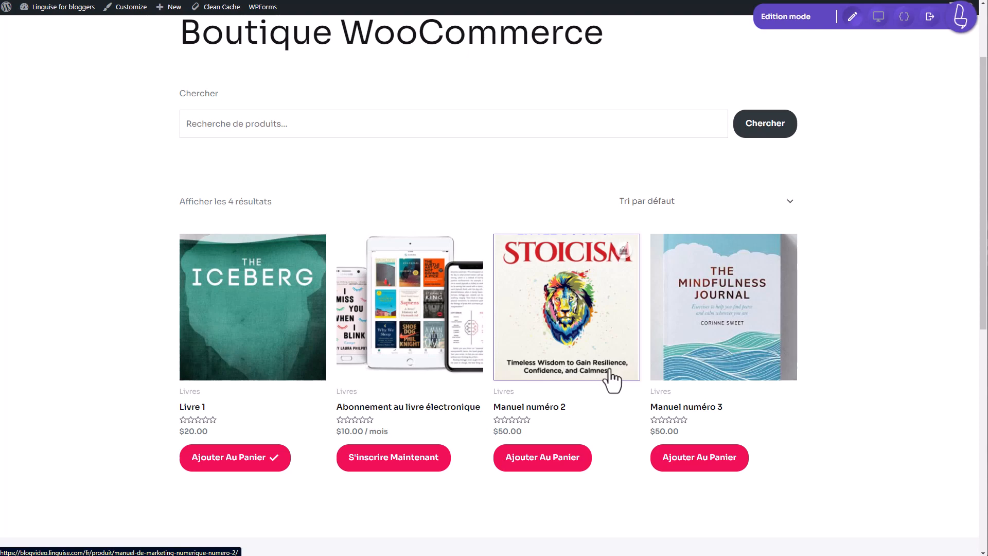
pyautogui.scroll(3)
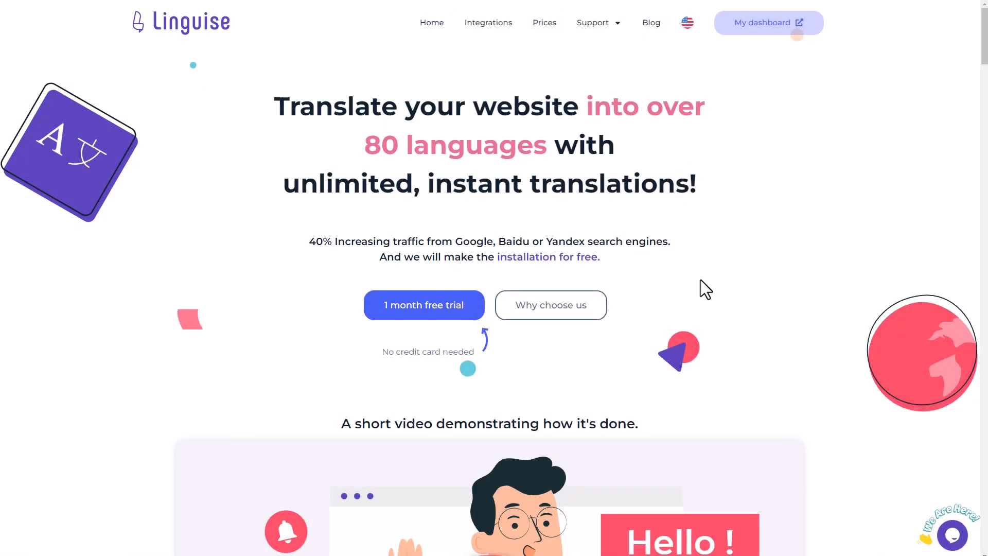
pyautogui.moveTo(746, 275)
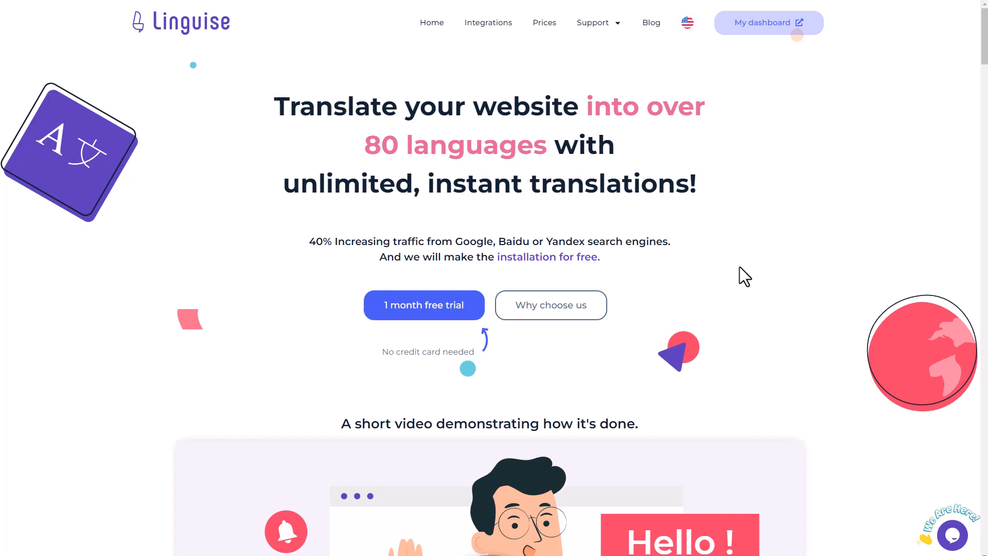
pyautogui.moveTo(662, 331)
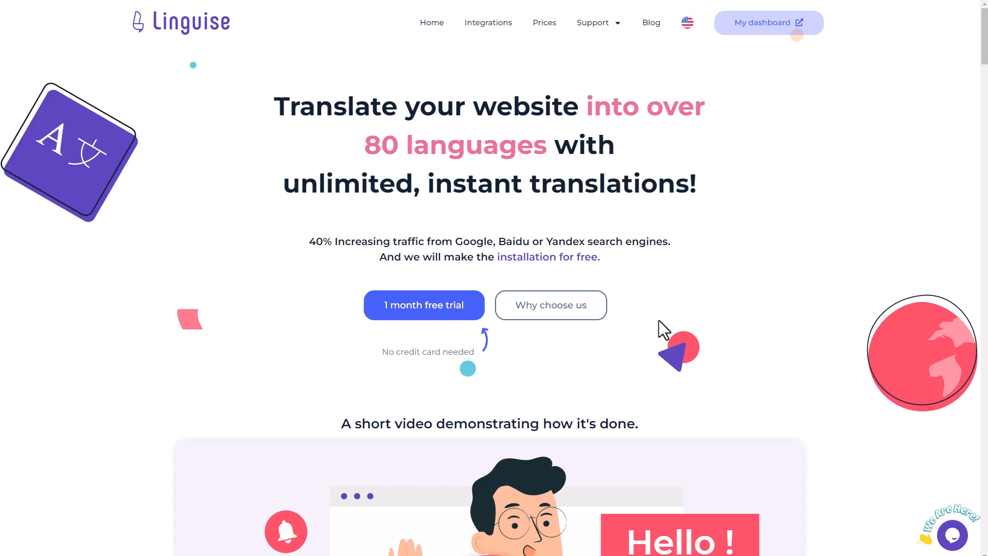
pyautogui.moveTo(561, 394)
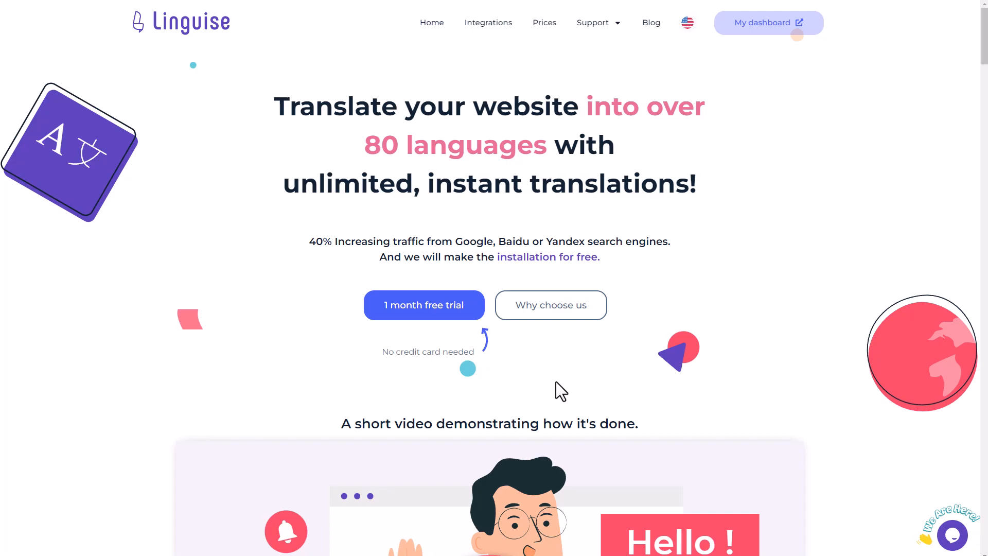
pyautogui.moveTo(473, 371)
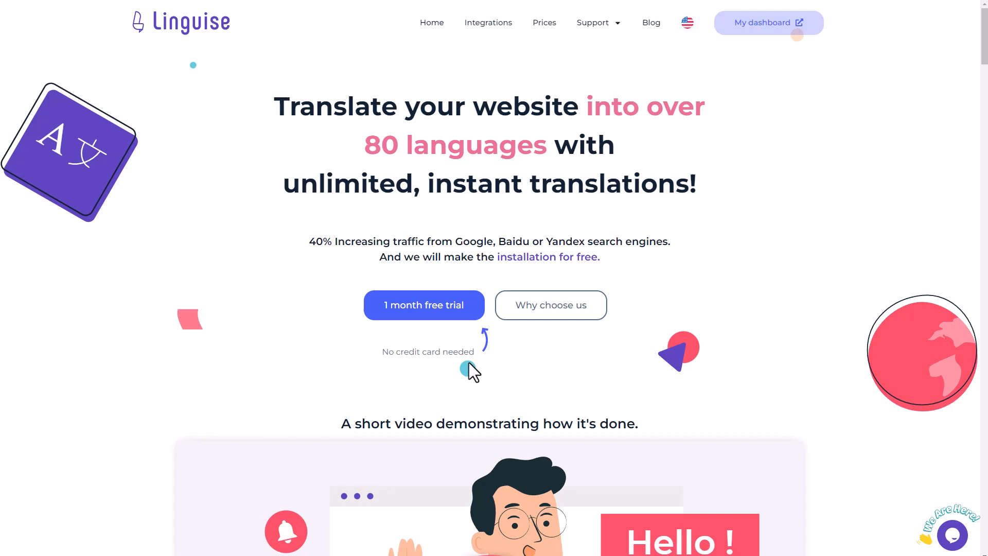
pyautogui.moveTo(435, 312)
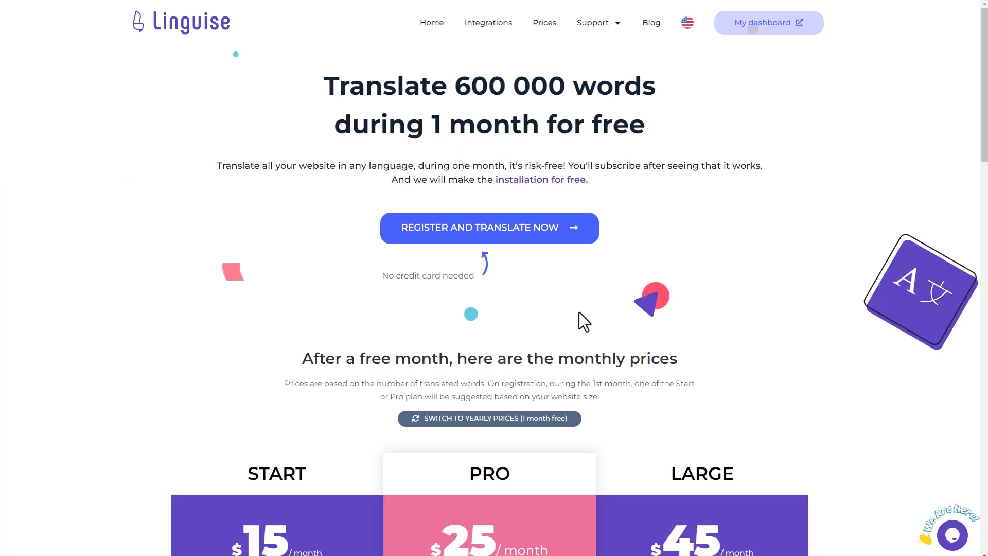
pyautogui.moveTo(626, 323)
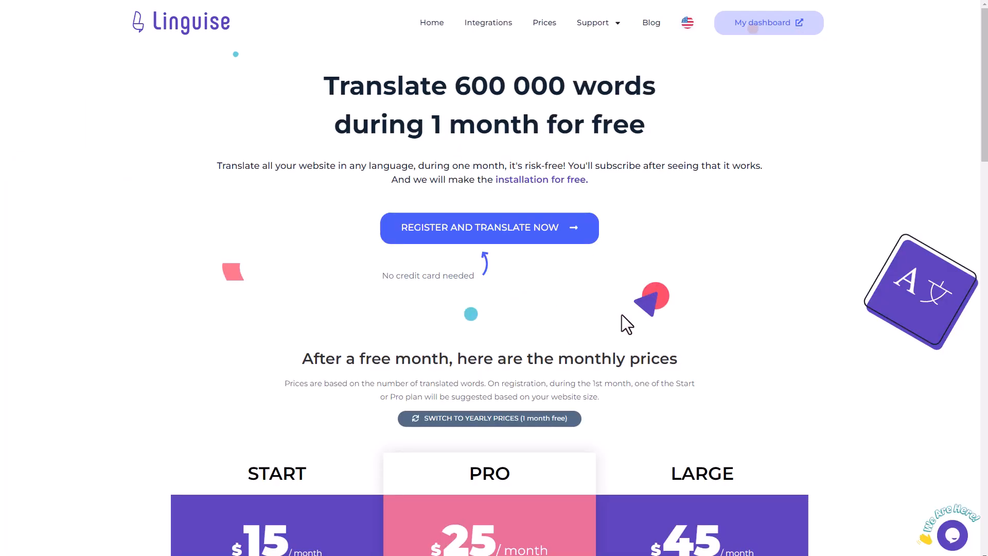
pyautogui.moveTo(613, 310)
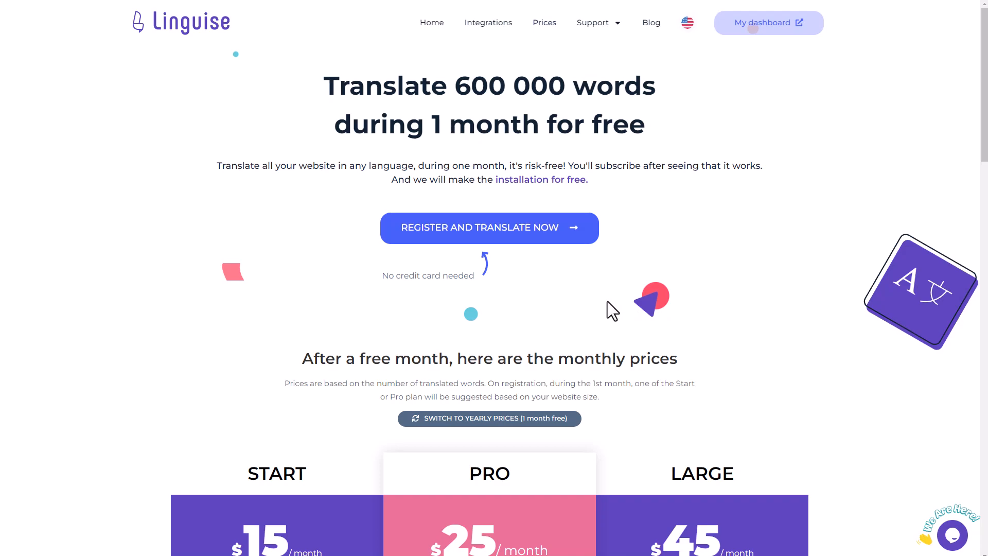
pyautogui.moveTo(488, 227)
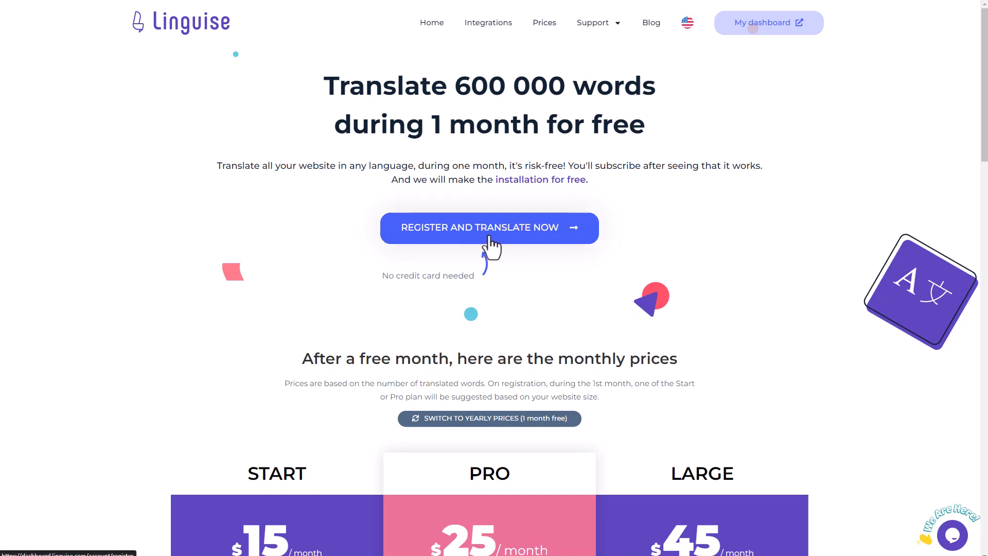
pyautogui.moveTo(526, 242)
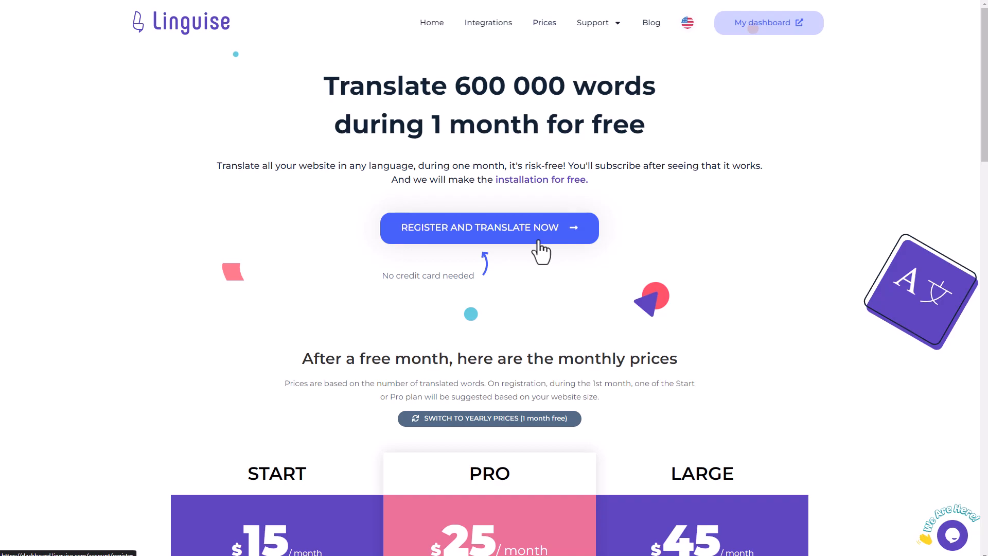
# - Open the Linguise sign-up page and register with a Google account
pyautogui.click(489, 228)
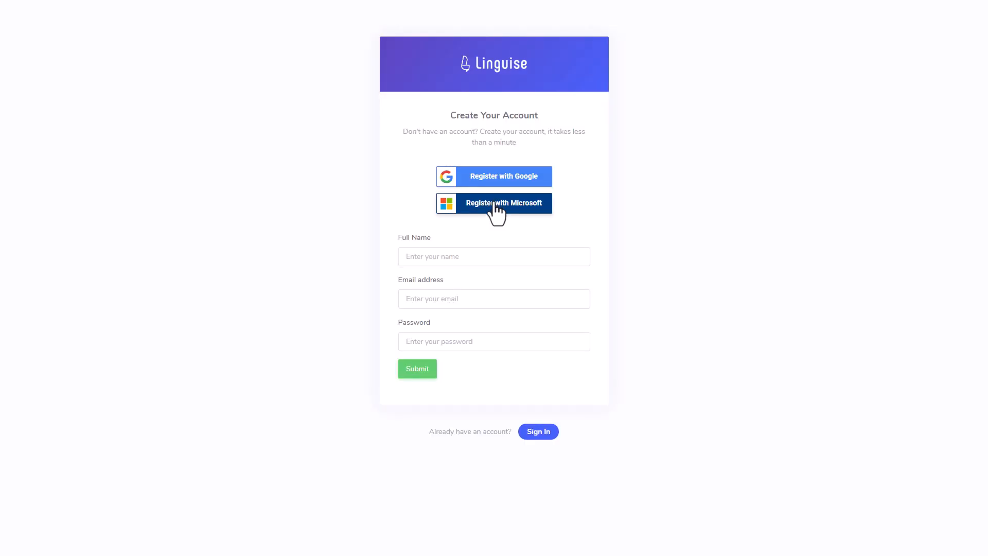
pyautogui.moveTo(567, 189)
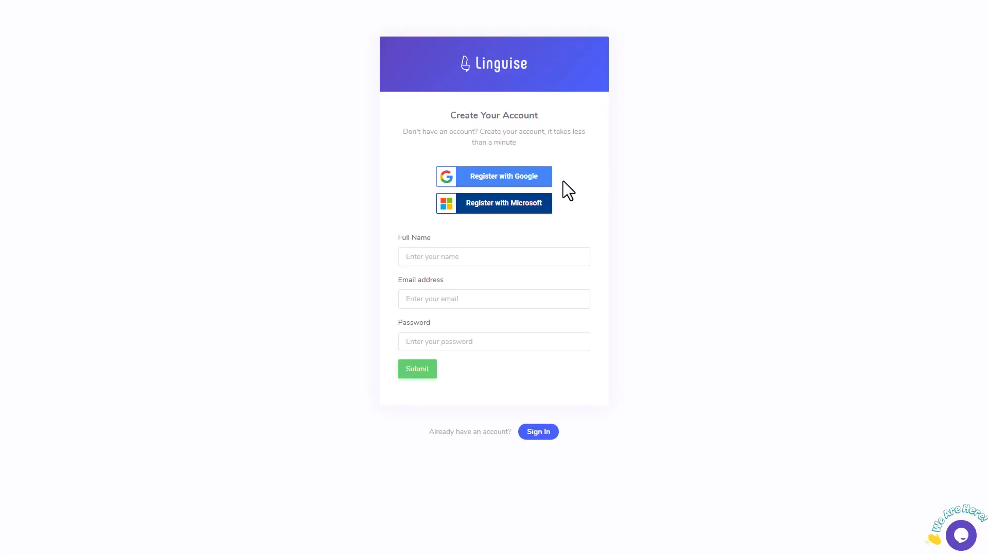
pyautogui.moveTo(570, 175)
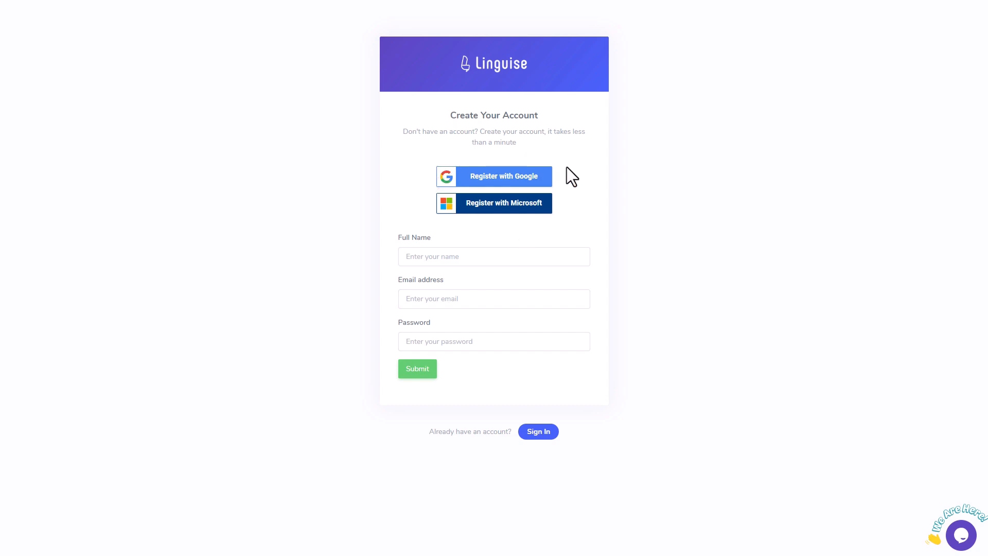
pyautogui.moveTo(575, 194)
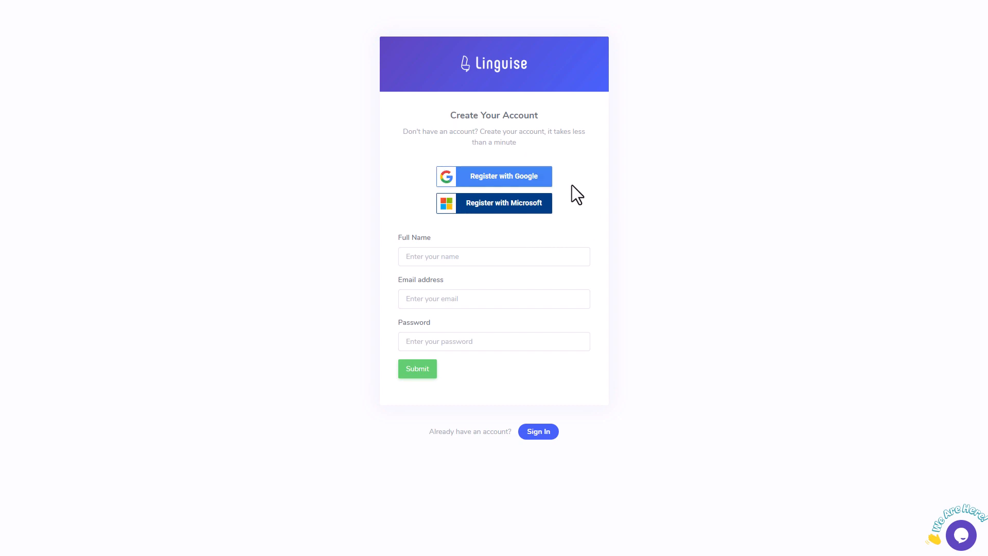
pyautogui.moveTo(516, 189)
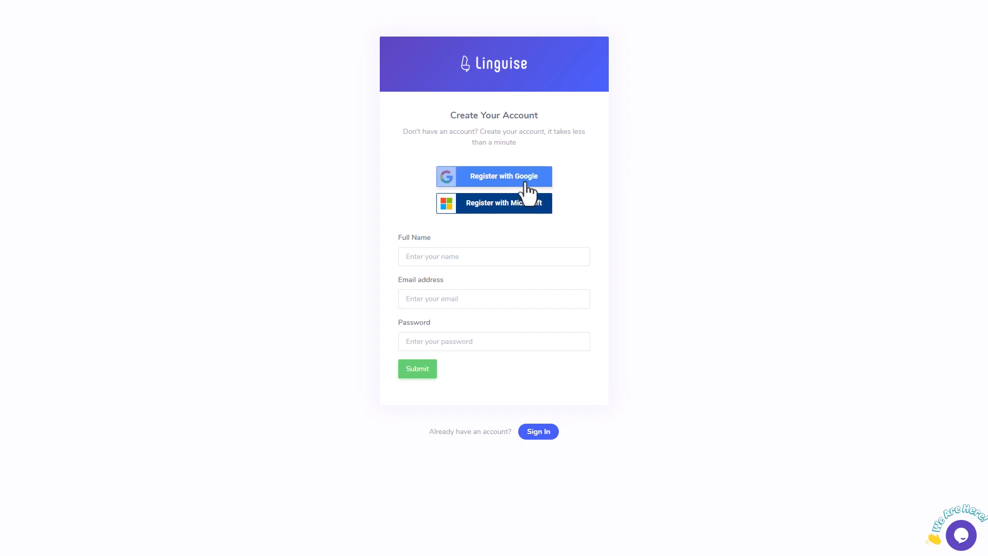
pyautogui.click(494, 176)
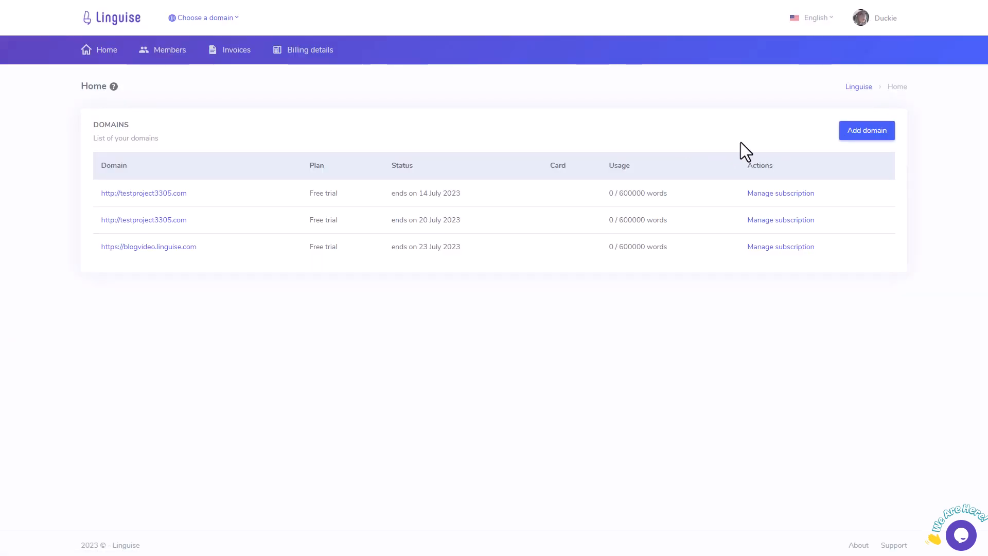
pyautogui.moveTo(724, 155)
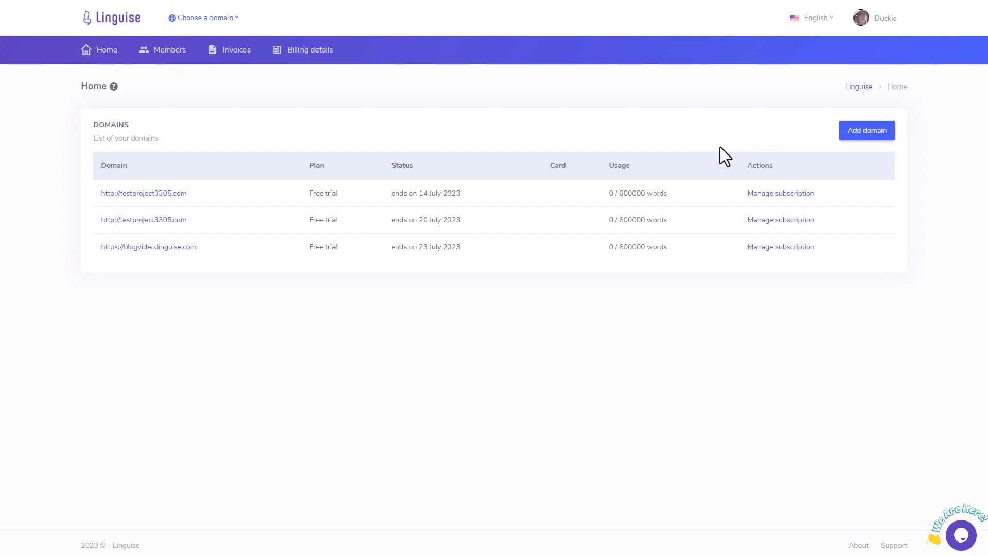
pyautogui.moveTo(687, 166)
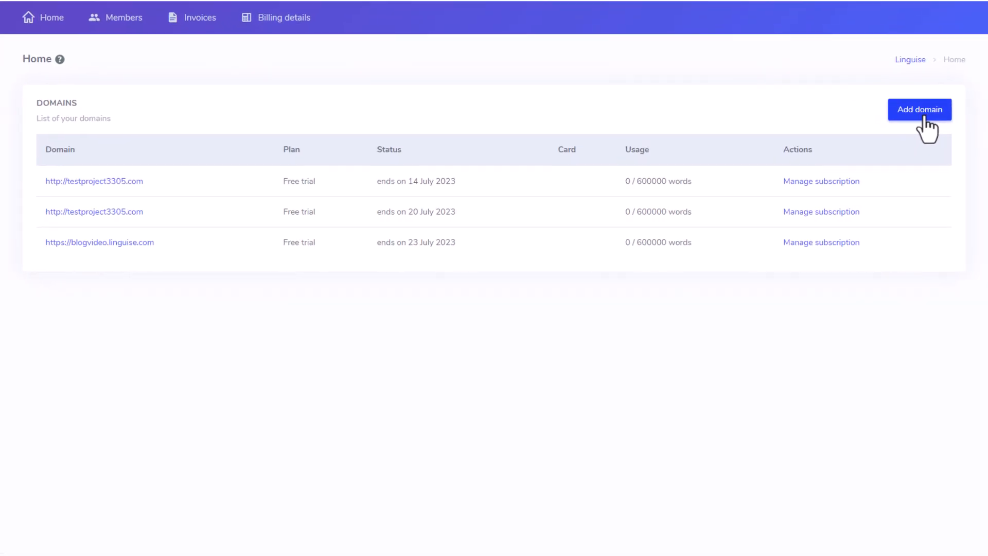
pyautogui.click(920, 110)
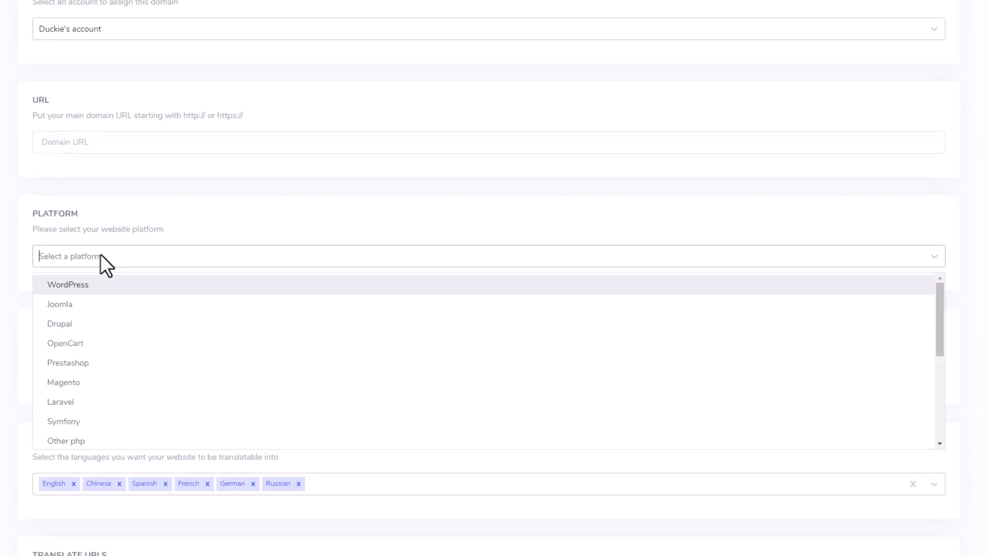
pyautogui.click(67, 284)
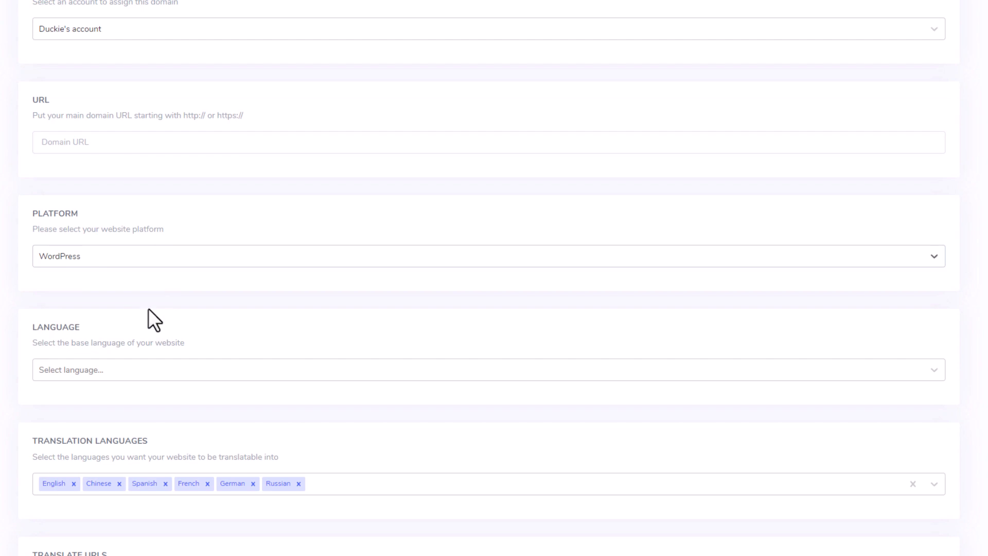
pyautogui.write('https://blogvideo.linguise.com')
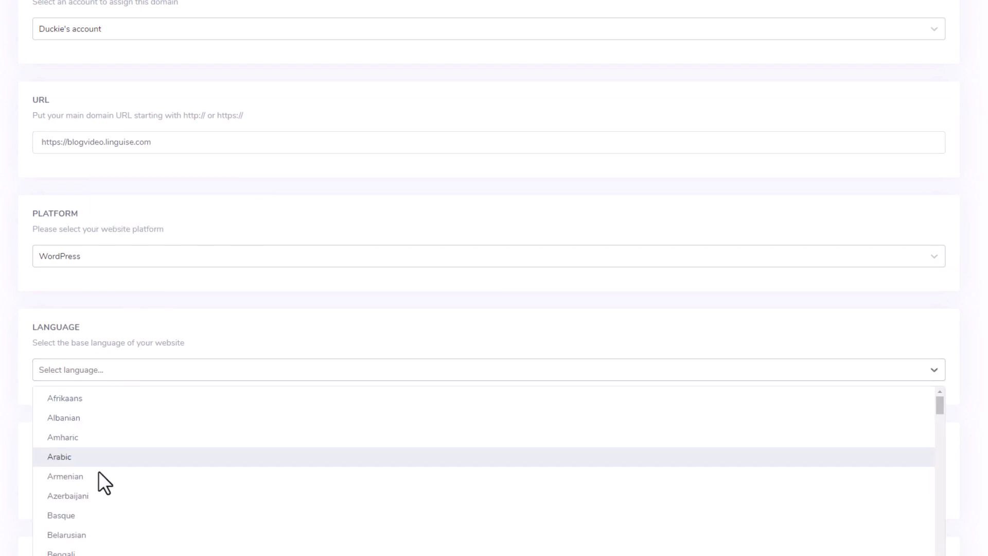
pyautogui.scroll(-3)
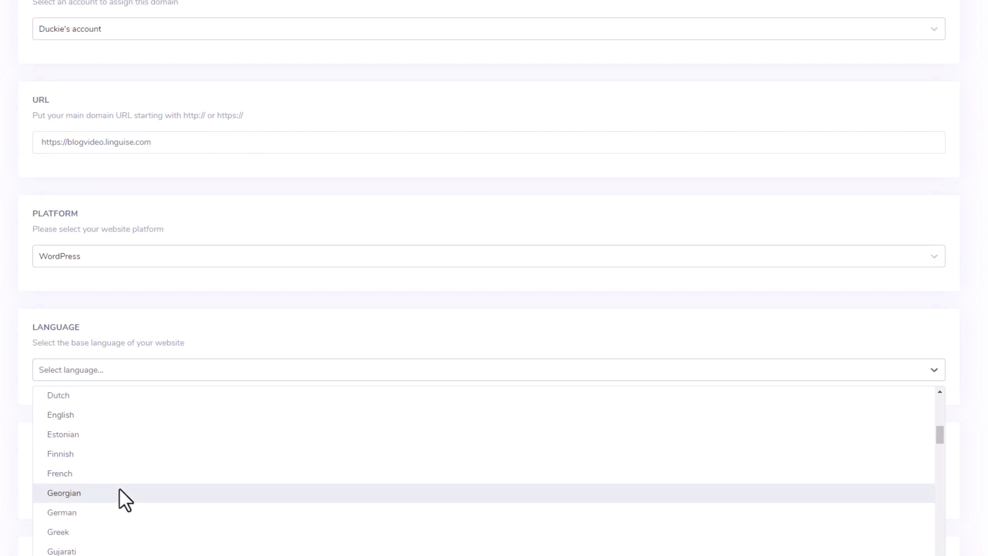
pyautogui.moveTo(130, 426)
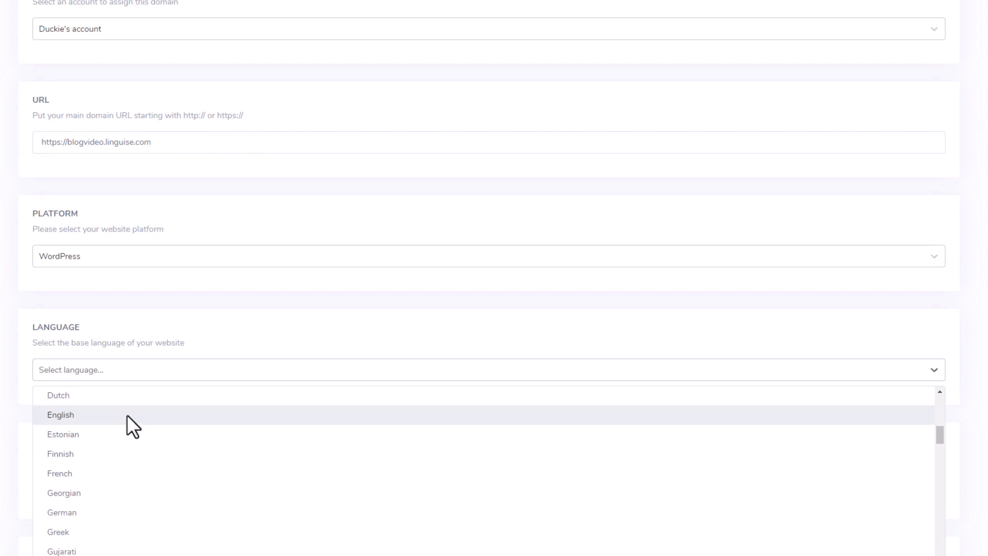
pyautogui.click(61, 415)
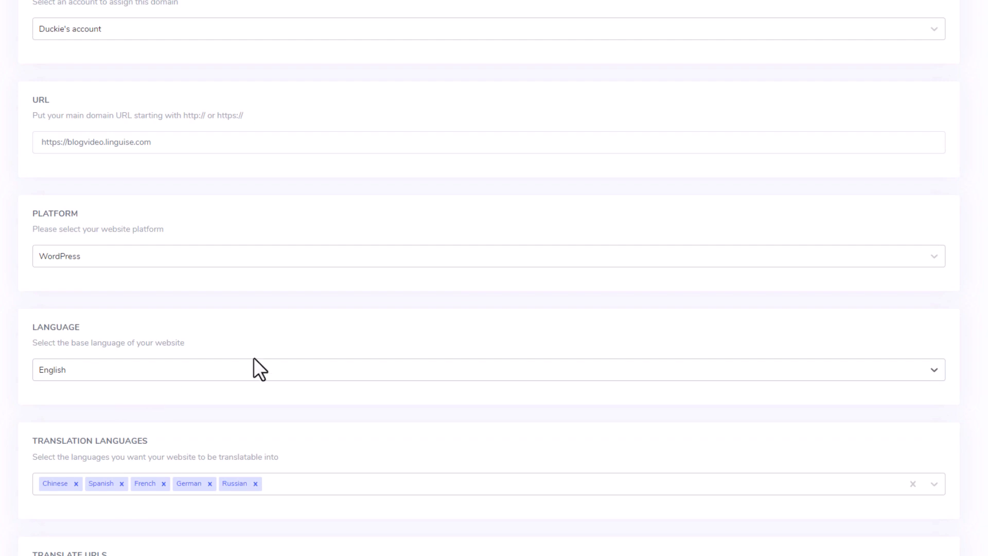
pyautogui.moveTo(320, 346)
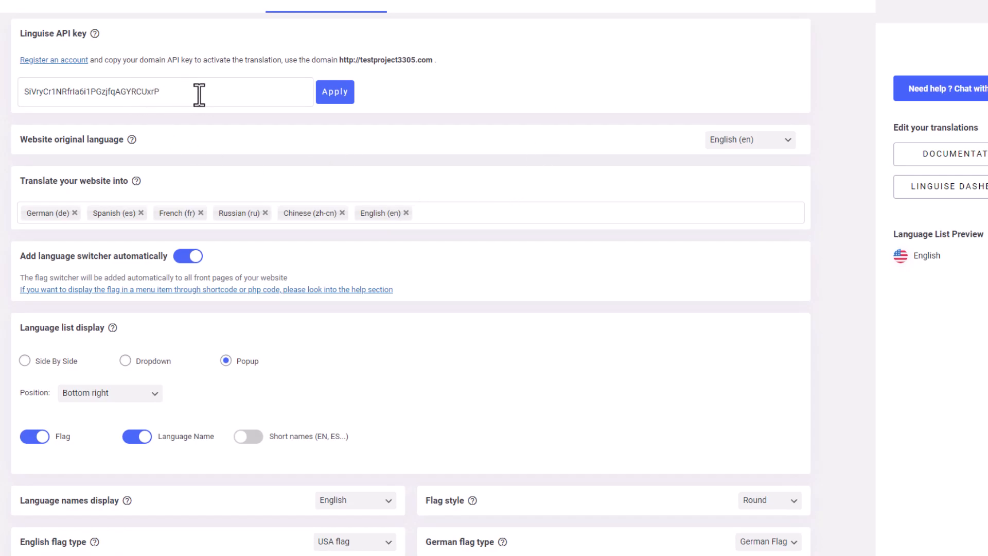
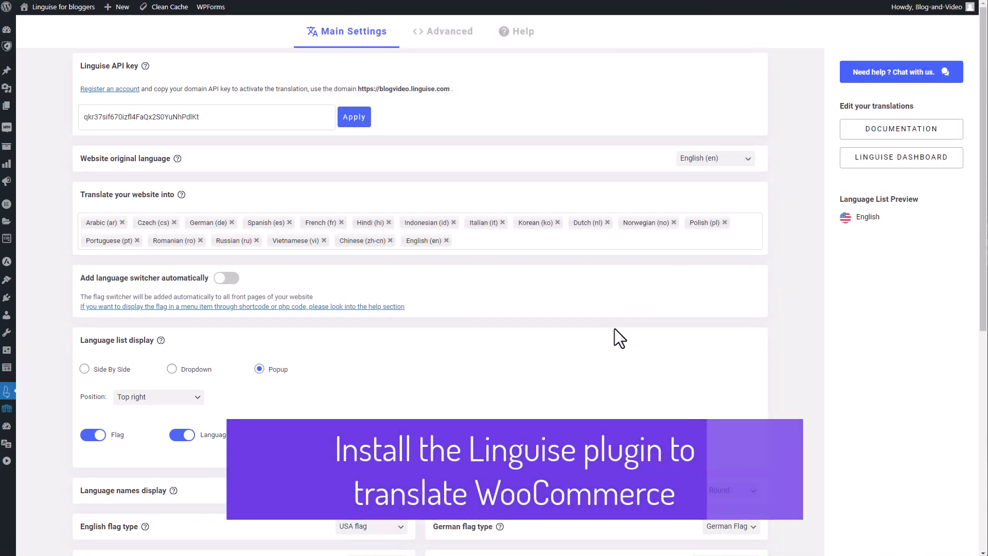
pyautogui.moveTo(685, 364)
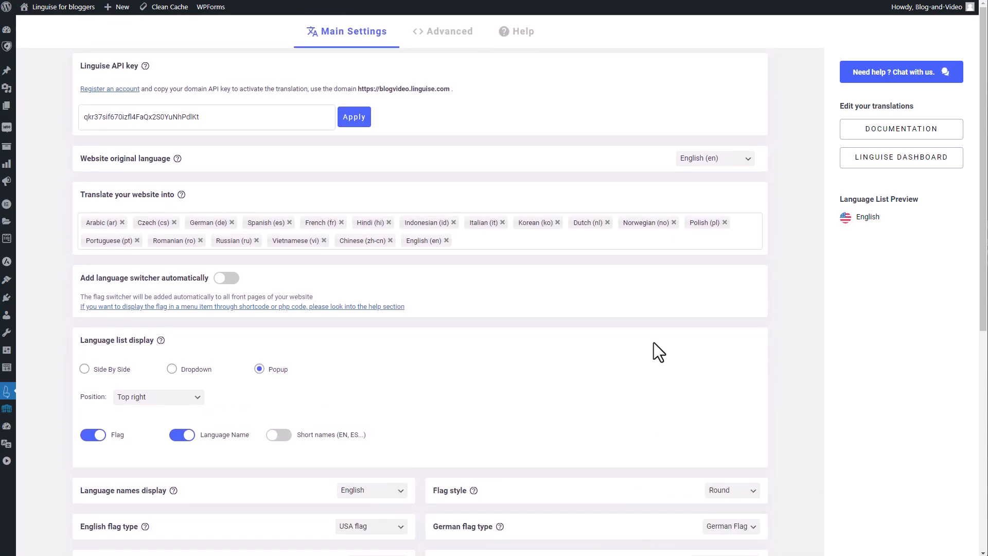
pyautogui.scroll(-3)
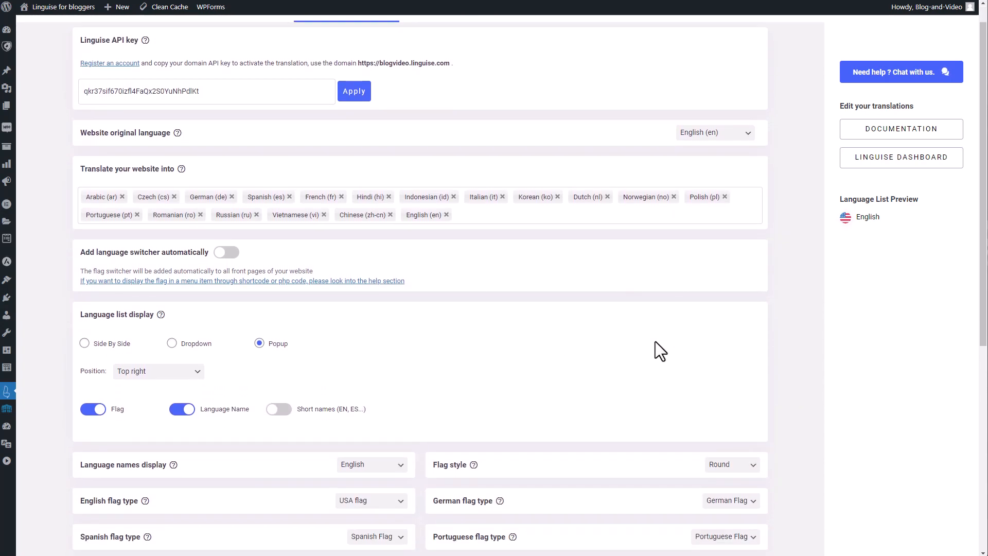
pyautogui.scroll(3)
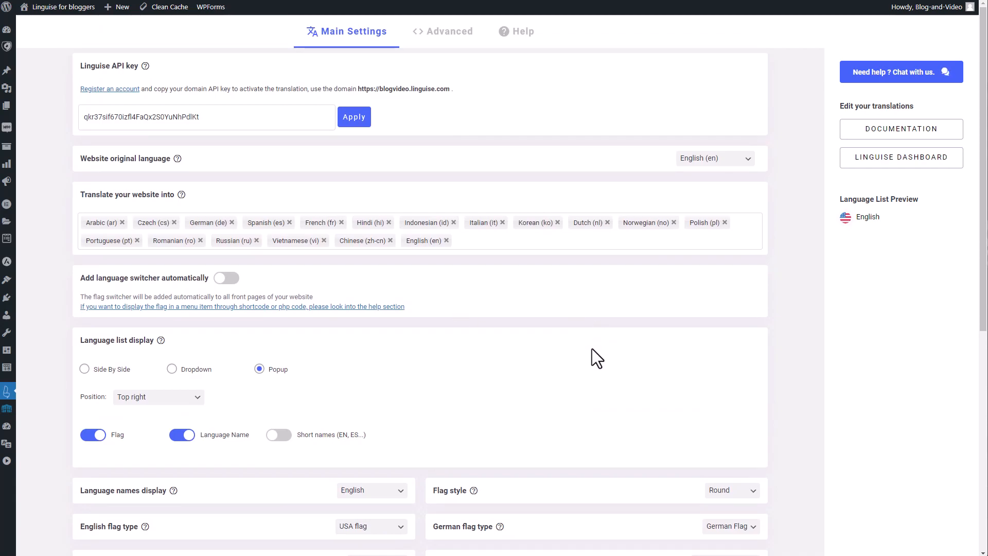
pyautogui.moveTo(561, 353)
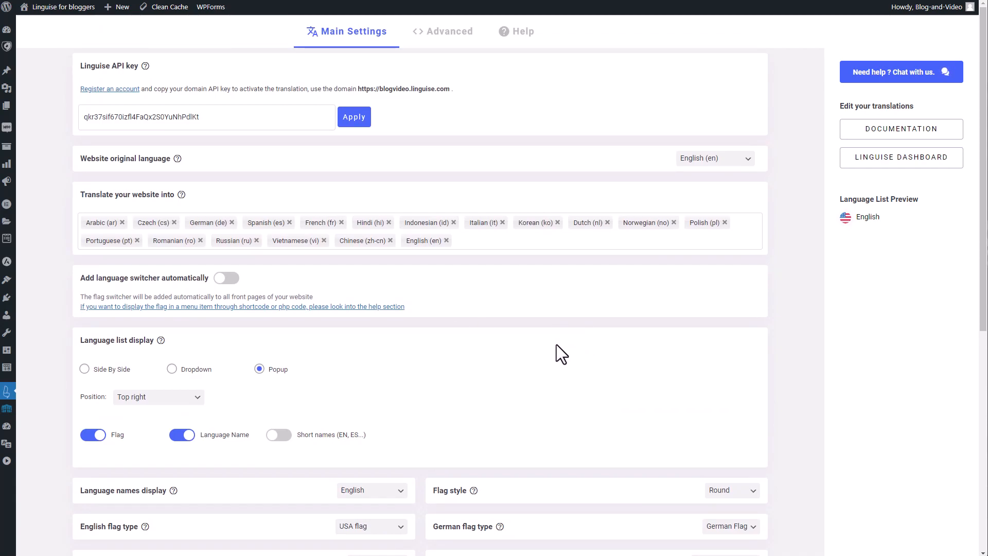
pyautogui.moveTo(328, 60)
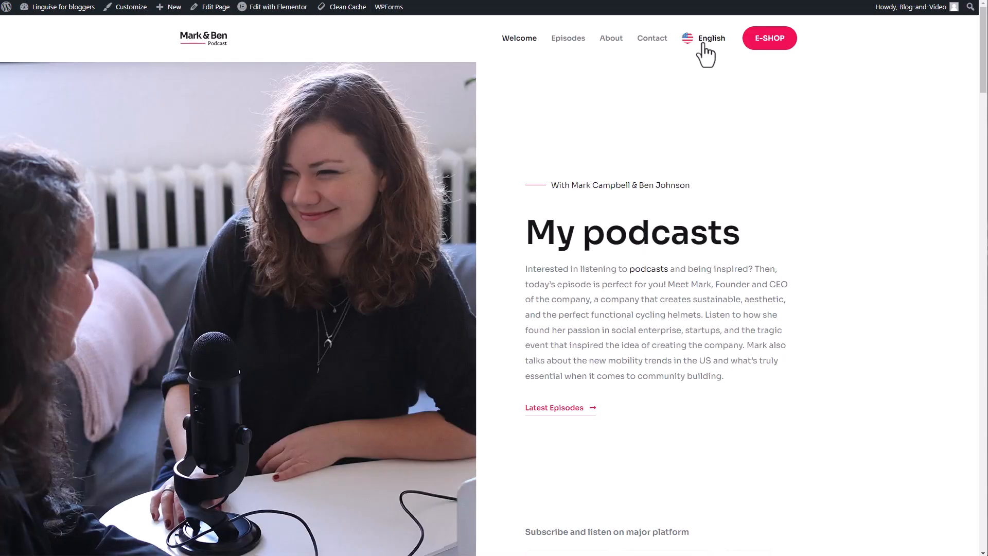
# - Scroll the podcast homepage and open the English language switcher popup
pyautogui.scroll(-3)
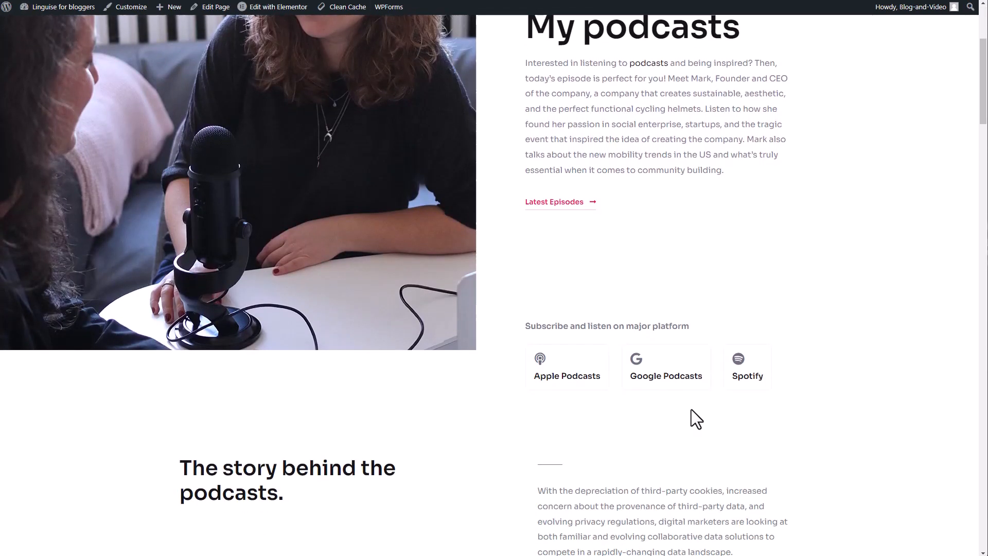
pyautogui.scroll(3)
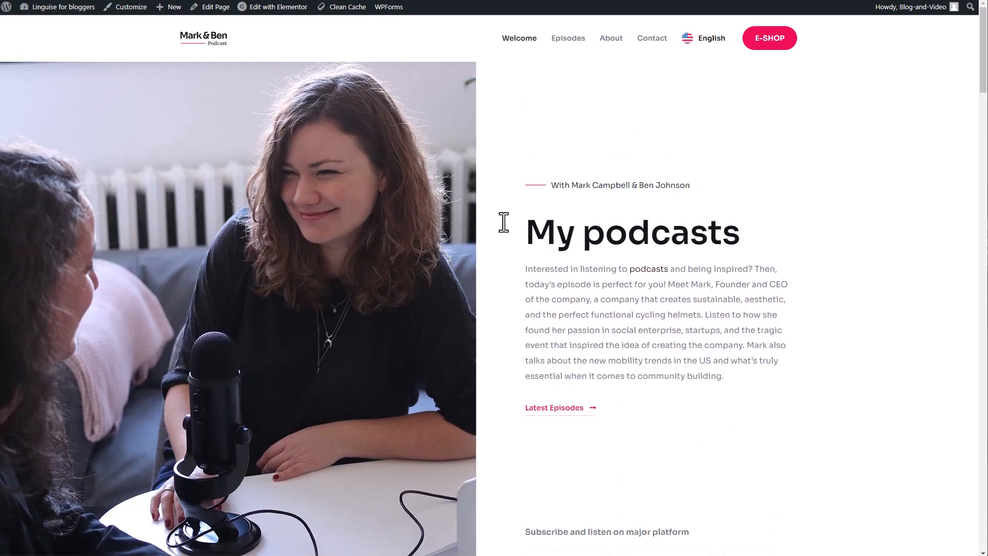
pyautogui.click(711, 38)
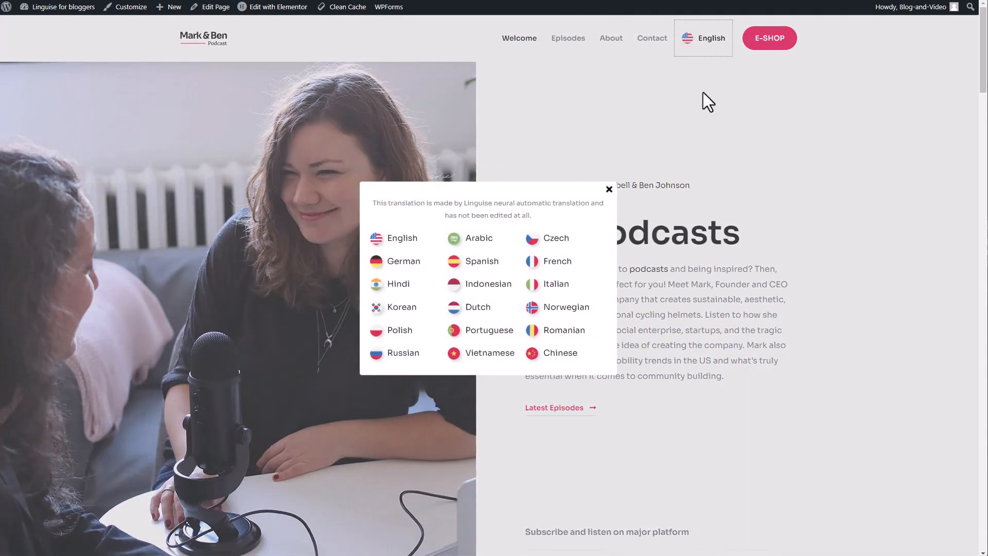
pyautogui.moveTo(382, 258)
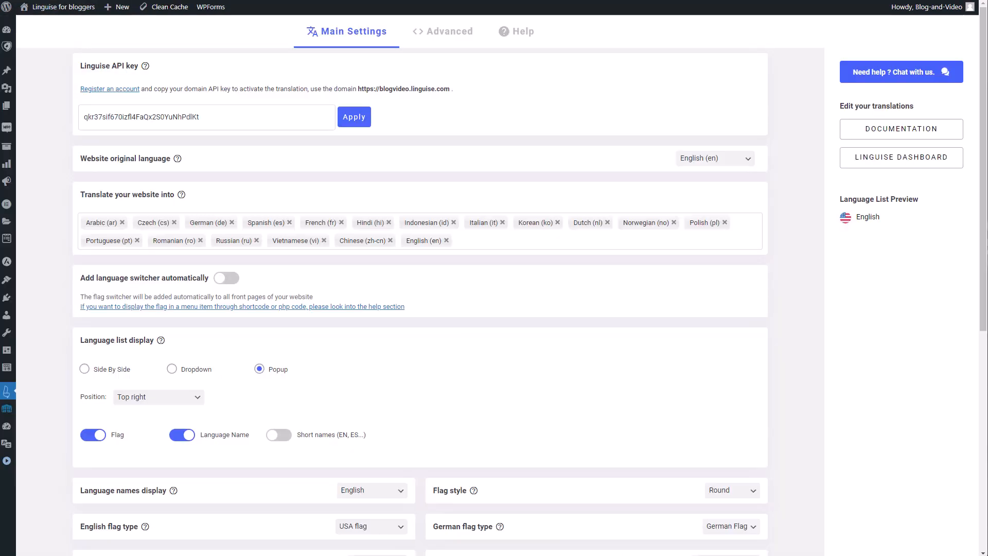
pyautogui.moveTo(701, 228)
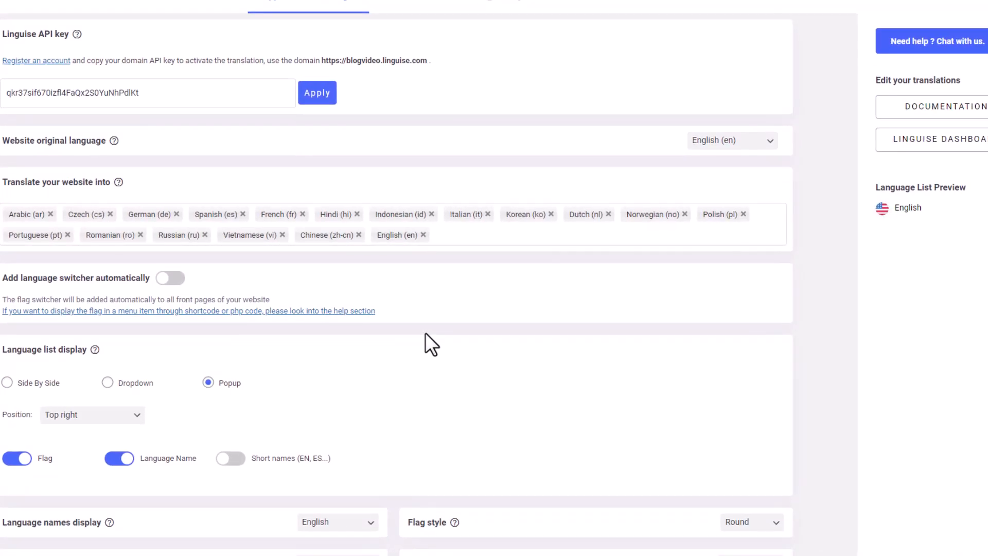
pyautogui.moveTo(189, 293)
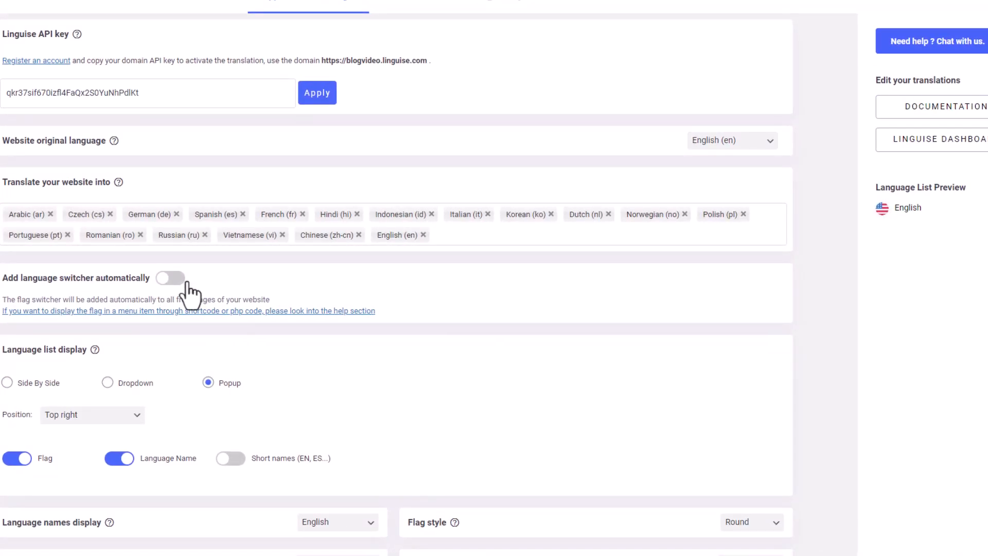
pyautogui.moveTo(228, 368)
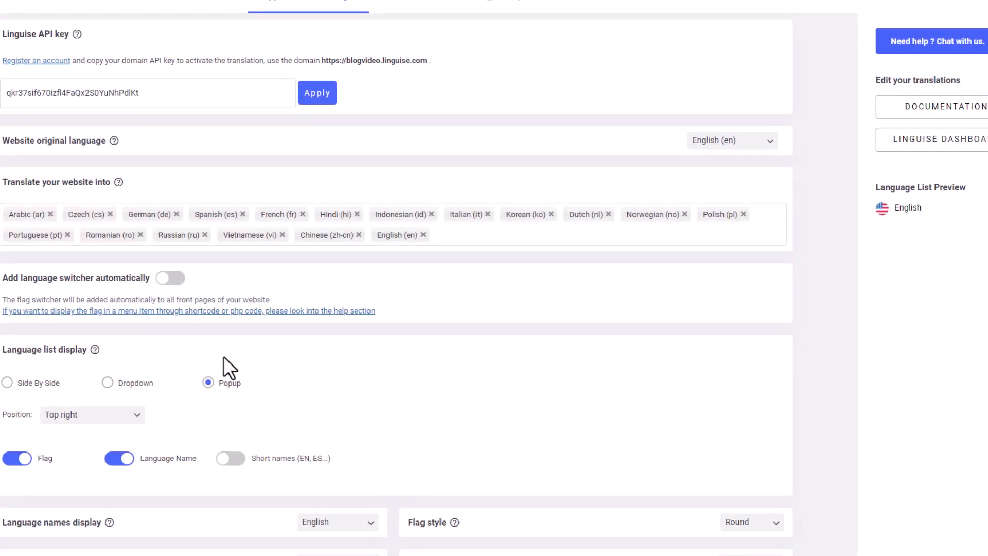
# - Preview the Side By Side layout, then set the language list display to Dropdown
pyautogui.scroll(-3)
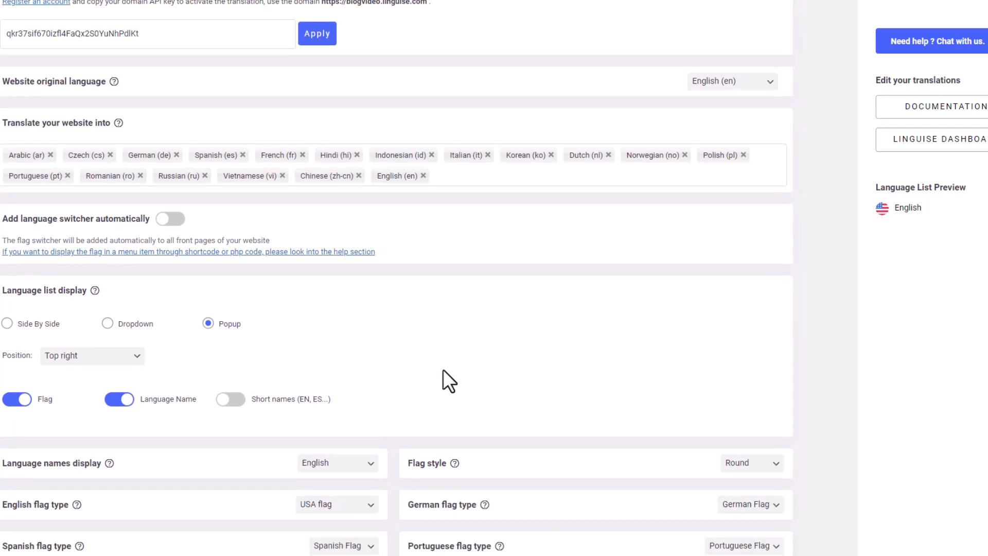
pyautogui.moveTo(555, 346)
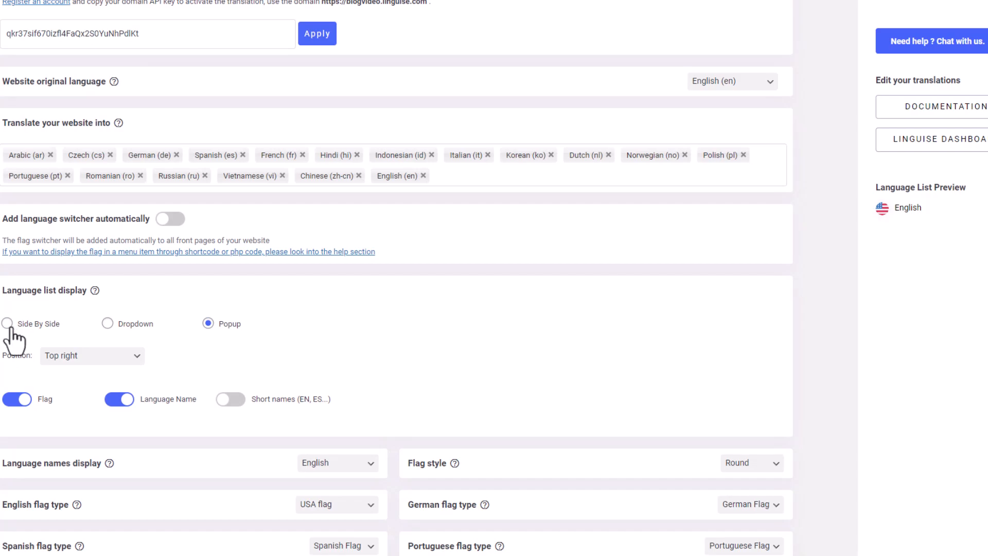
pyautogui.click(8, 323)
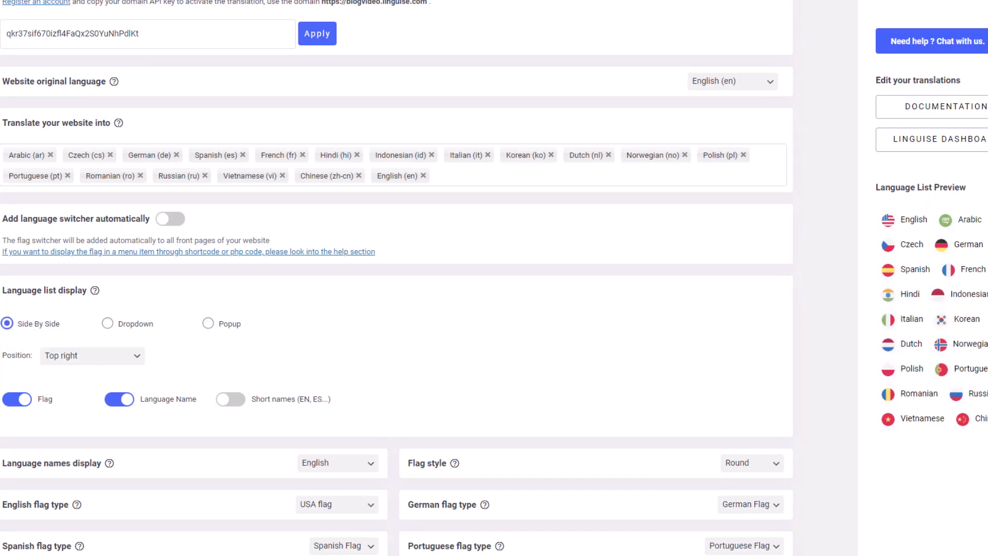
pyautogui.moveTo(891, 200)
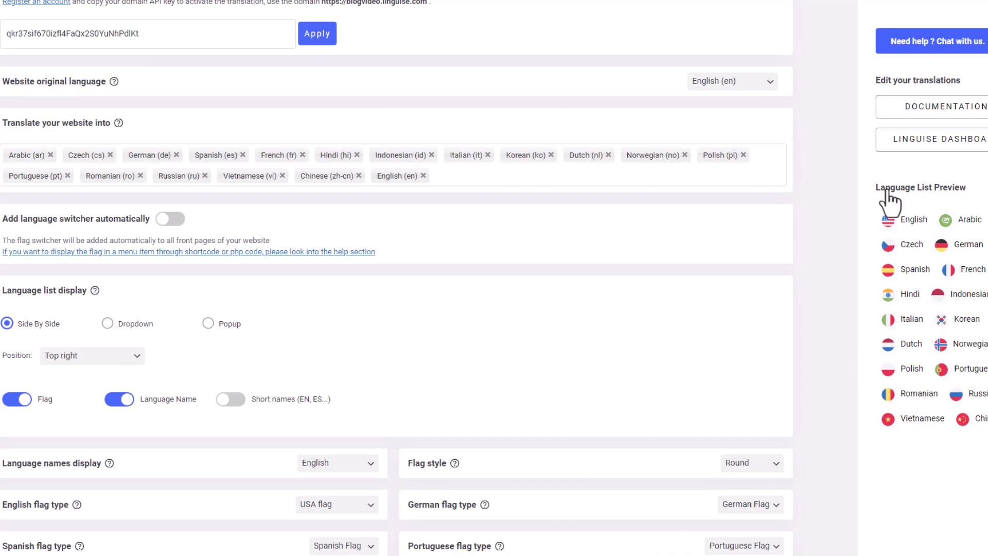
pyautogui.moveTo(118, 332)
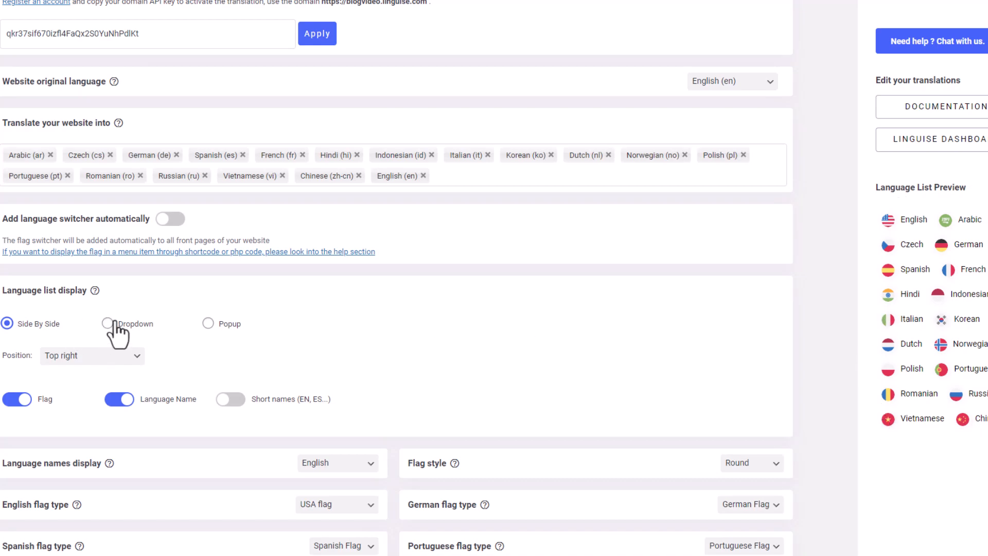
pyautogui.moveTo(110, 333)
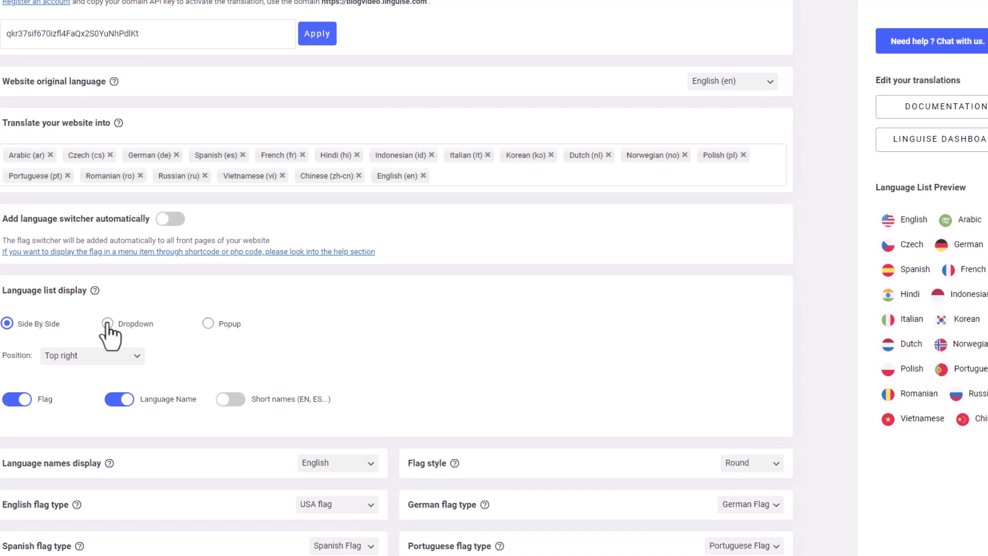
pyautogui.click(107, 323)
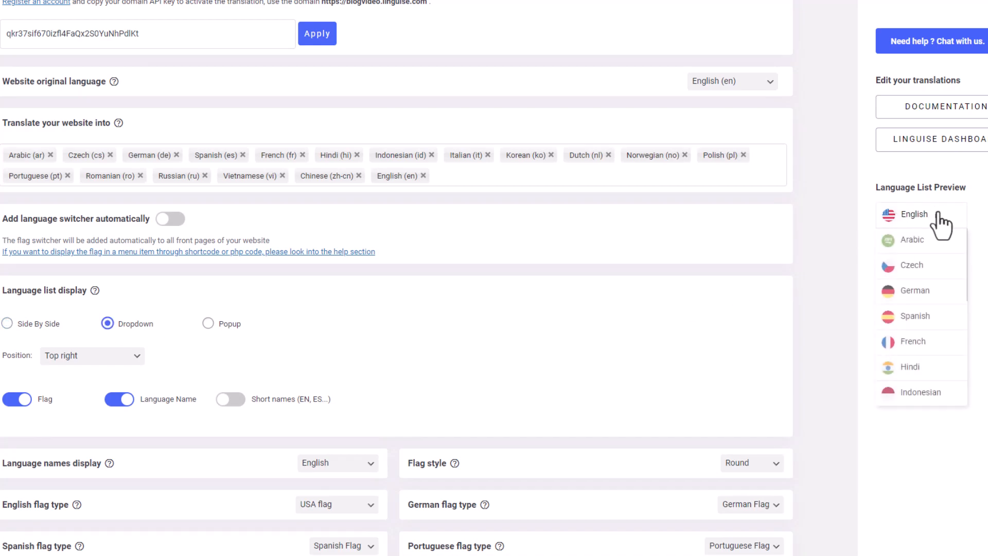
pyautogui.click(208, 323)
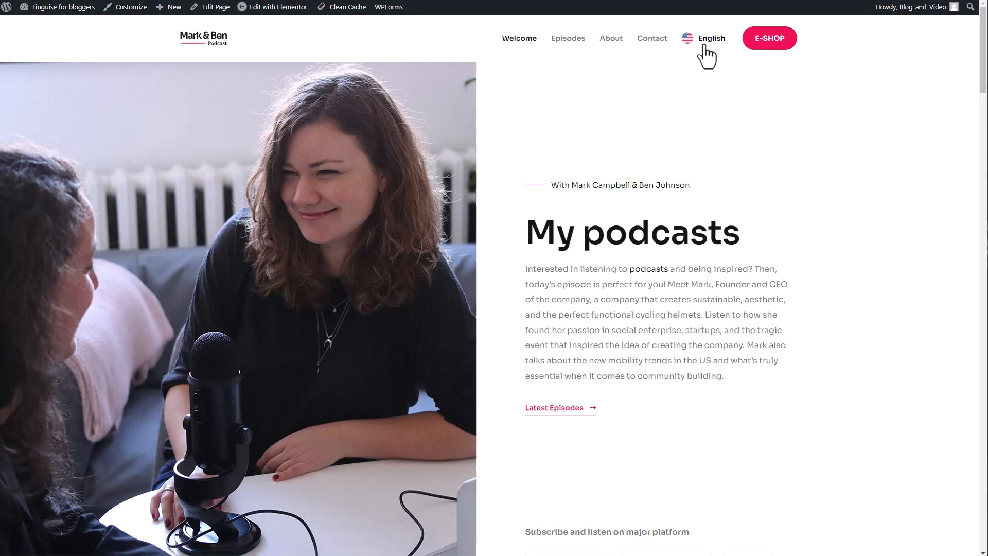
# - Switch the home page from English to German using the language dropdown
pyautogui.click(710, 37)
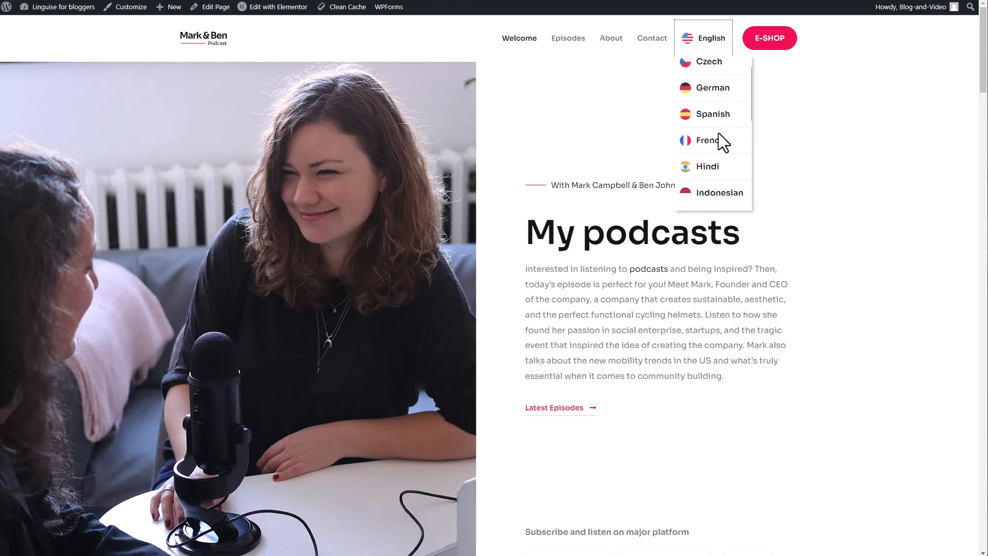
pyautogui.scroll(-3)
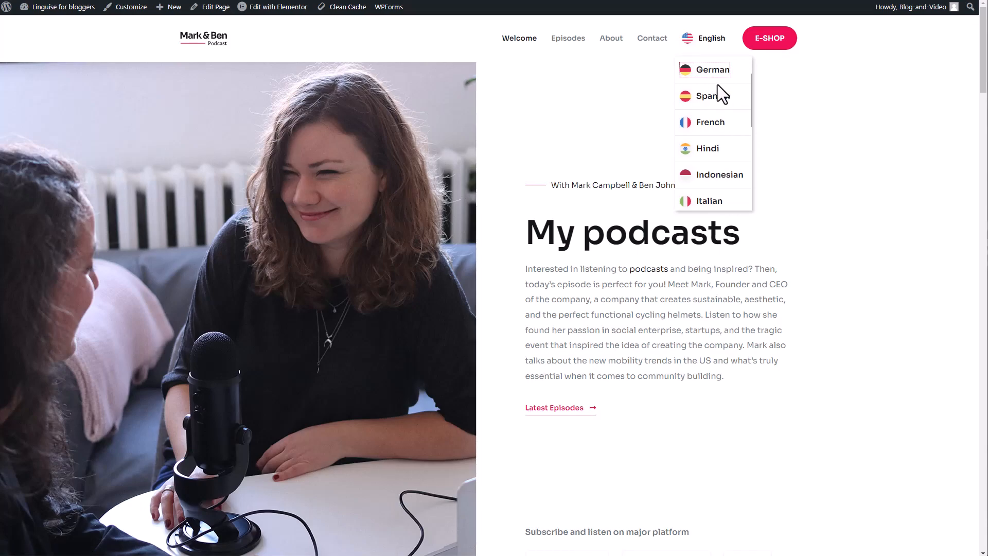
pyautogui.click(713, 69)
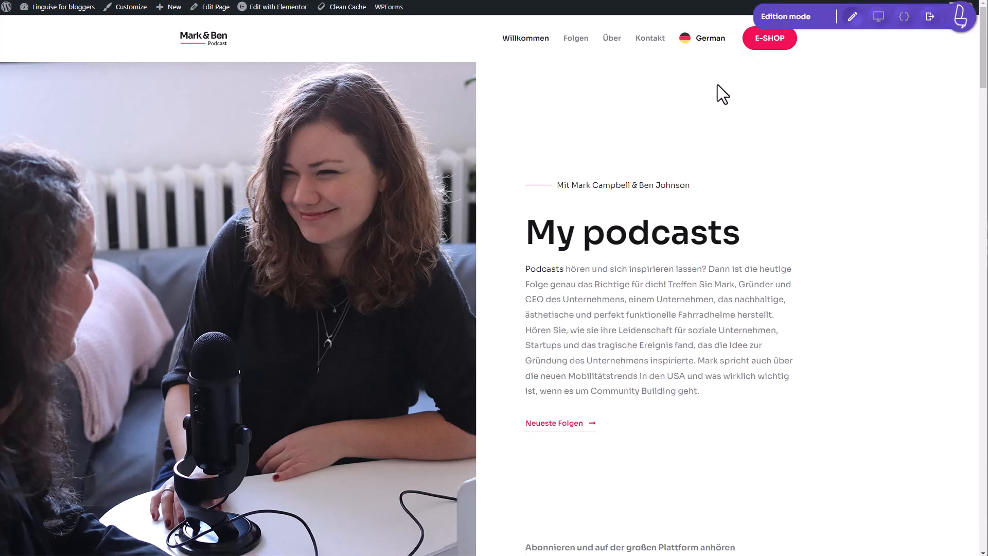
pyautogui.scroll(-3)
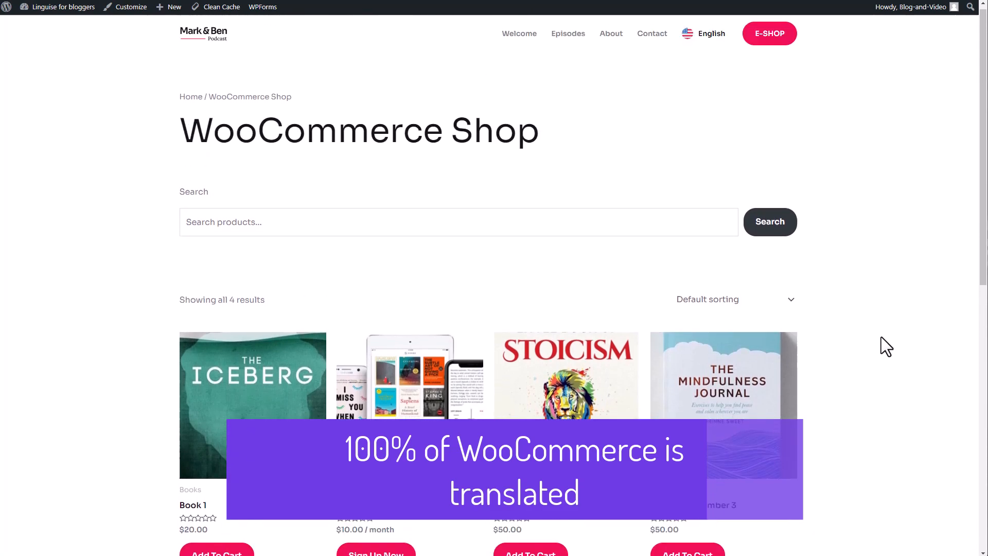
# - Open Book 1 from the Iceberg image in the shop and scroll through its page
pyautogui.scroll(-3)
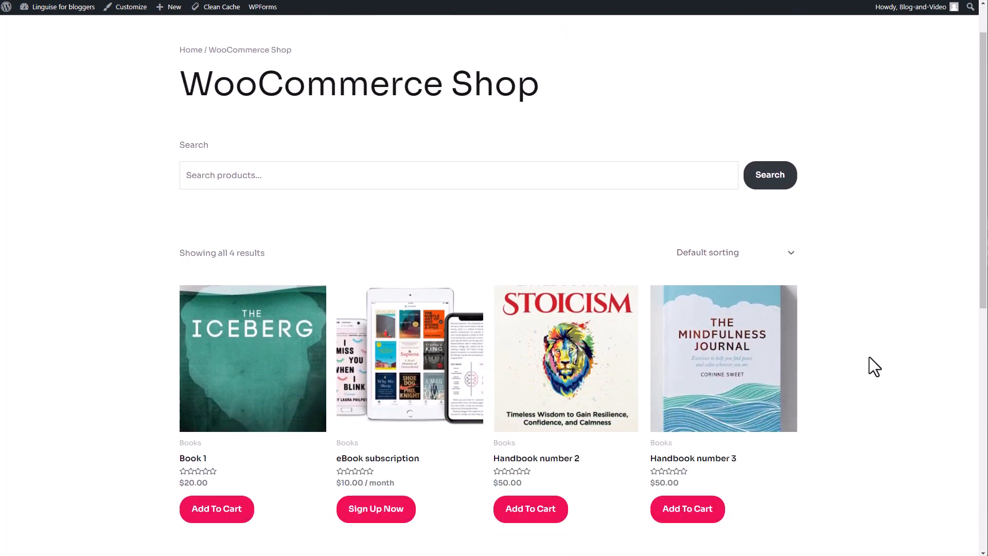
pyautogui.scroll(-3)
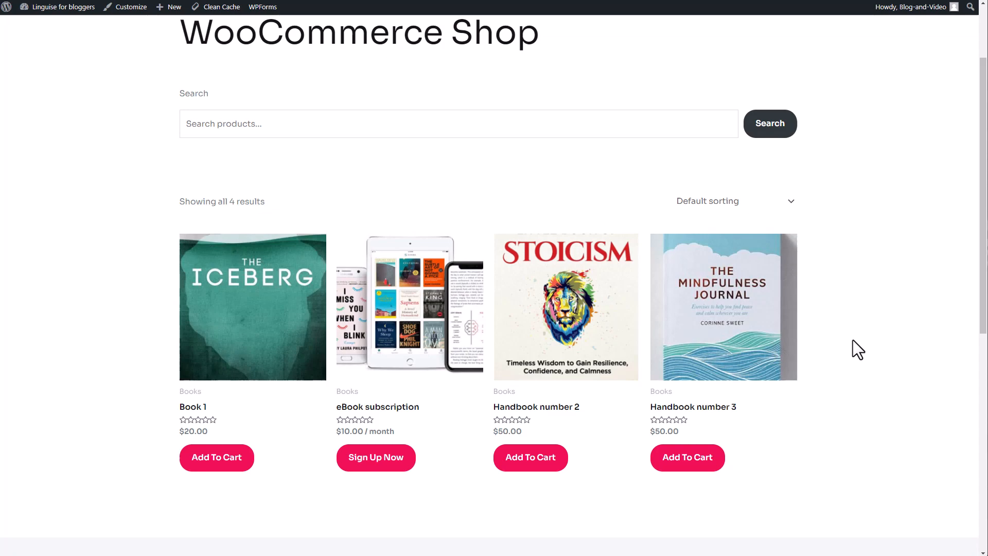
pyautogui.moveTo(636, 331)
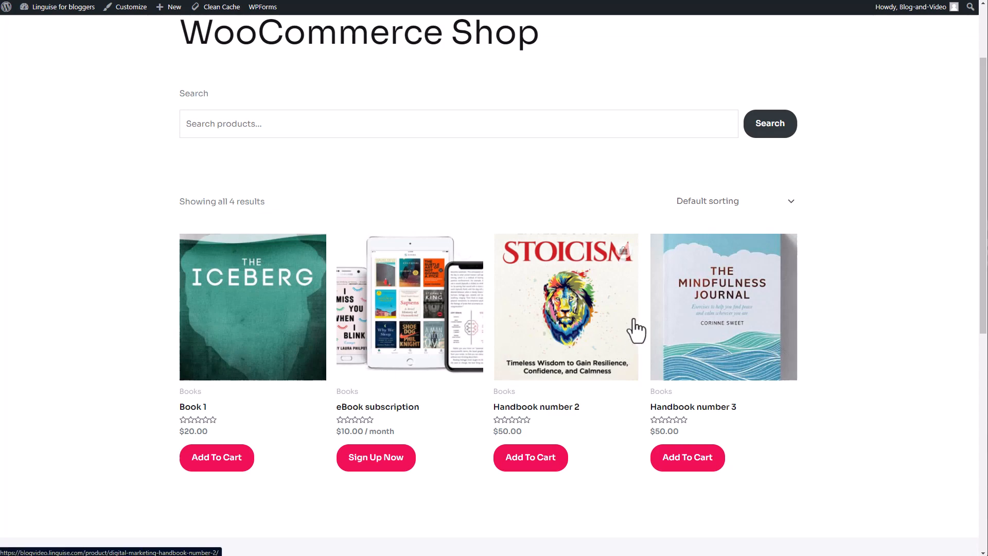
pyautogui.moveTo(760, 331)
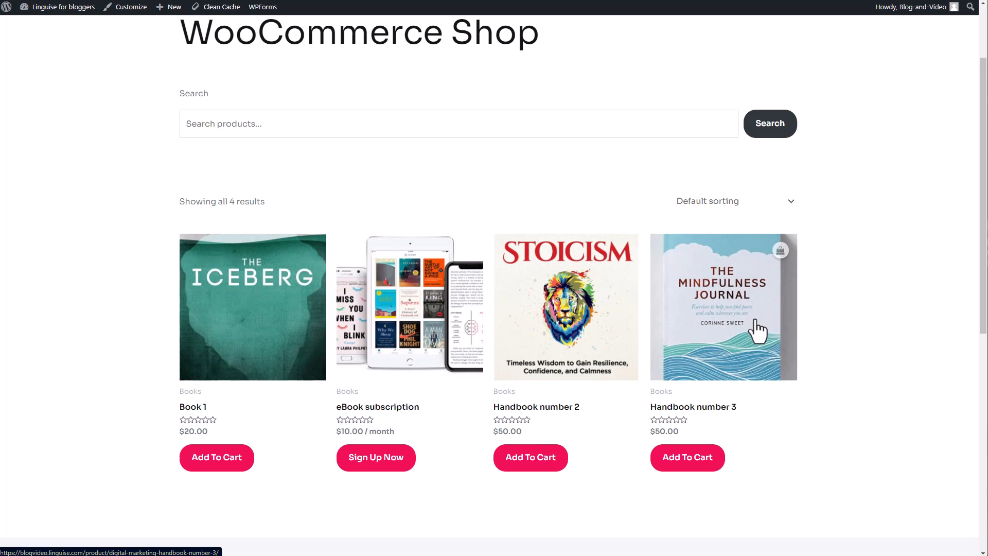
pyautogui.moveTo(663, 351)
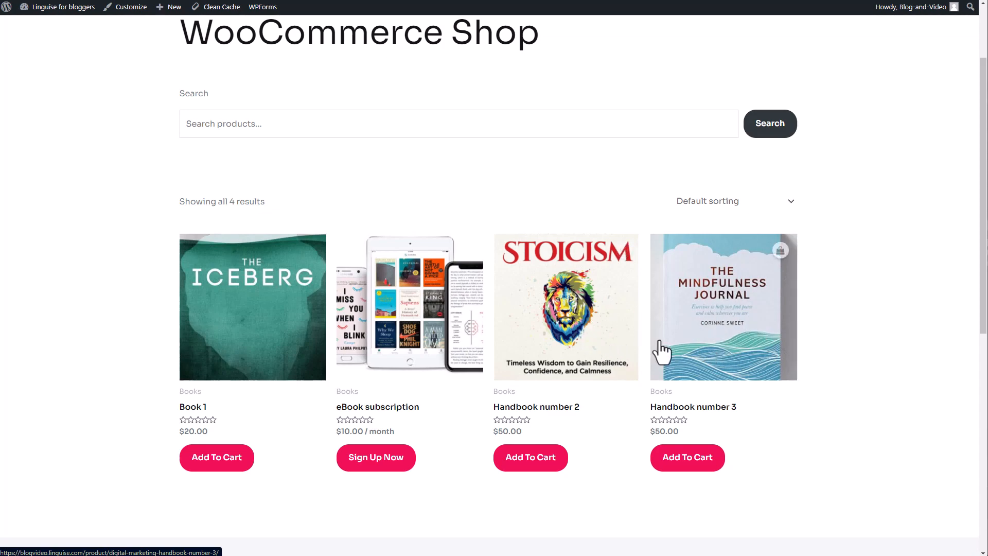
pyautogui.moveTo(504, 495)
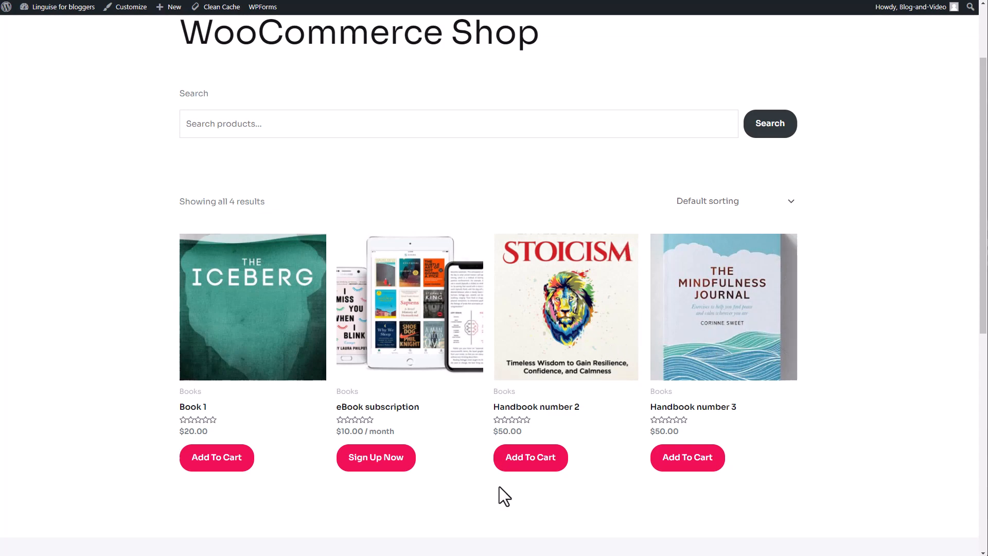
pyautogui.moveTo(277, 291)
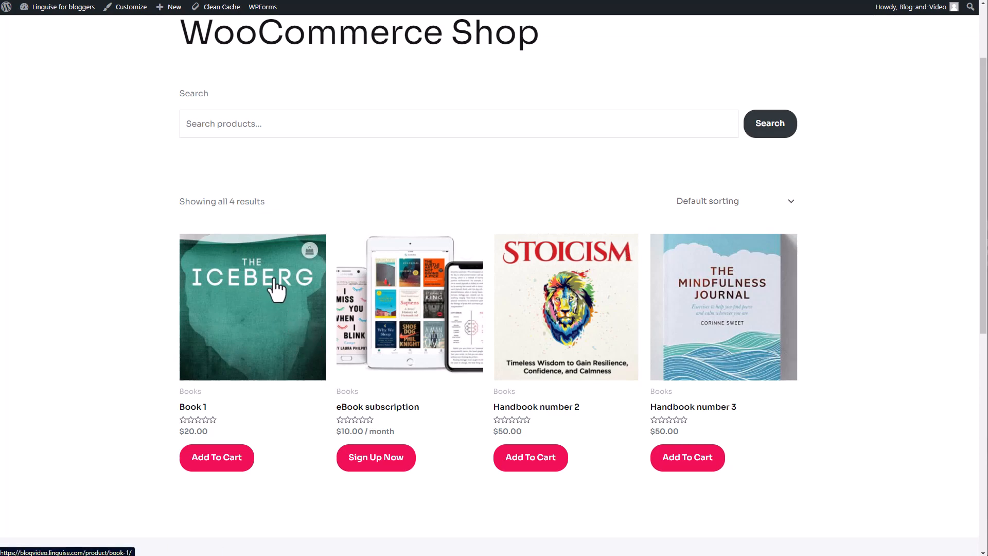
pyautogui.click(252, 306)
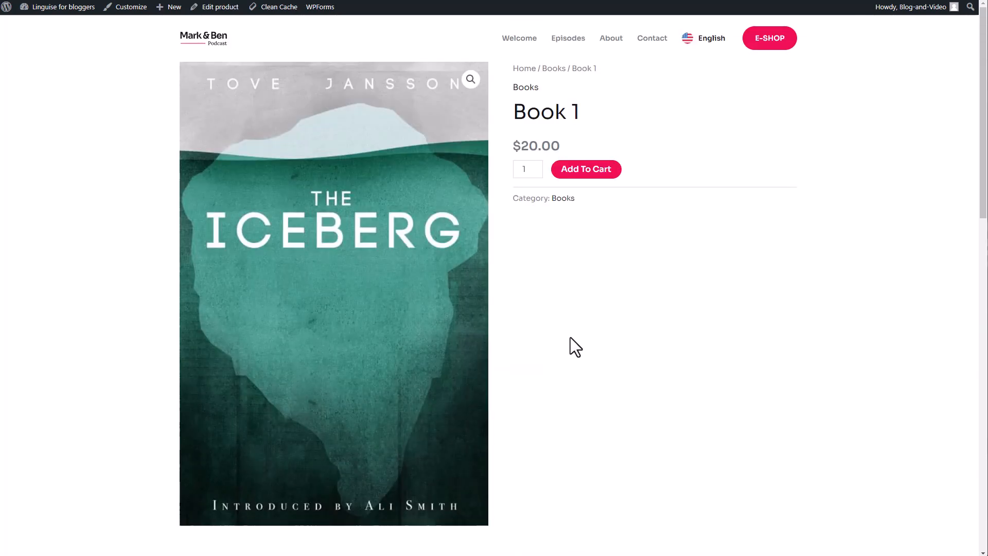
pyautogui.scroll(-3)
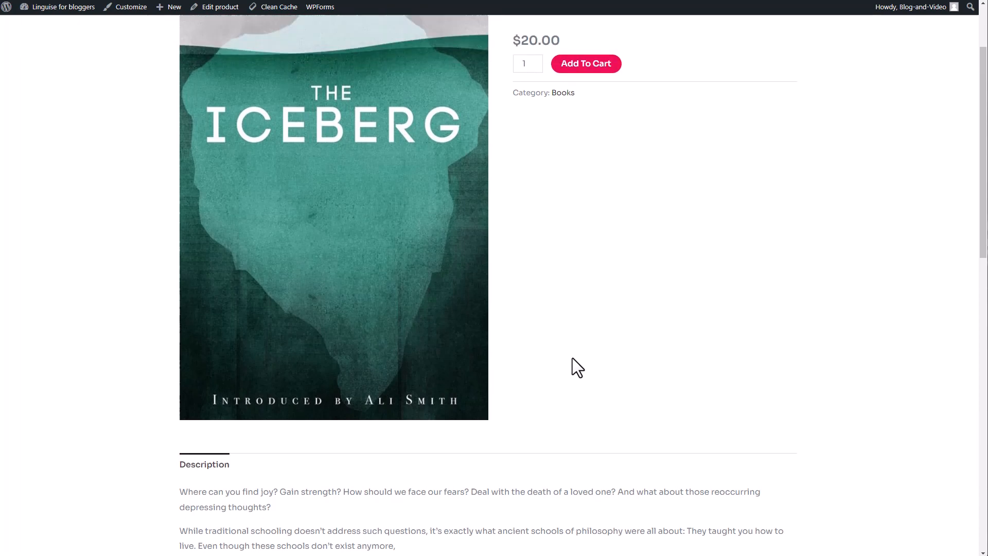
pyautogui.scroll(-3)
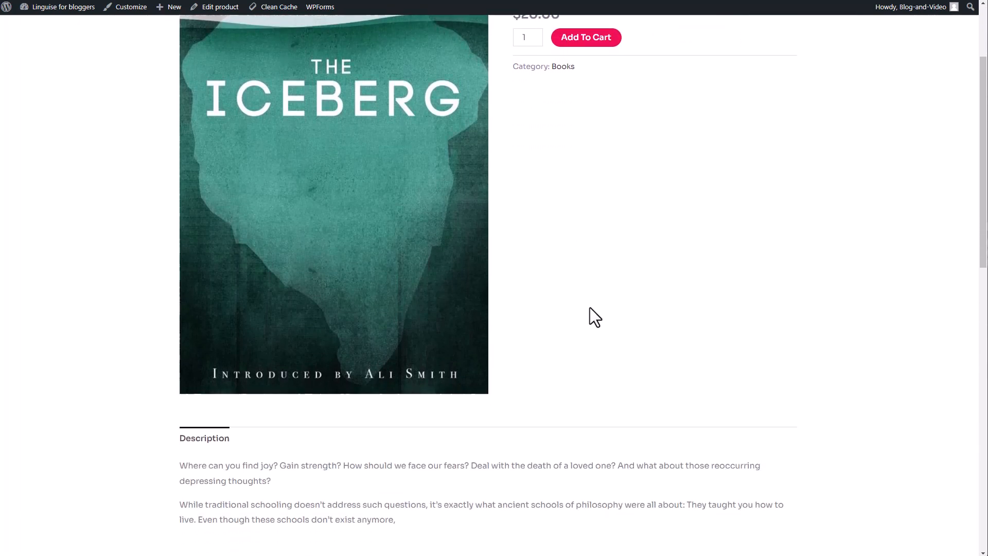
pyautogui.scroll(-3)
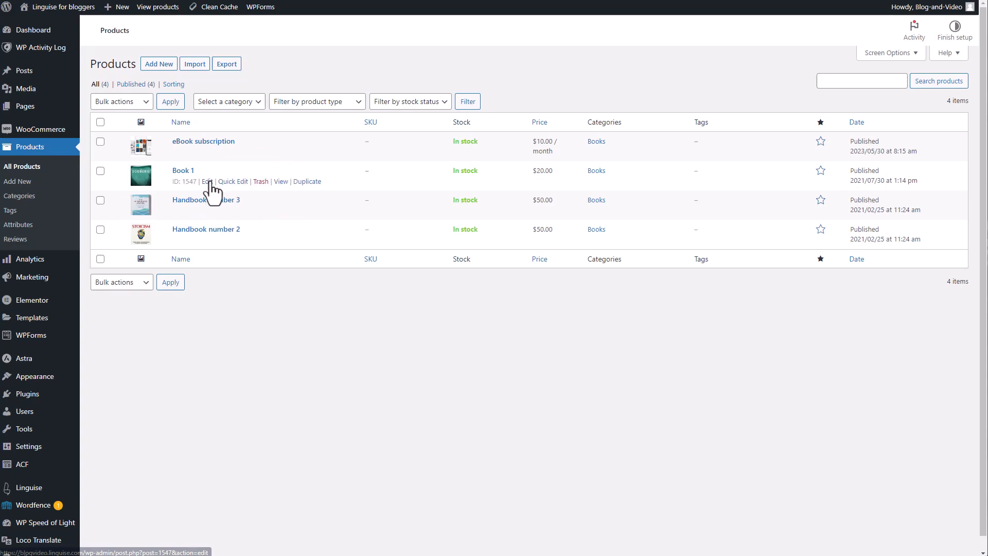
# - Edit Book 1, give it a regular price of 25, and update the product
pyautogui.click(207, 182)
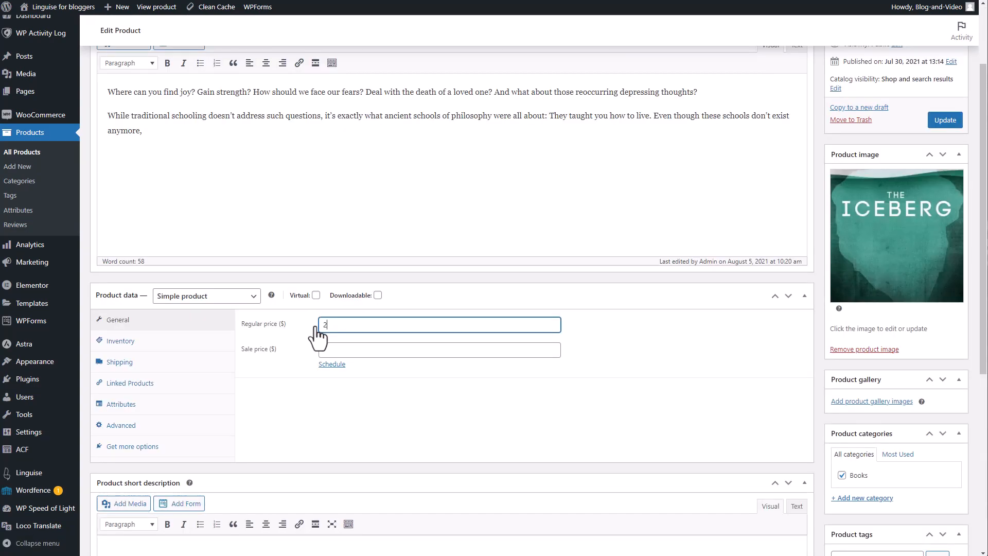
pyautogui.scroll(-3)
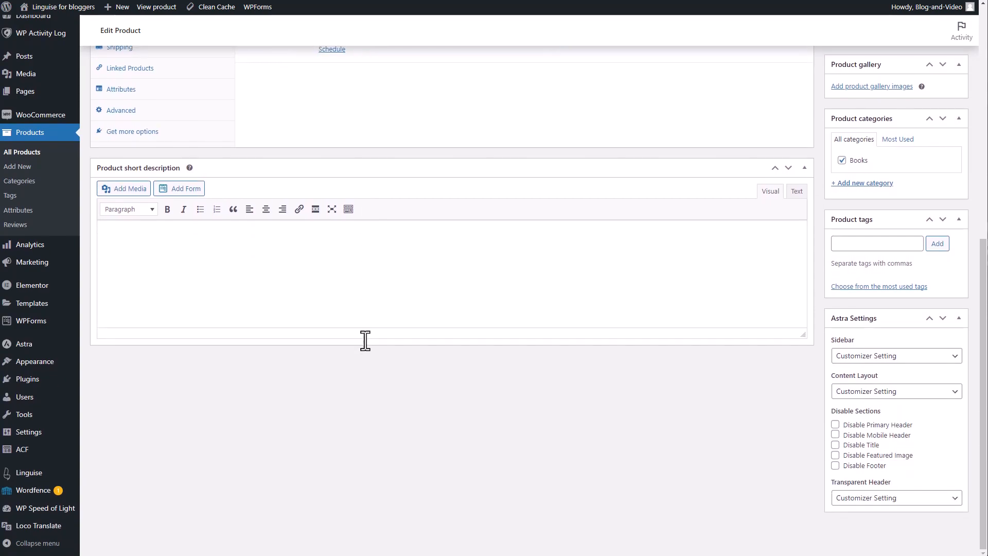
pyautogui.scroll(3)
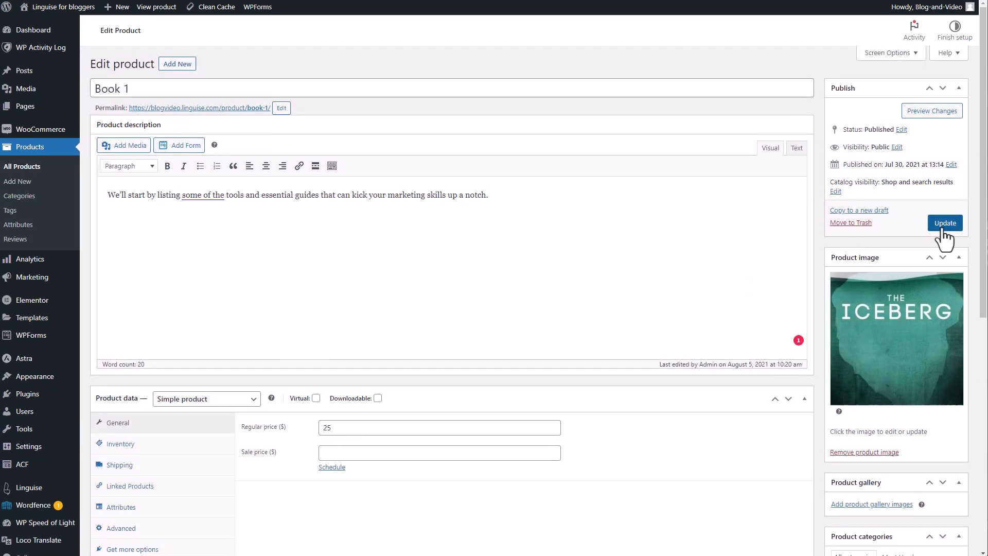
pyautogui.click(945, 222)
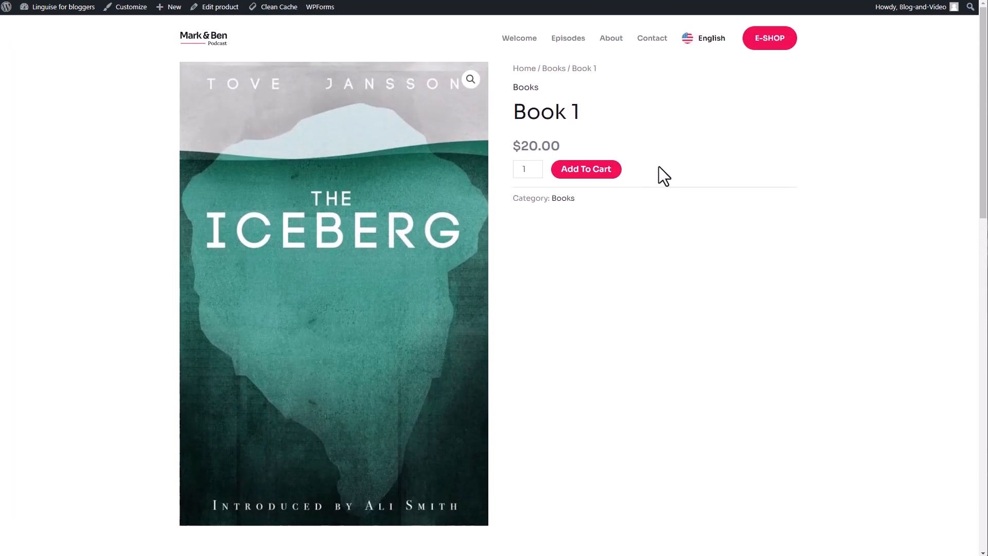
# - Switch Livre 1 to French and scroll to its description to edit the translation
pyautogui.click(710, 37)
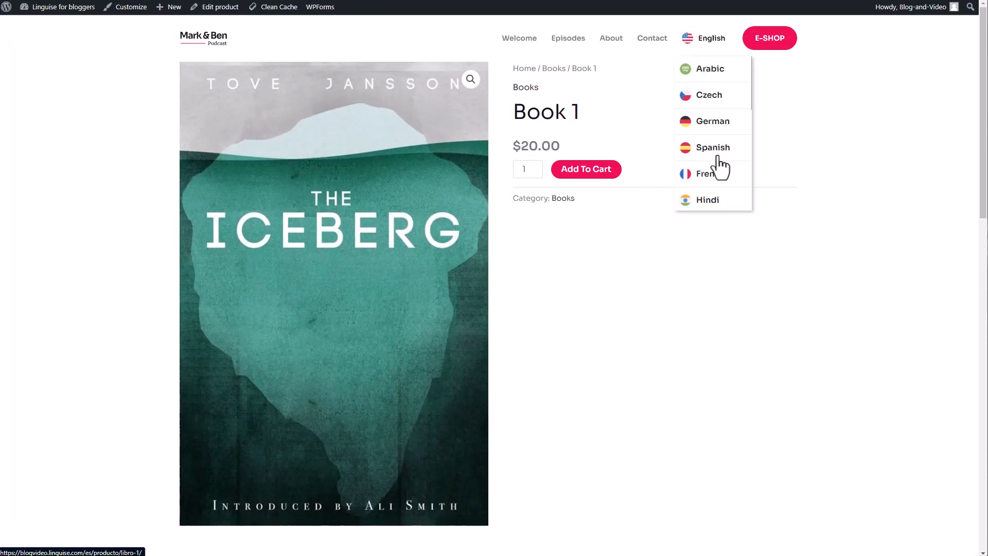
pyautogui.click(705, 174)
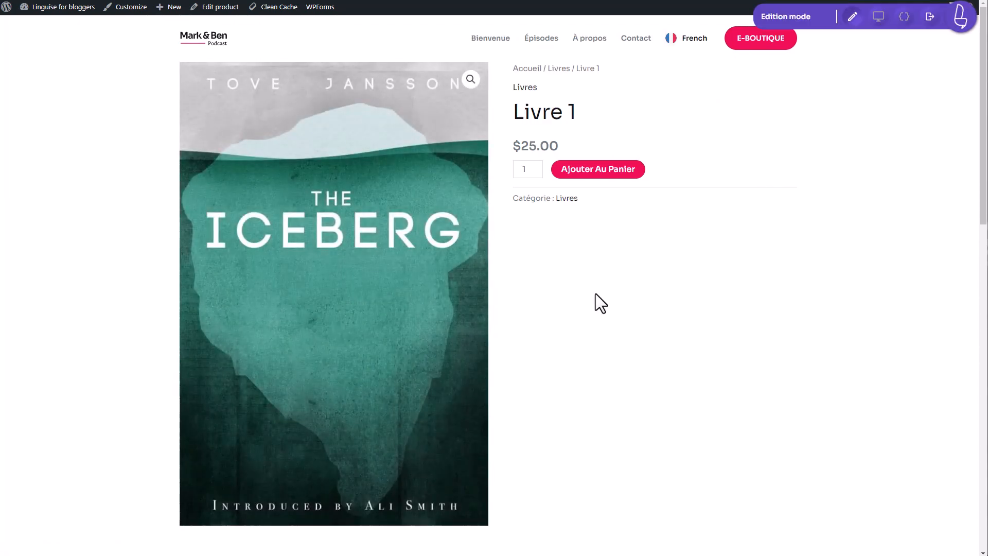
pyautogui.scroll(-3)
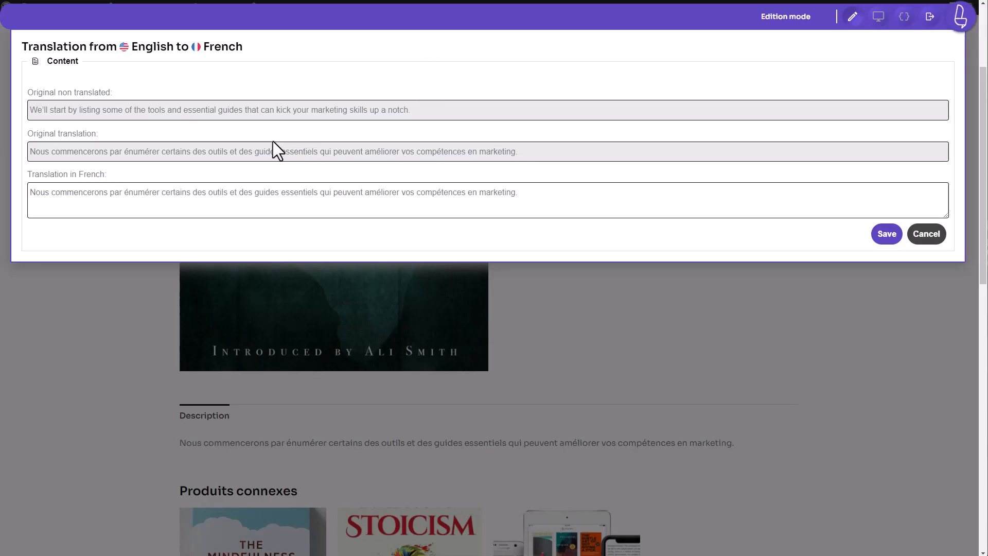
pyautogui.moveTo(329, 152)
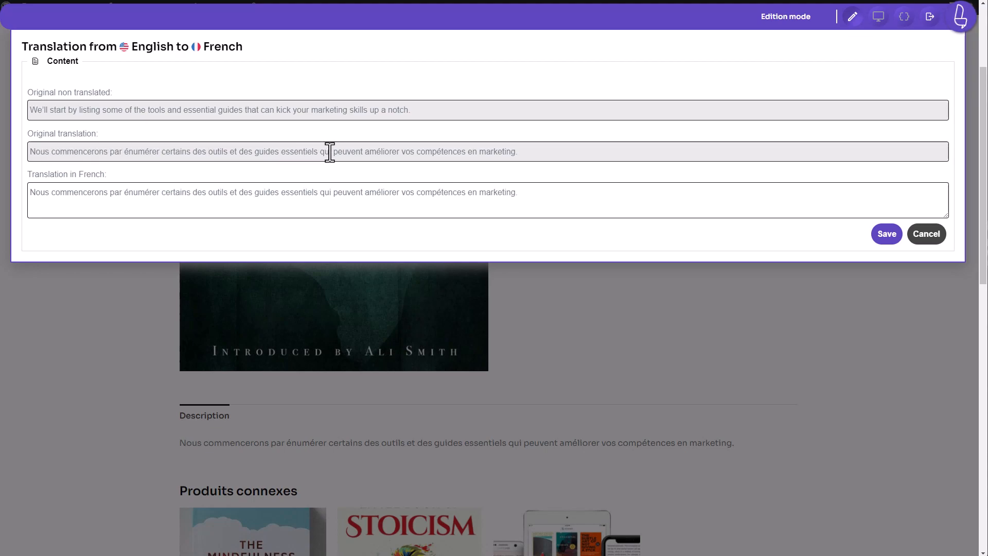
pyautogui.moveTo(733, 331)
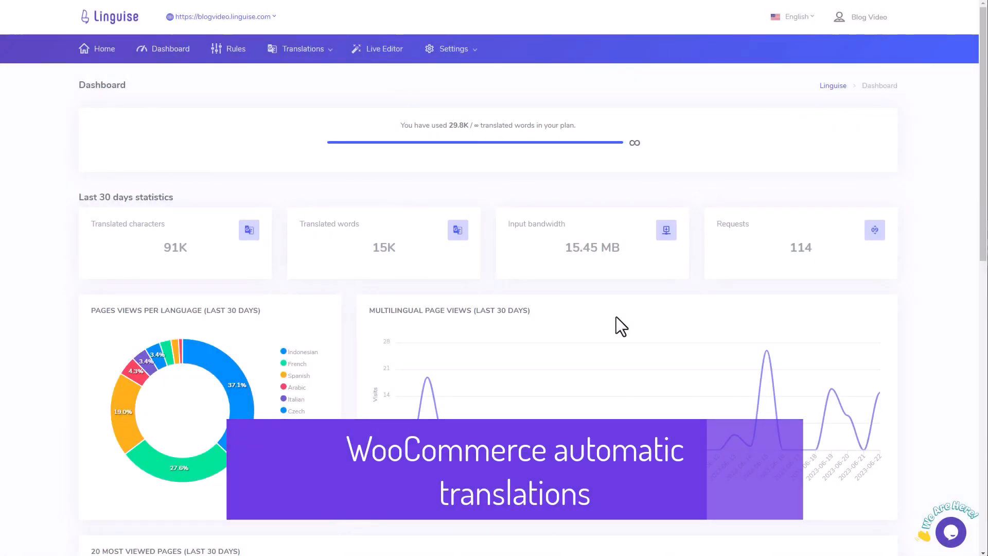
pyautogui.moveTo(625, 315)
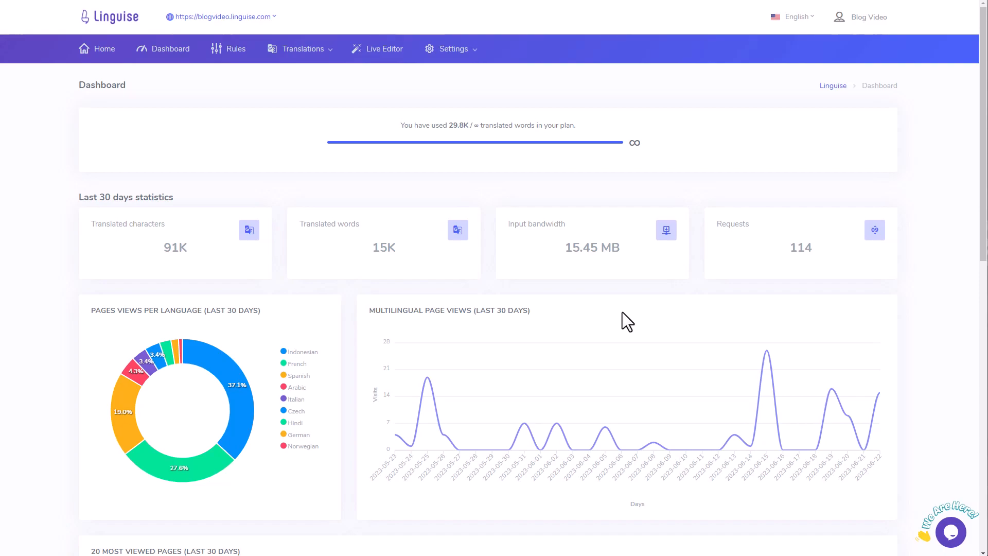
pyautogui.moveTo(613, 322)
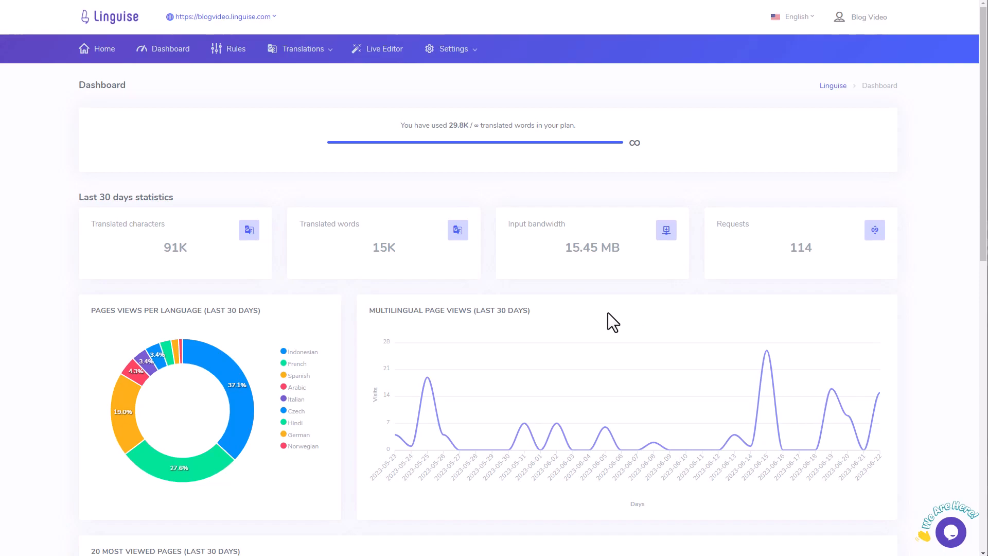
pyautogui.moveTo(385, 56)
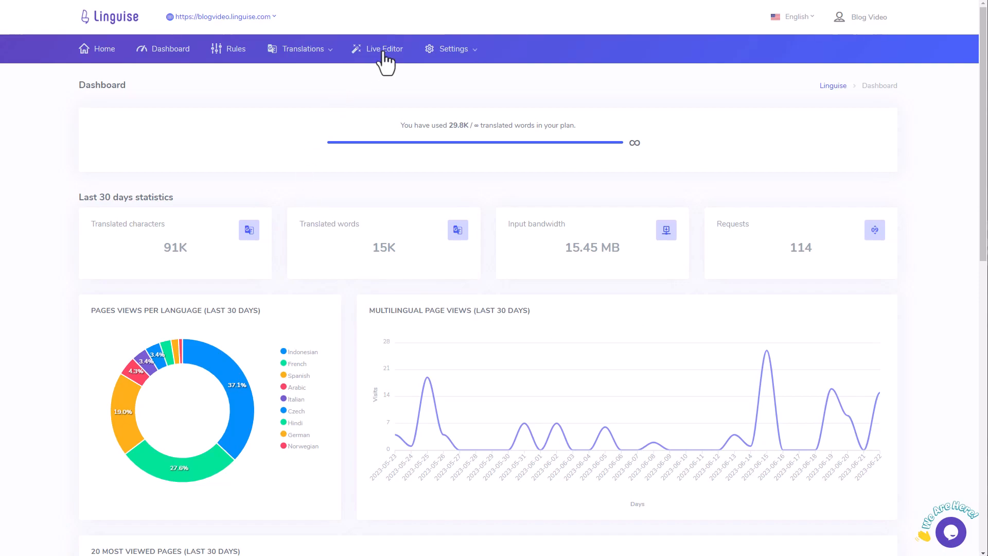
# - Launch the Live Editor from the Linguise top navigation
pyautogui.click(384, 49)
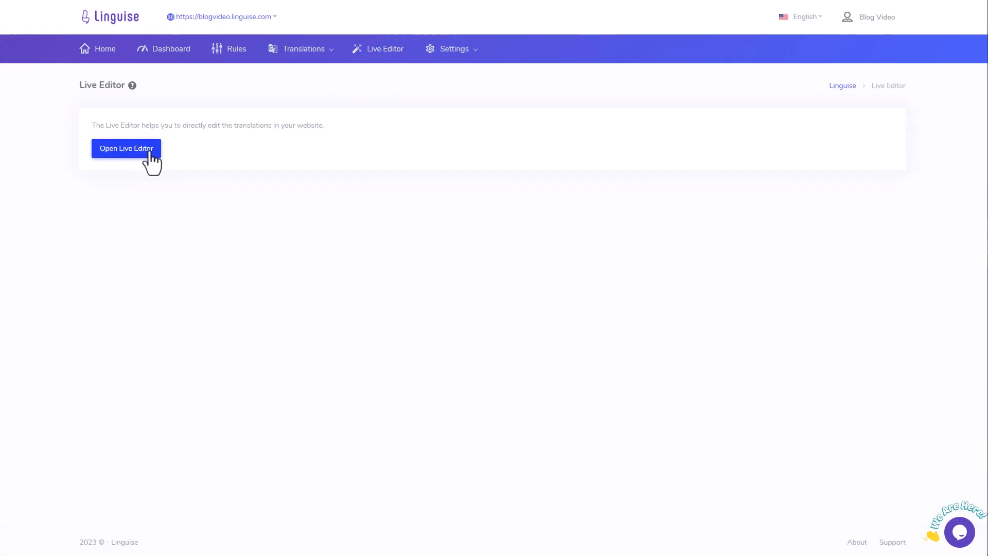
pyautogui.click(126, 148)
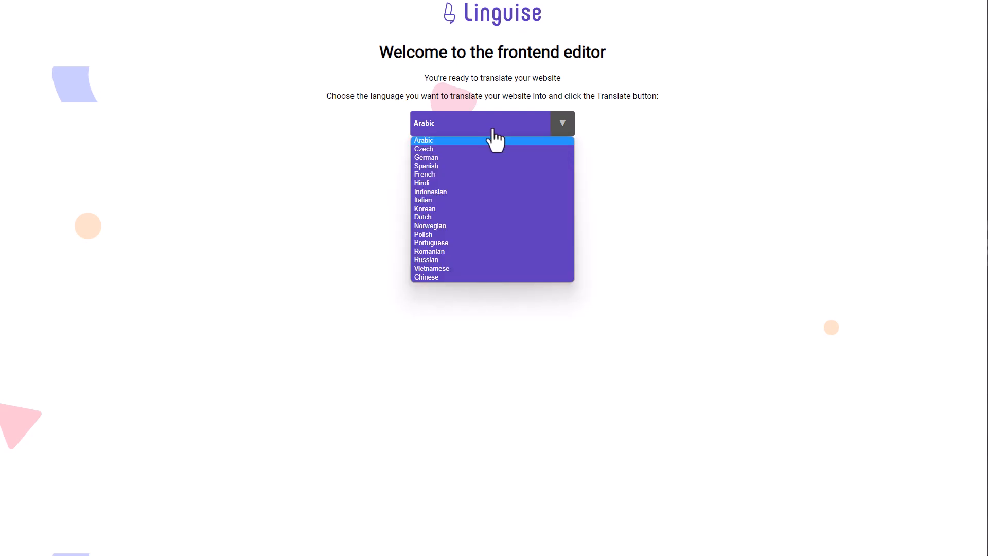
pyautogui.moveTo(629, 95)
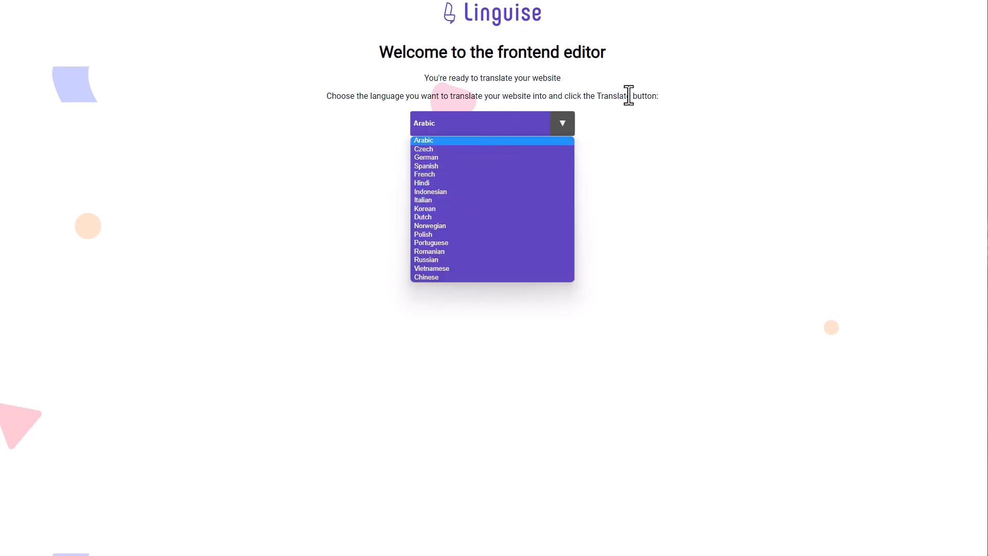
pyautogui.moveTo(473, 251)
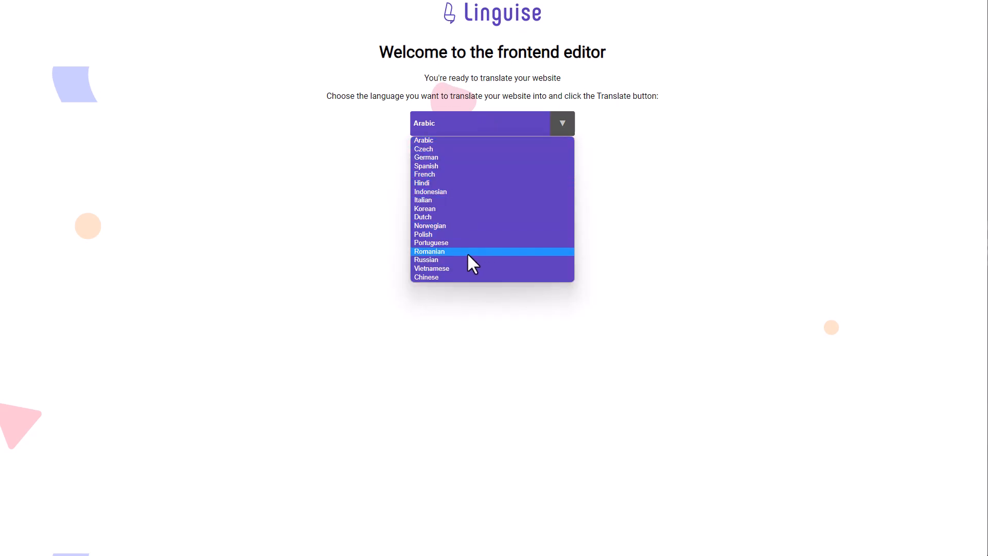
# - Select Vietnamese as the target language and start translating the site
pyautogui.click(432, 267)
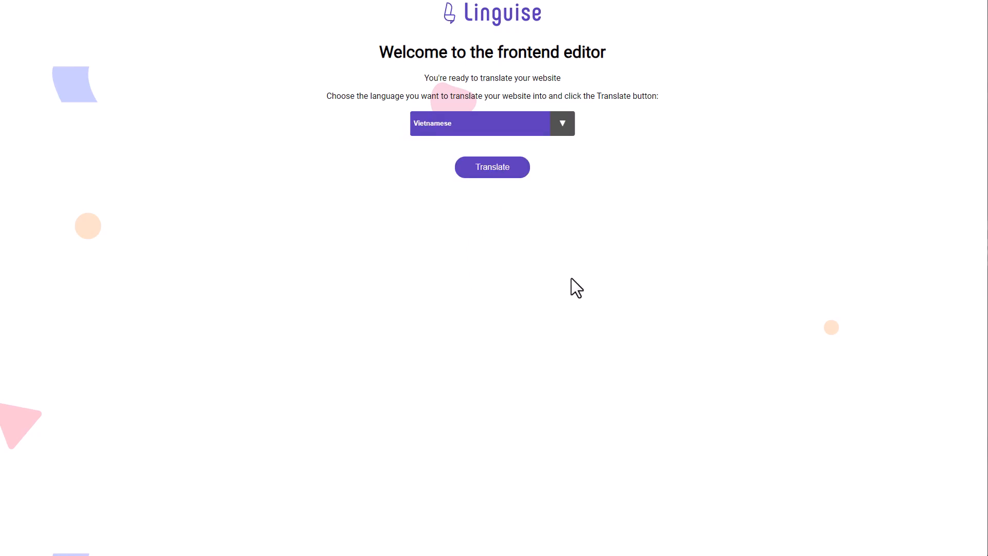
pyautogui.click(491, 166)
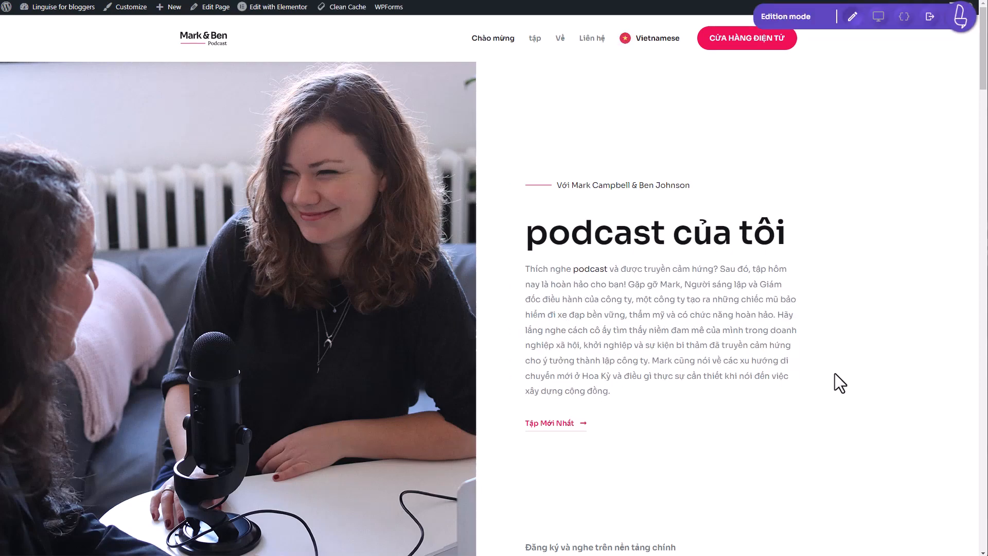
pyautogui.moveTo(853, 367)
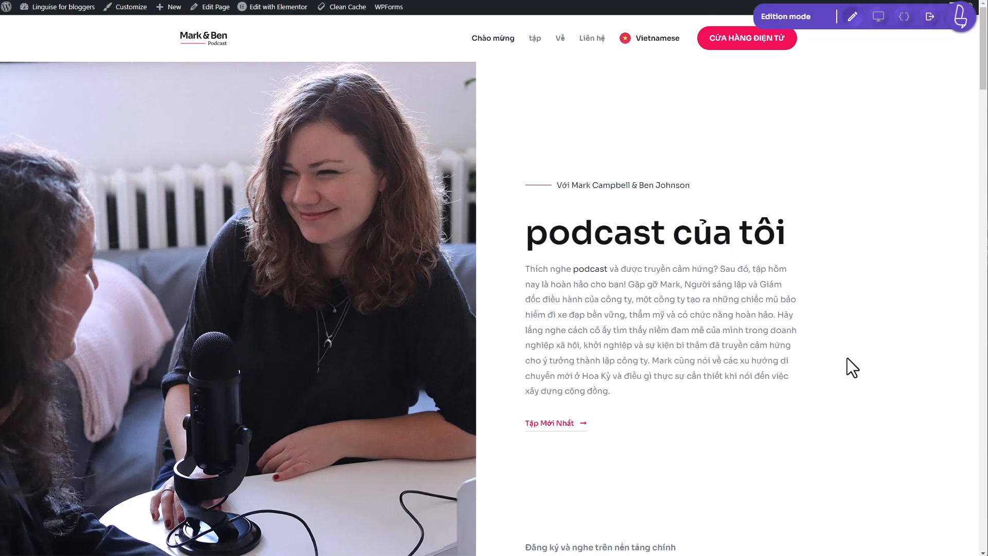
# - Scroll the Vietnamese home page and switch the toolbar to Navigation mode
pyautogui.scroll(-3)
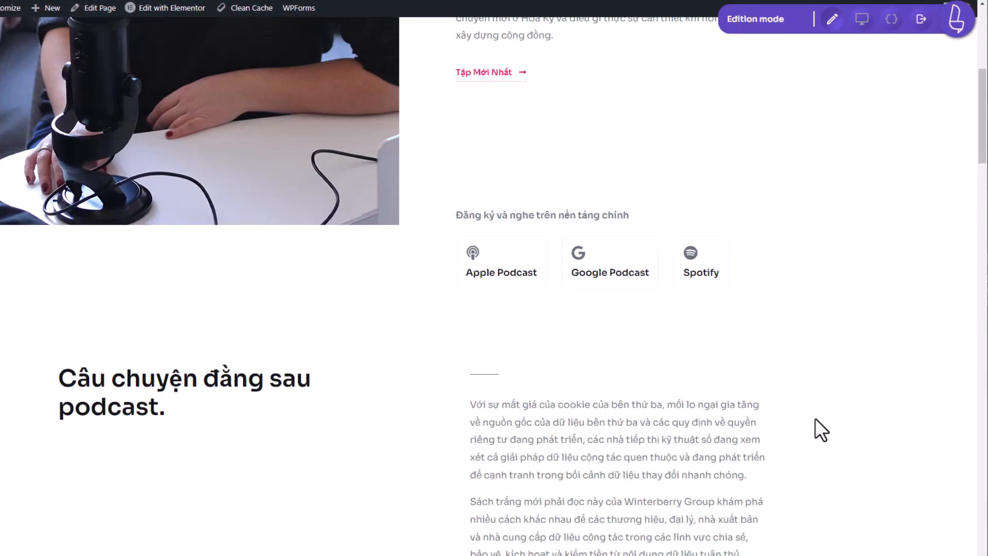
pyautogui.scroll(3)
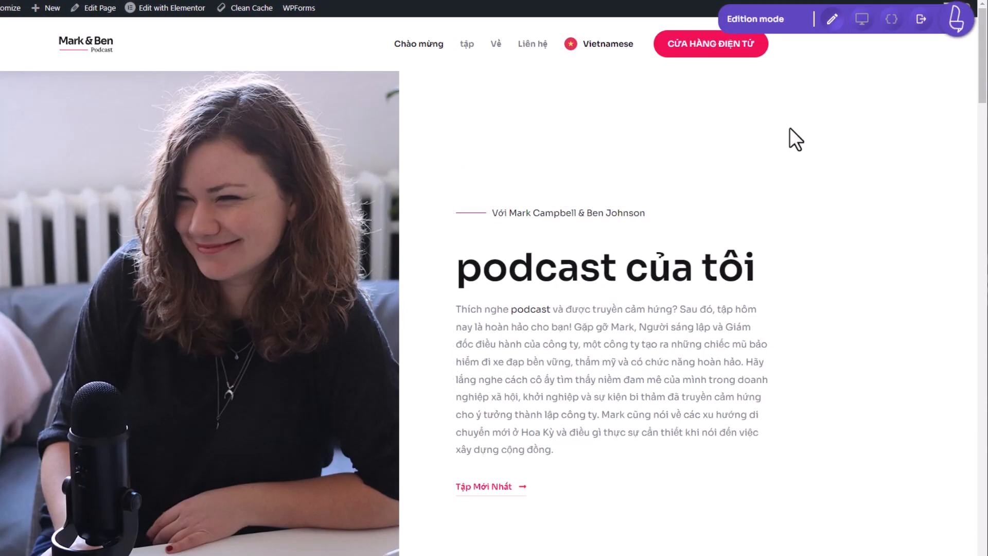
pyautogui.moveTo(832, 19)
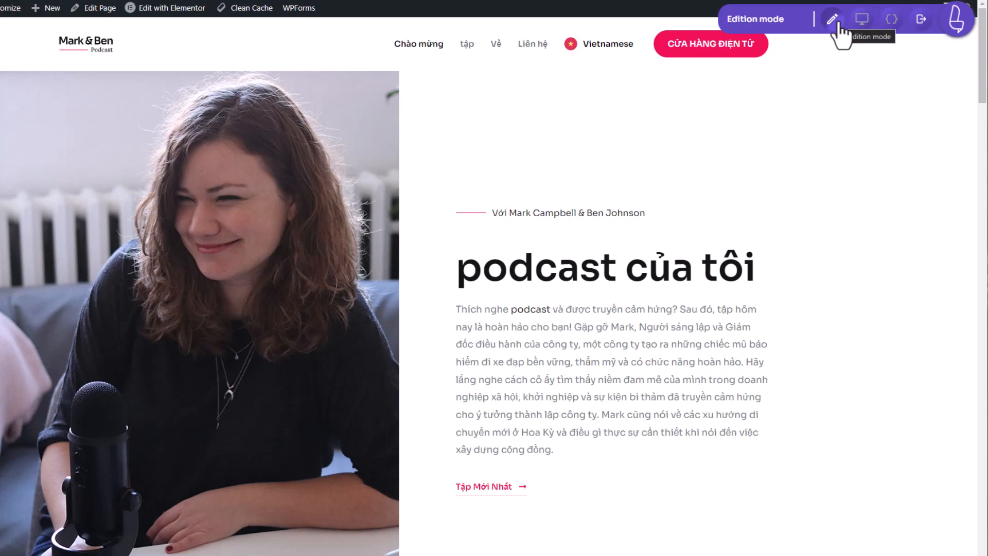
pyautogui.moveTo(843, 220)
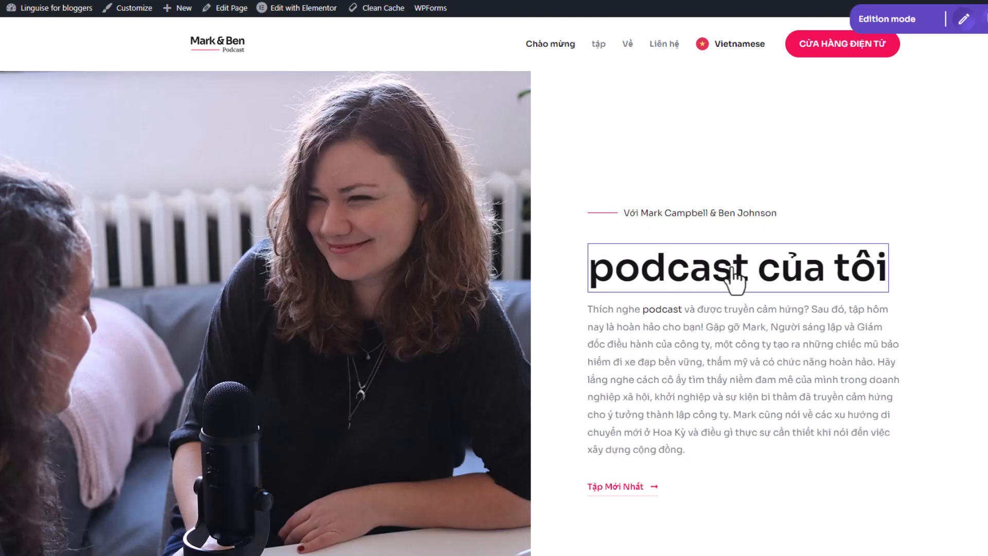
pyautogui.moveTo(898, 297)
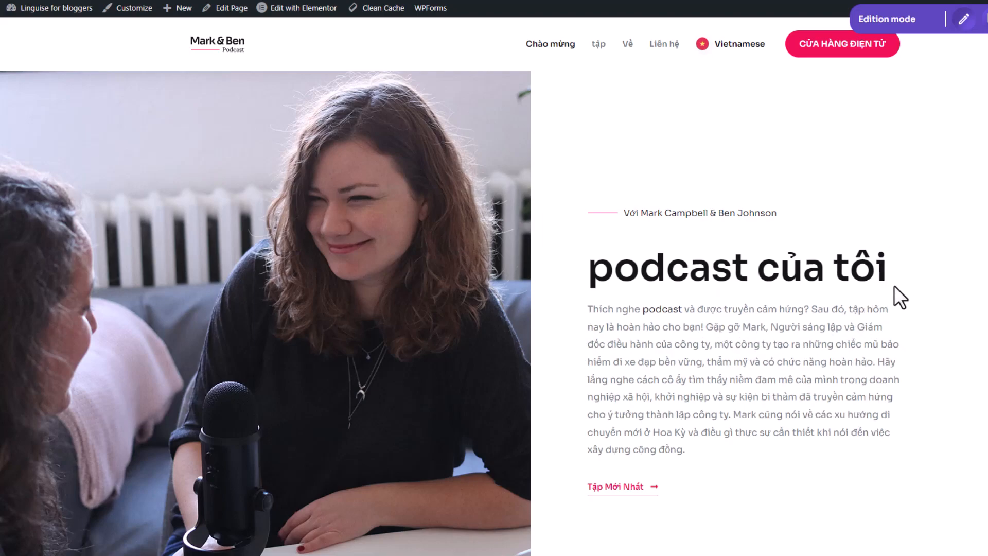
pyautogui.scroll(-3)
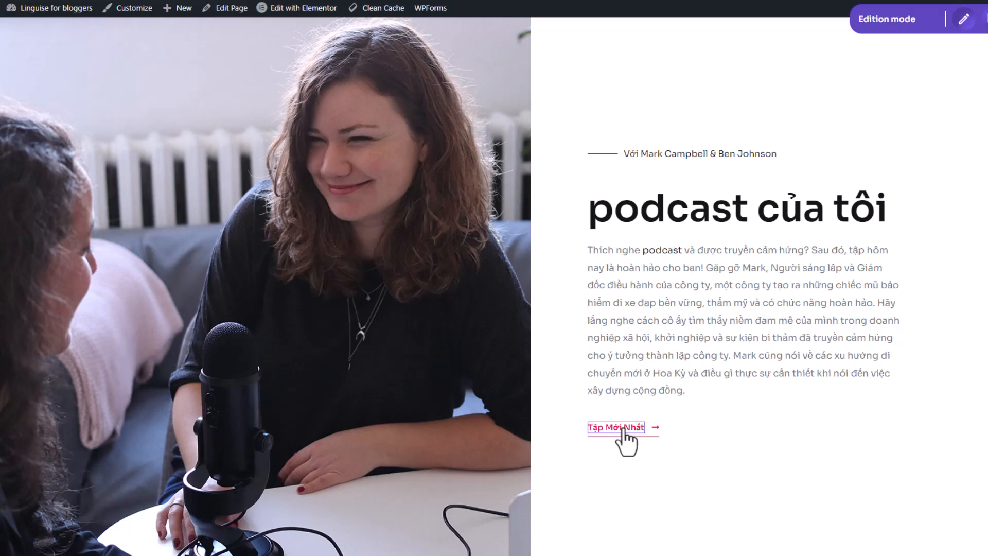
pyautogui.click(617, 427)
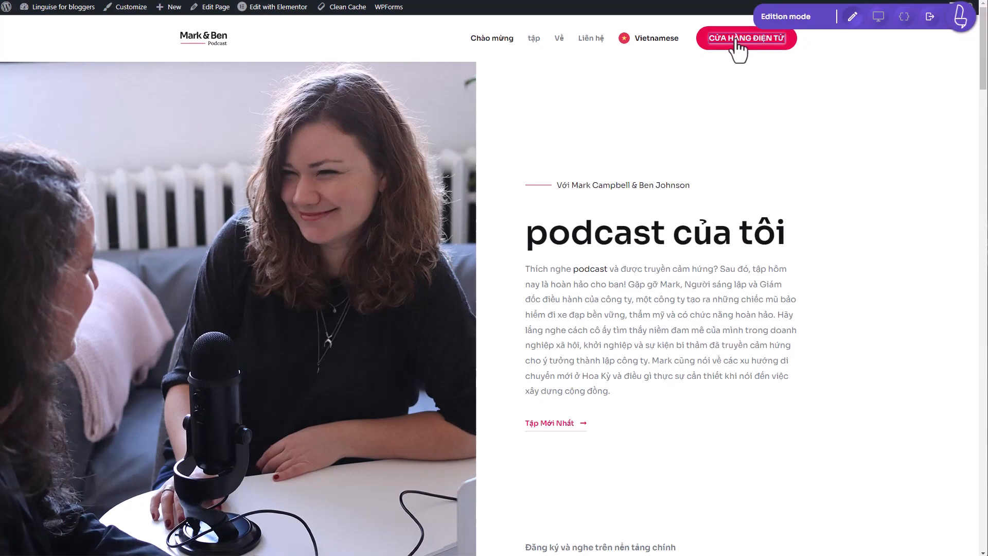
pyautogui.click(877, 16)
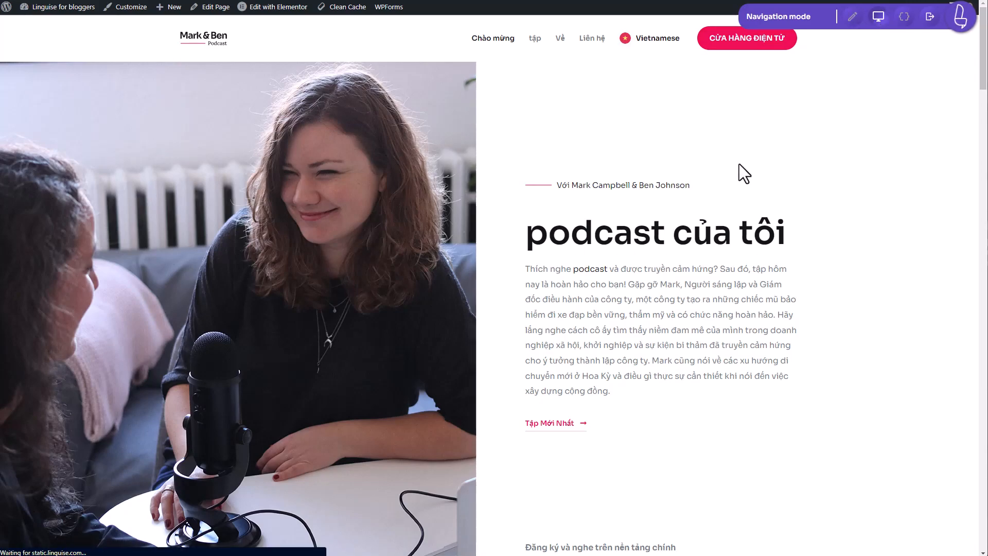
# - Show the Shop page's English-to-Vietnamese meta title translation via Edit metas
pyautogui.click(746, 38)
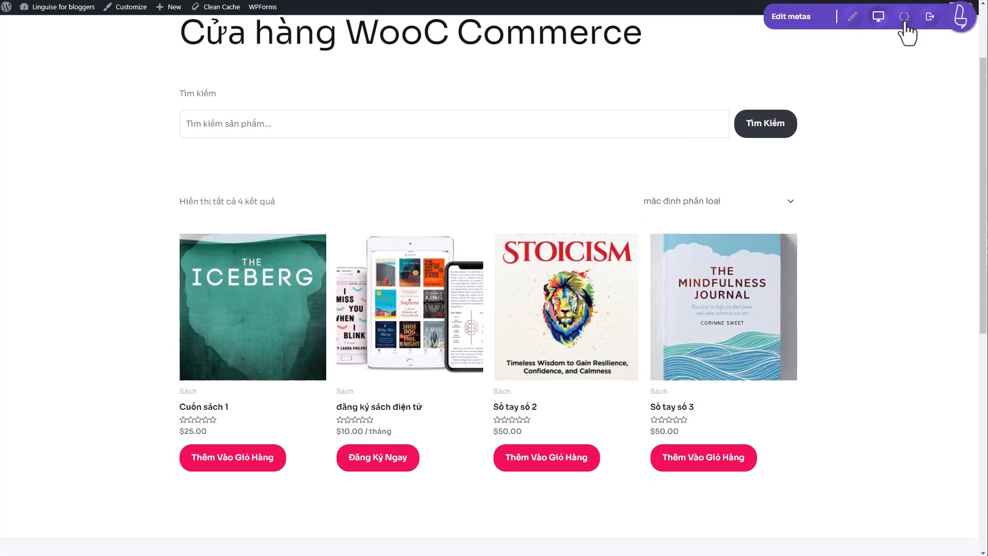
pyautogui.click(904, 16)
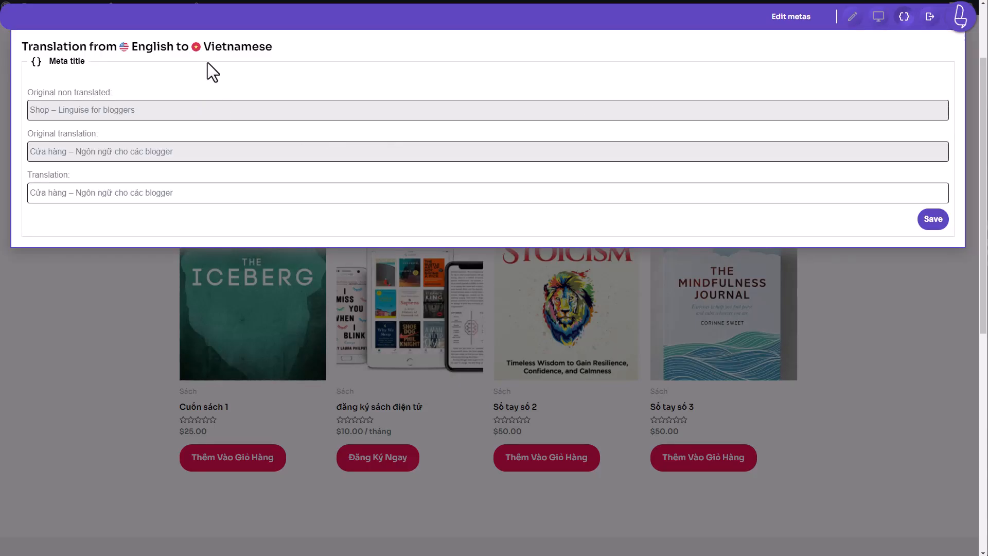
pyautogui.moveTo(76, 167)
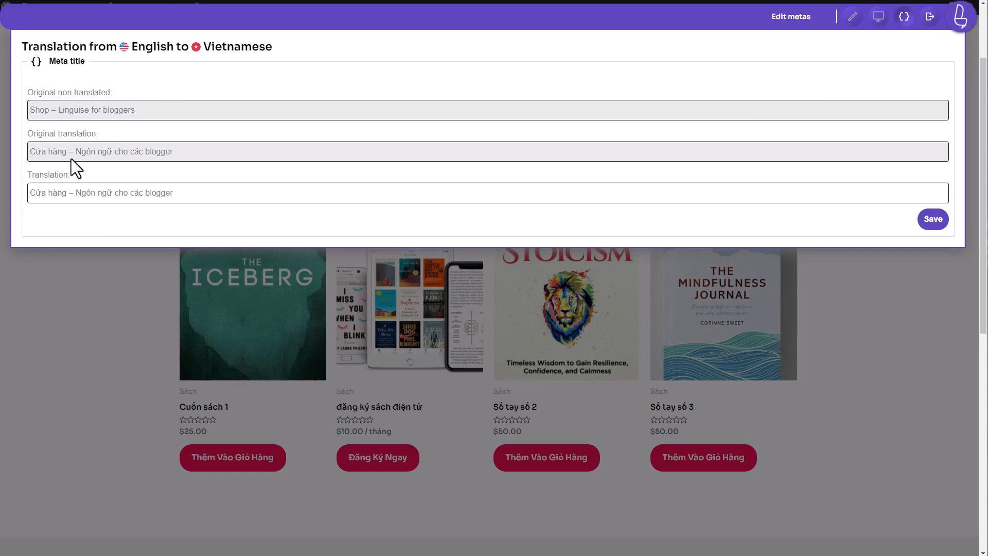
pyautogui.moveTo(264, 225)
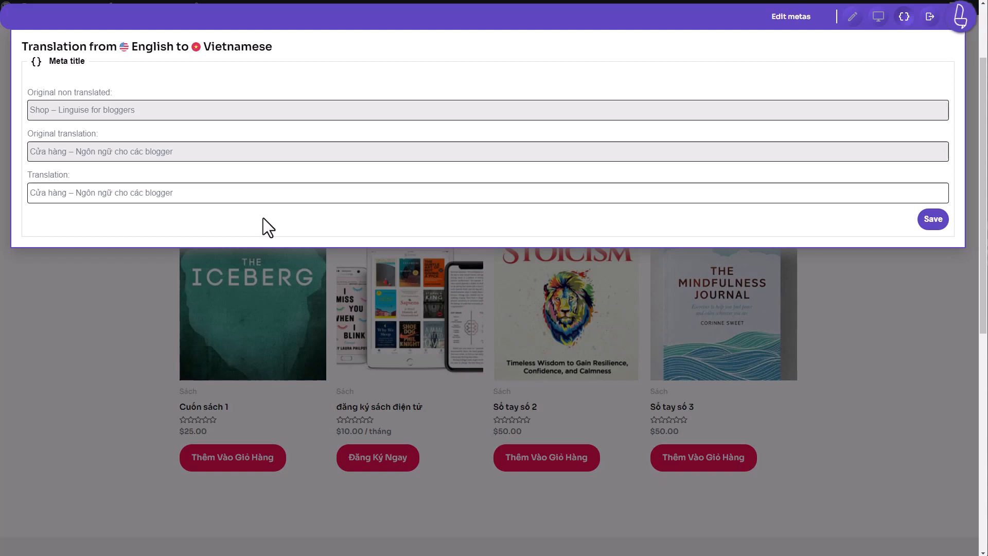
pyautogui.moveTo(283, 167)
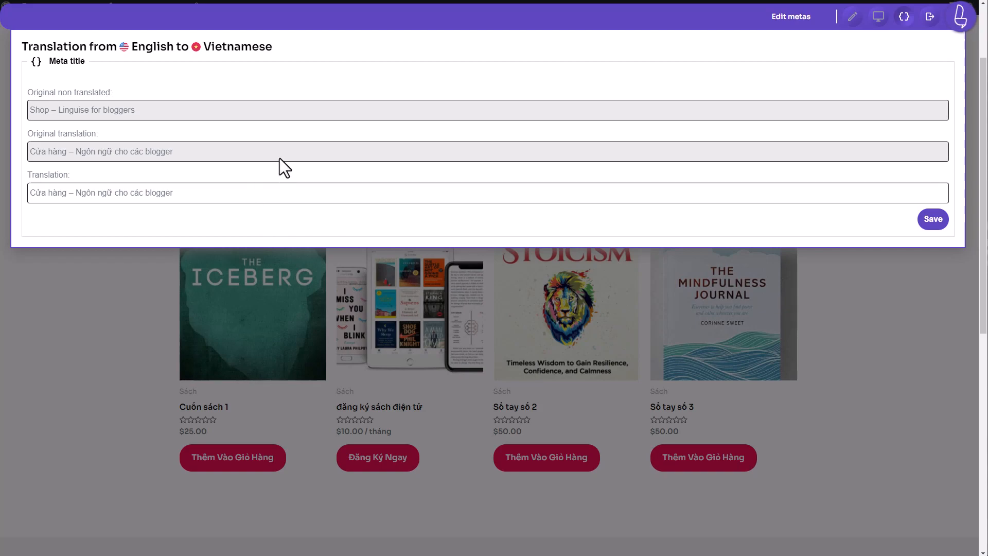
pyautogui.moveTo(117, 129)
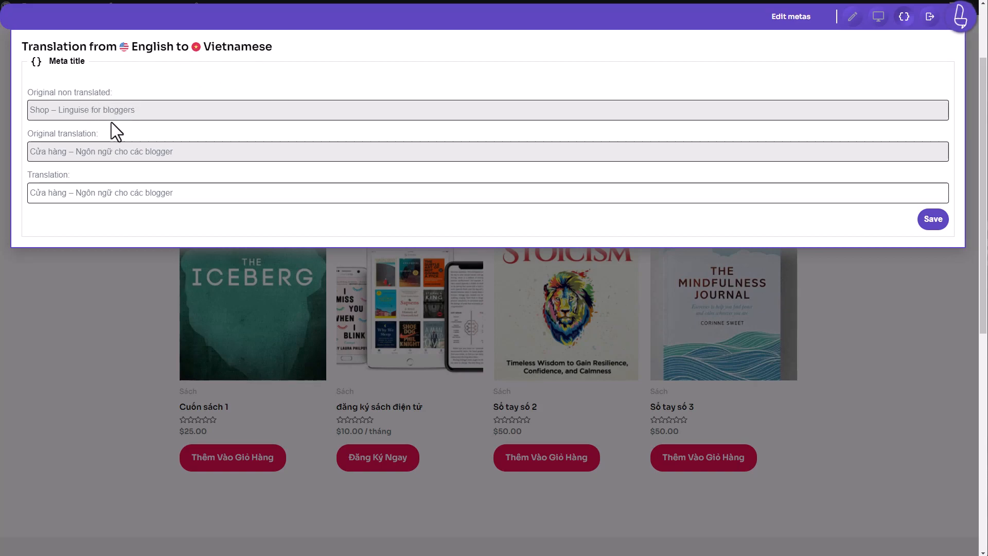
pyautogui.moveTo(341, 287)
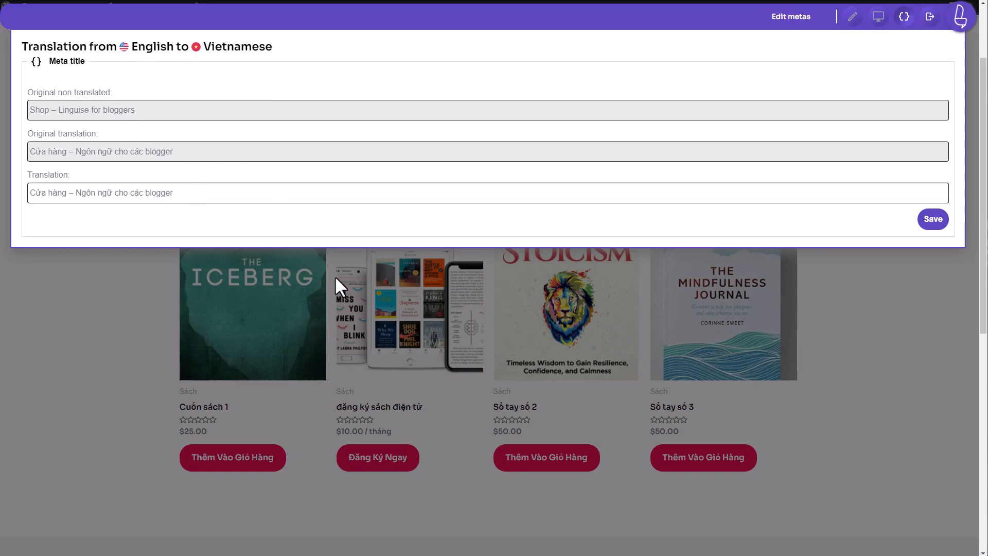
pyautogui.click(932, 219)
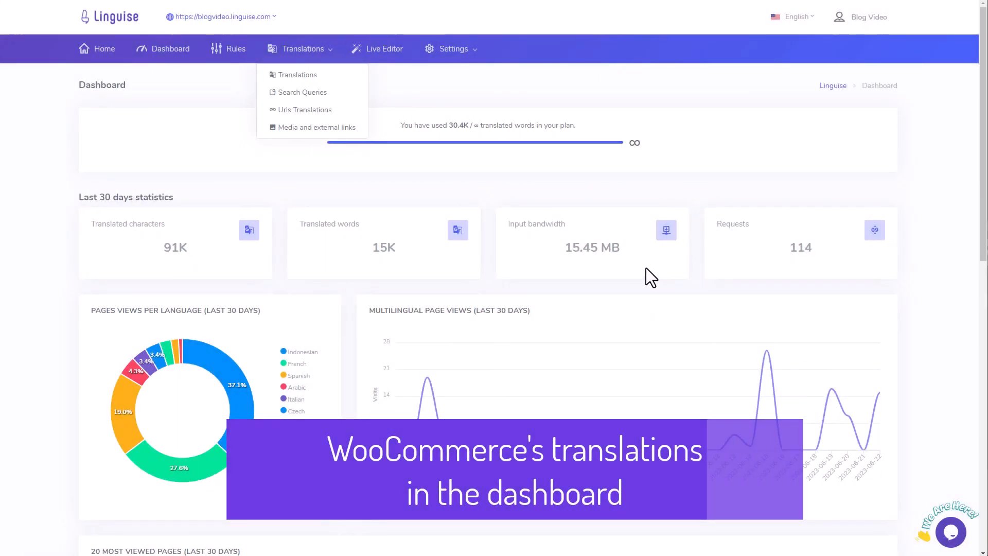
pyautogui.moveTo(635, 291)
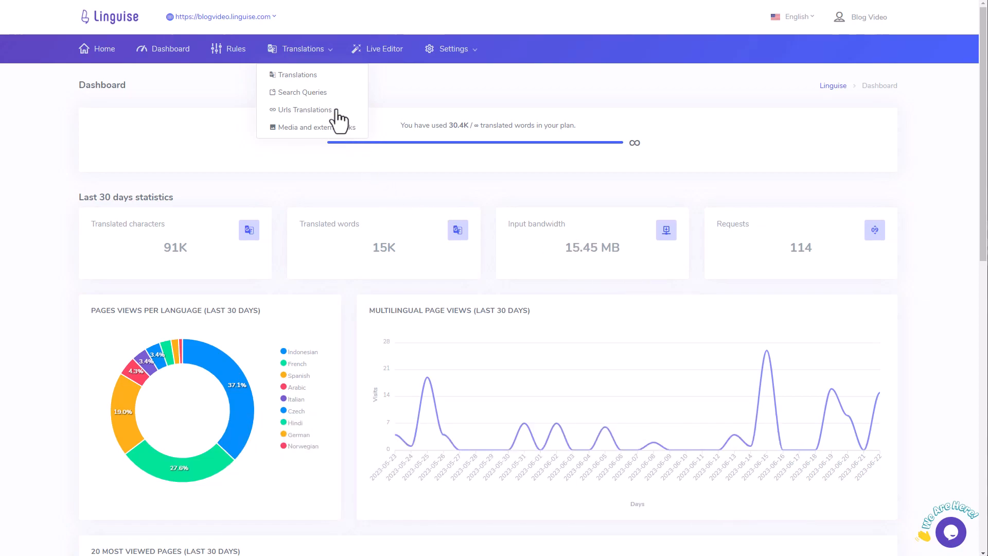
# - Choose Translations from the Translations dropdown in the top navigation
pyautogui.click(297, 75)
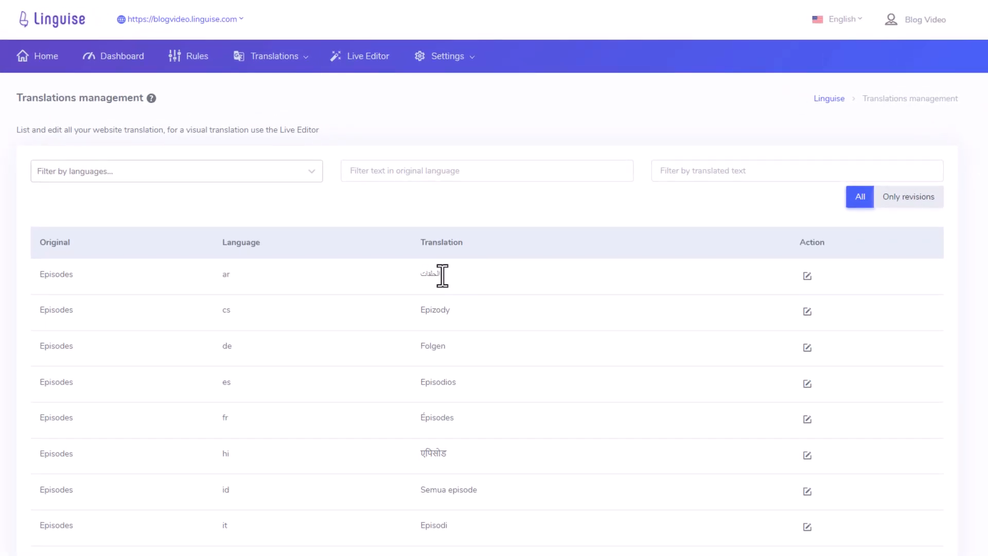
pyautogui.moveTo(412, 295)
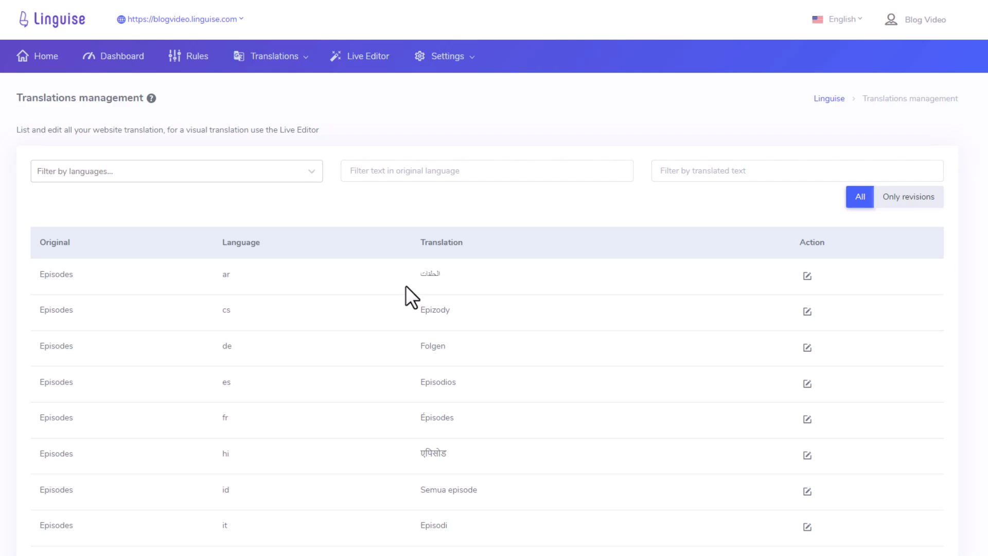
pyautogui.moveTo(445, 310)
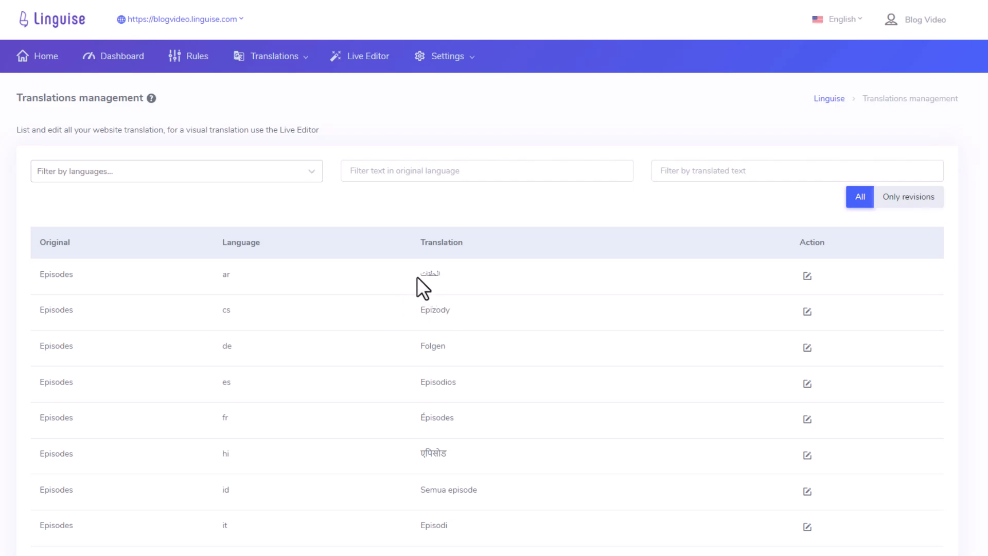
pyautogui.moveTo(474, 297)
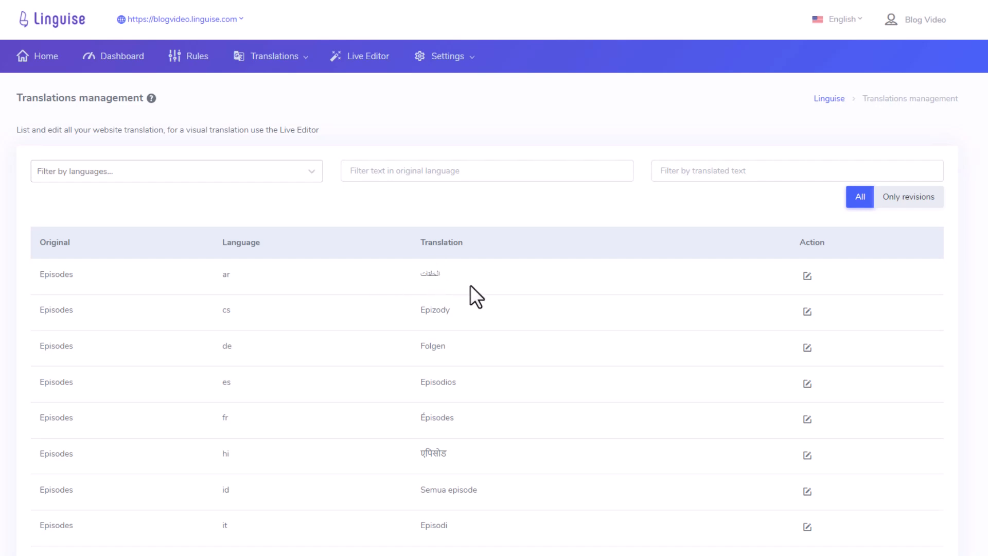
pyautogui.moveTo(408, 297)
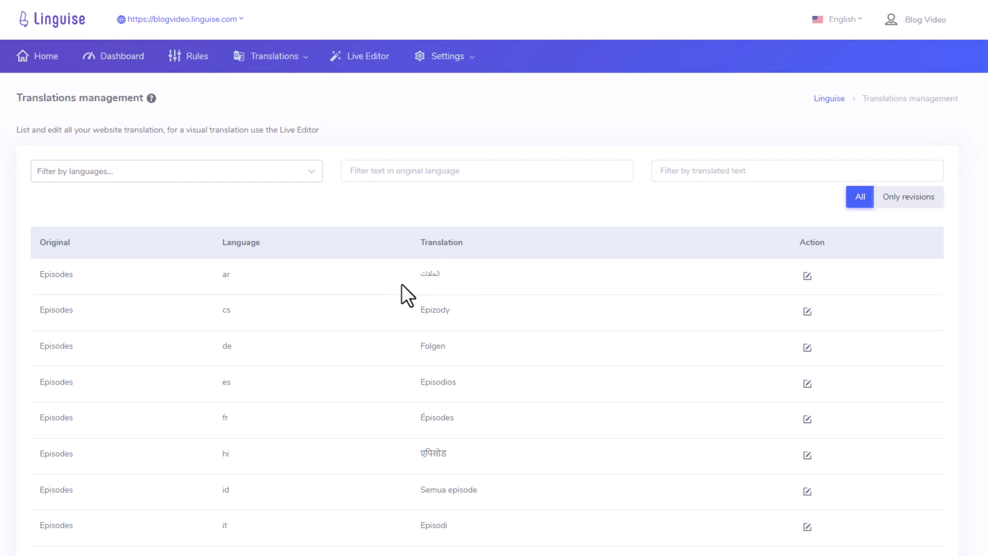
pyautogui.moveTo(419, 293)
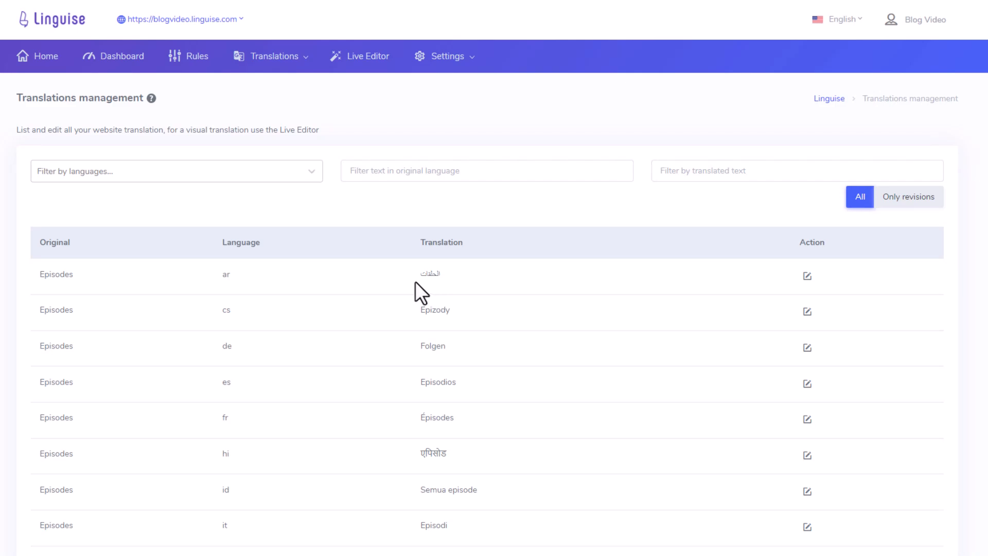
pyautogui.moveTo(472, 263)
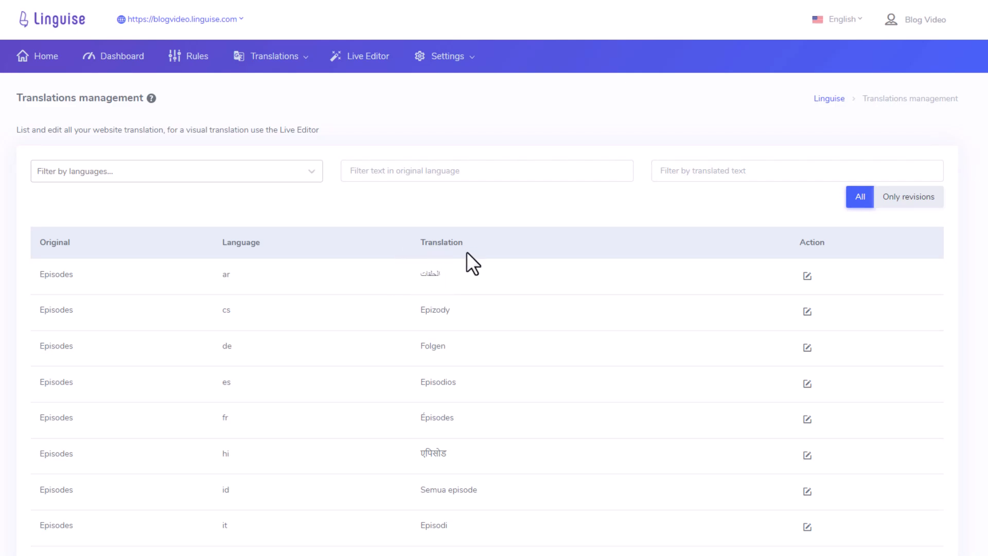
pyautogui.moveTo(446, 229)
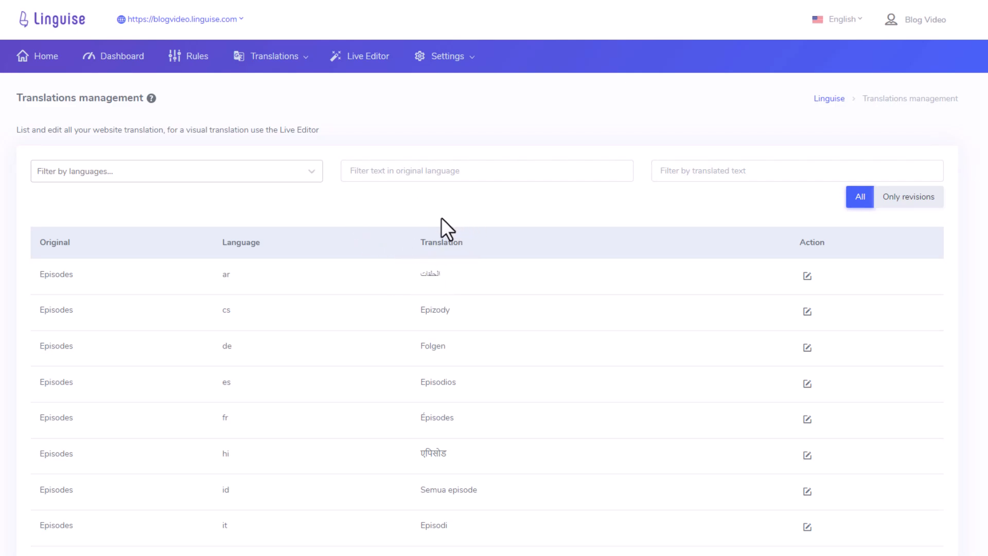
# - Filter the translations table by French using the languages dropdown
pyautogui.scroll(-3)
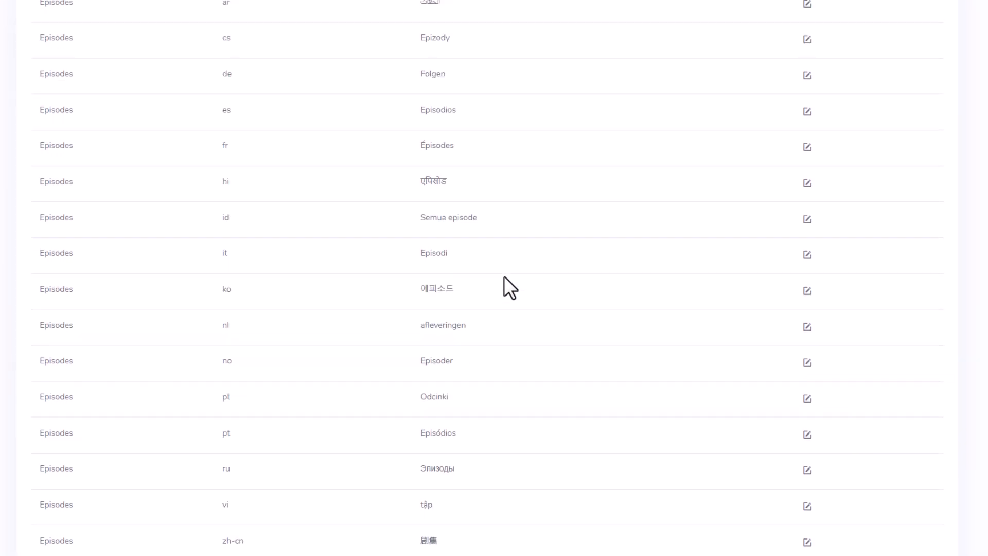
pyautogui.scroll(3)
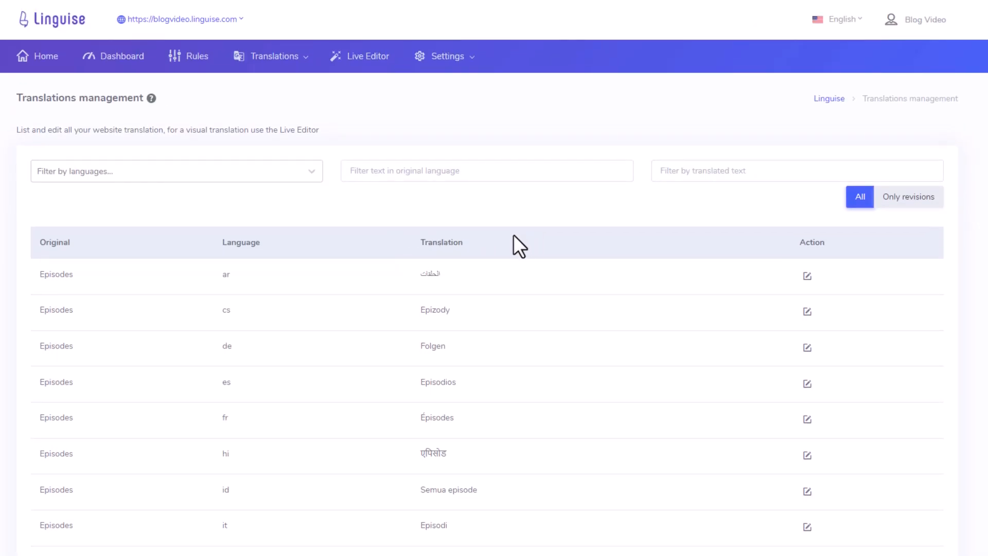
pyautogui.moveTo(416, 249)
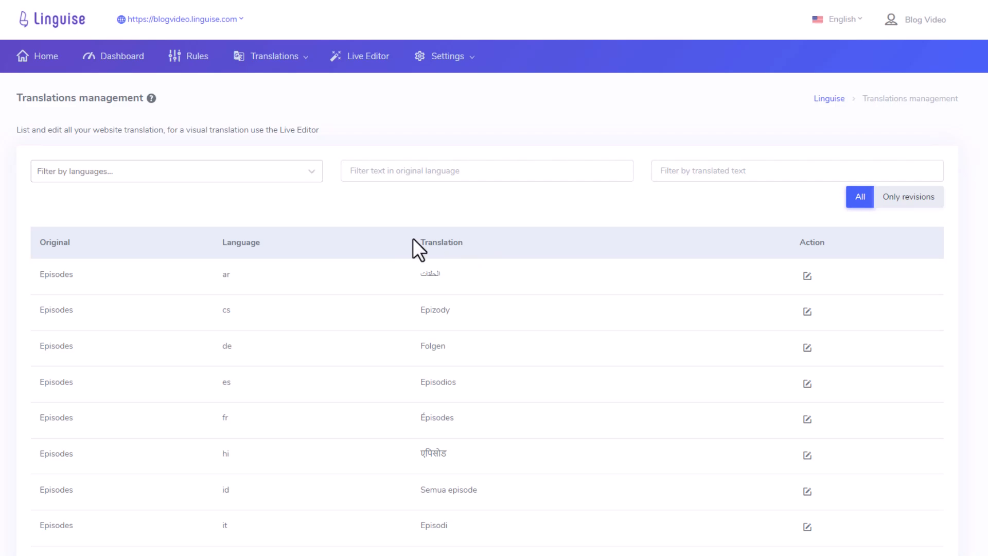
pyautogui.click(176, 171)
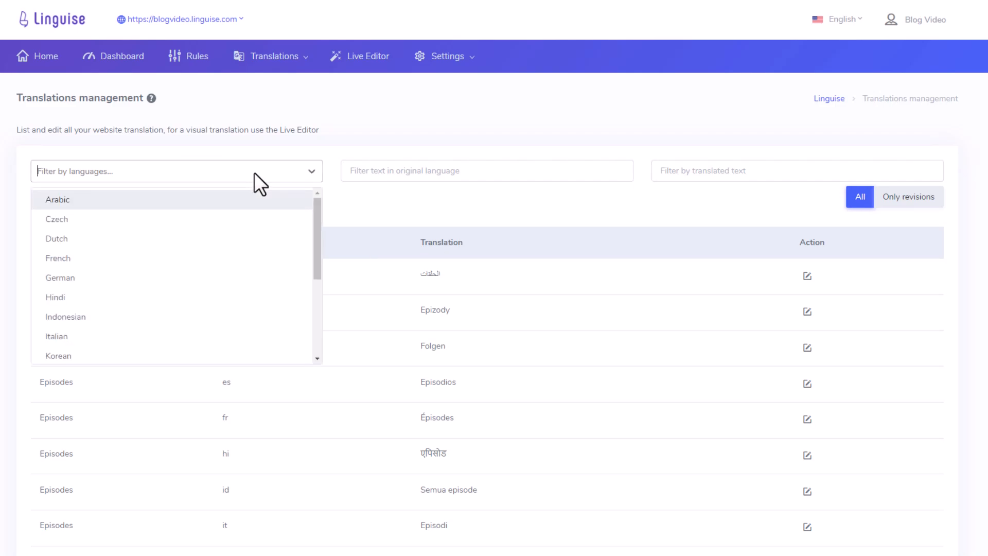
pyautogui.click(57, 258)
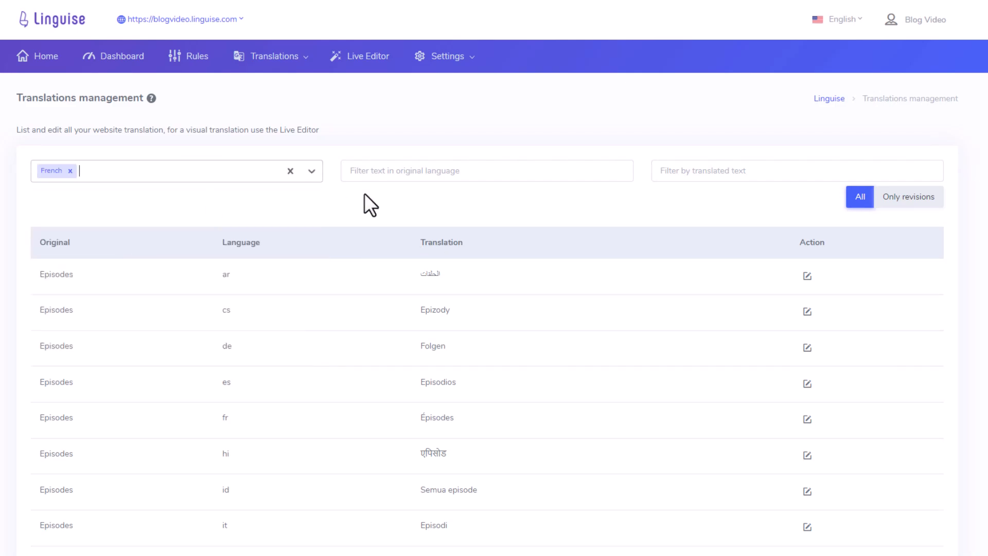
# - Filter the French translations by original text 'book' to show rows like 'Book 1' → 'Livre 1'
pyautogui.click(485, 171)
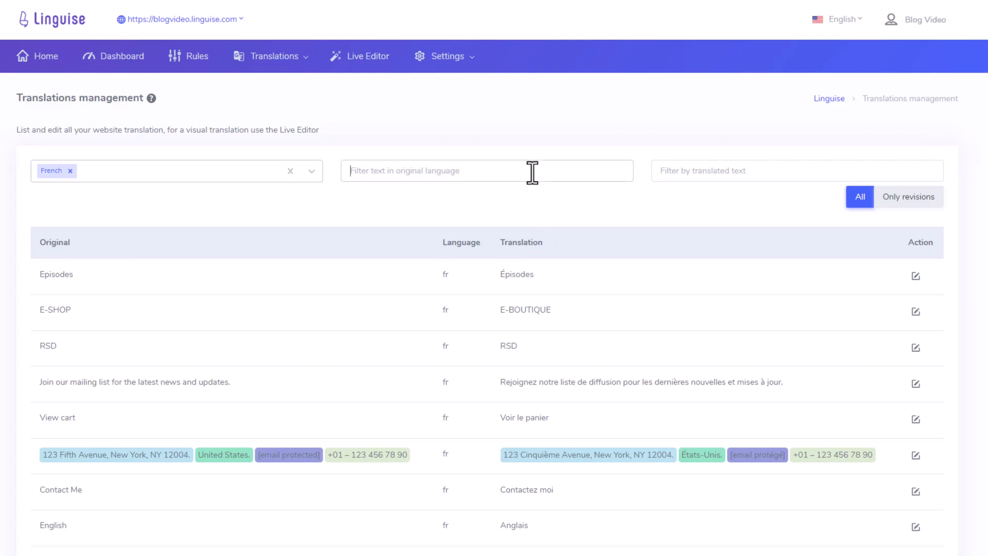
pyautogui.write('book')
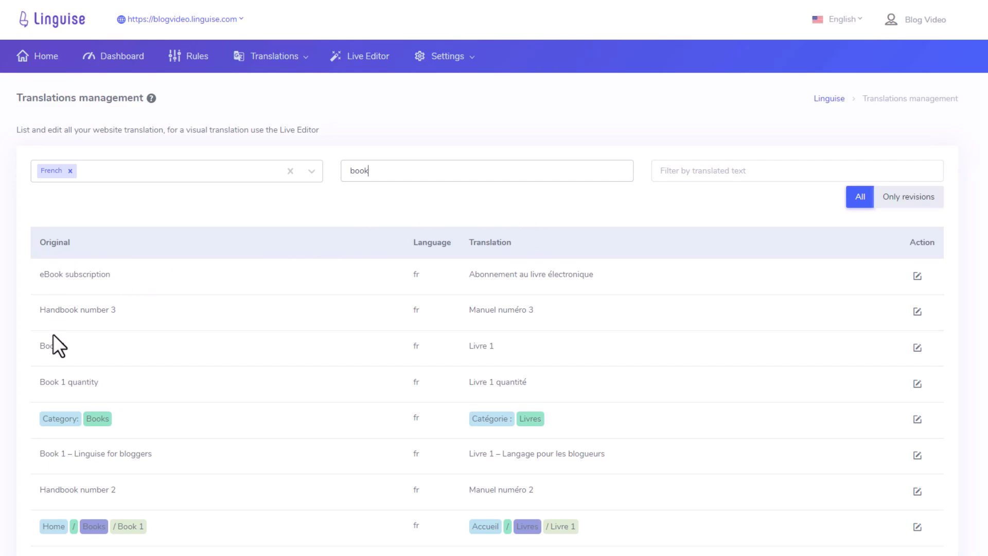
pyautogui.doubleClick(50, 345)
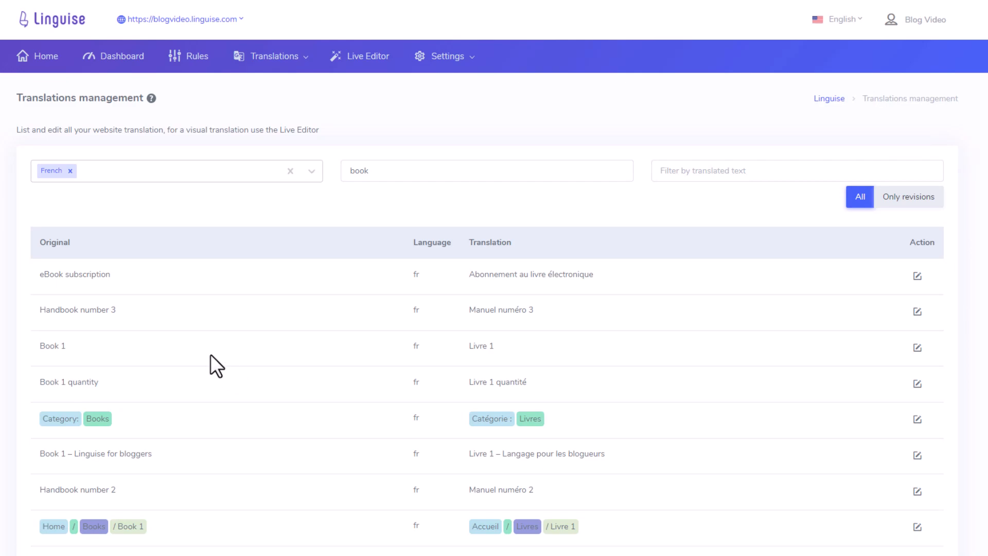
pyautogui.moveTo(482, 346)
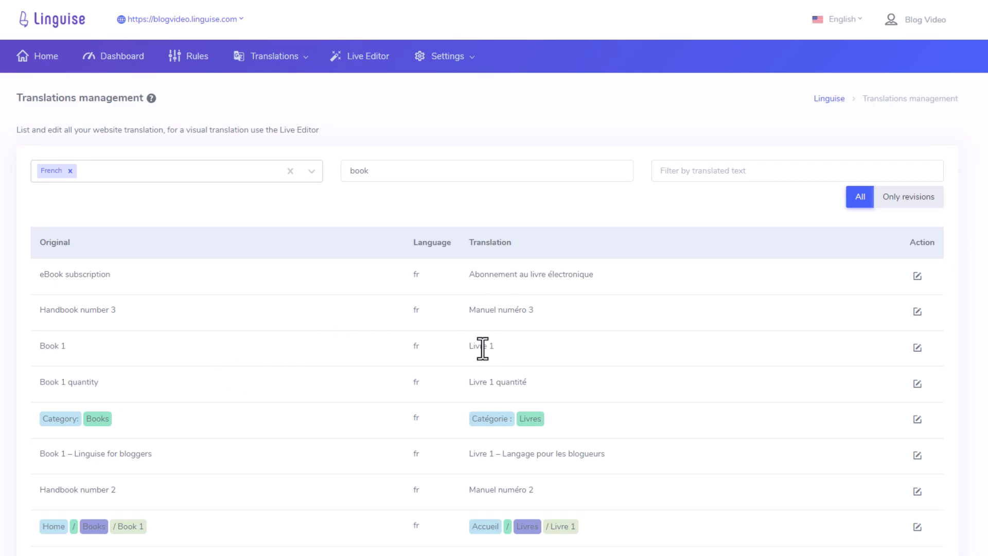
pyautogui.moveTo(104, 435)
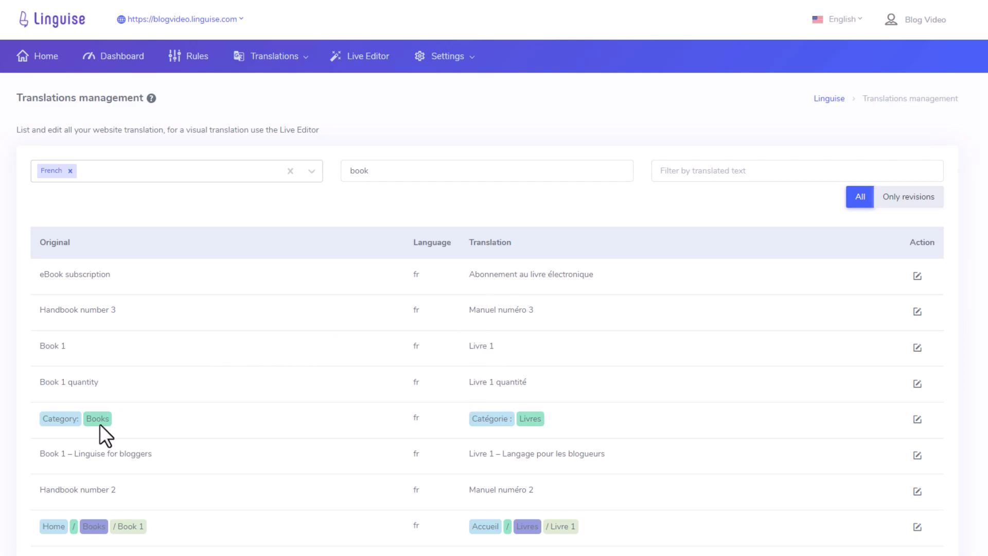
pyautogui.moveTo(721, 406)
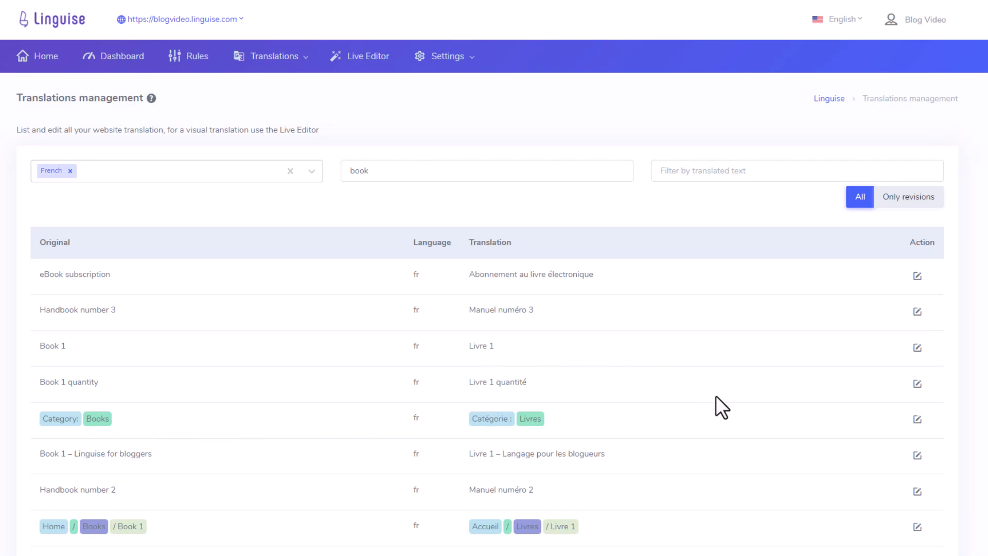
pyautogui.moveTo(865, 357)
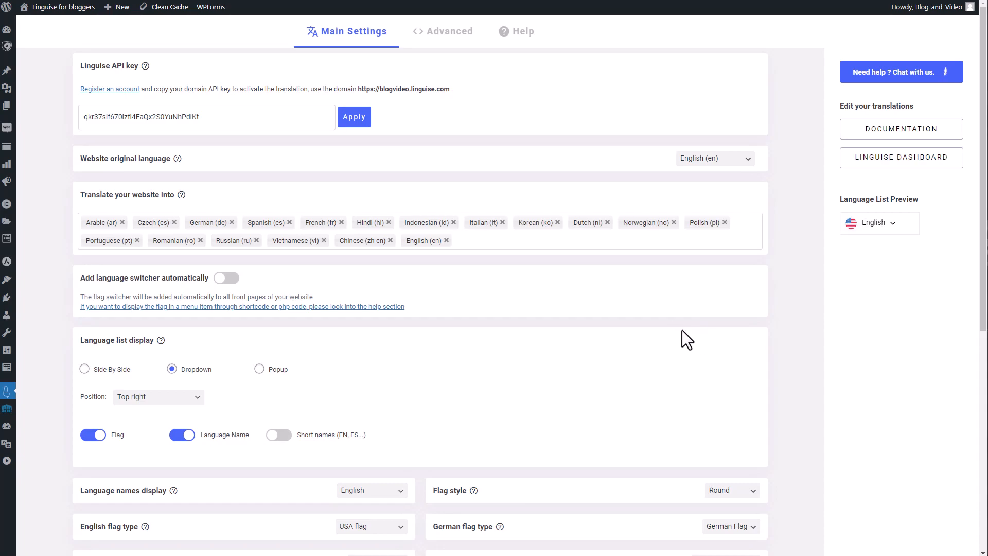
pyautogui.moveTo(693, 350)
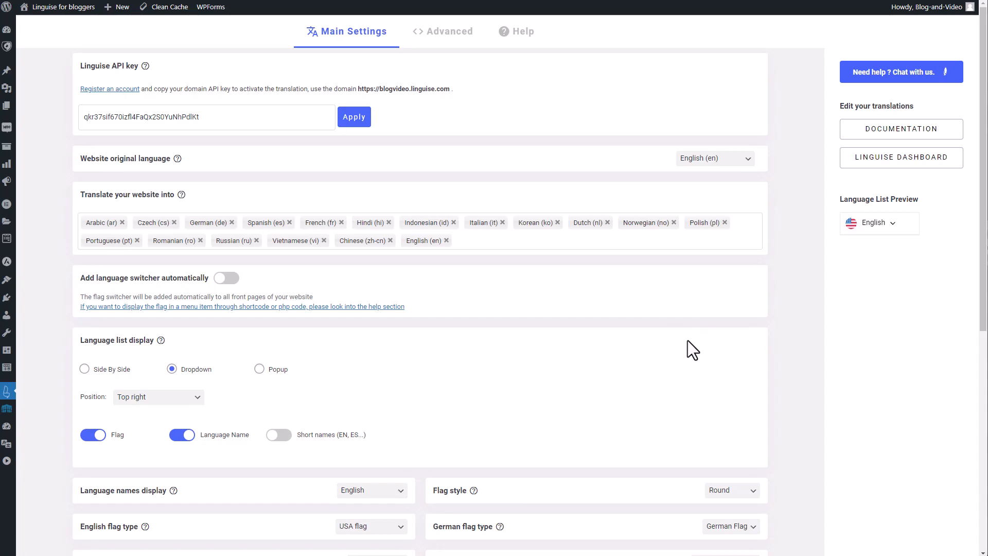
pyautogui.moveTo(687, 349)
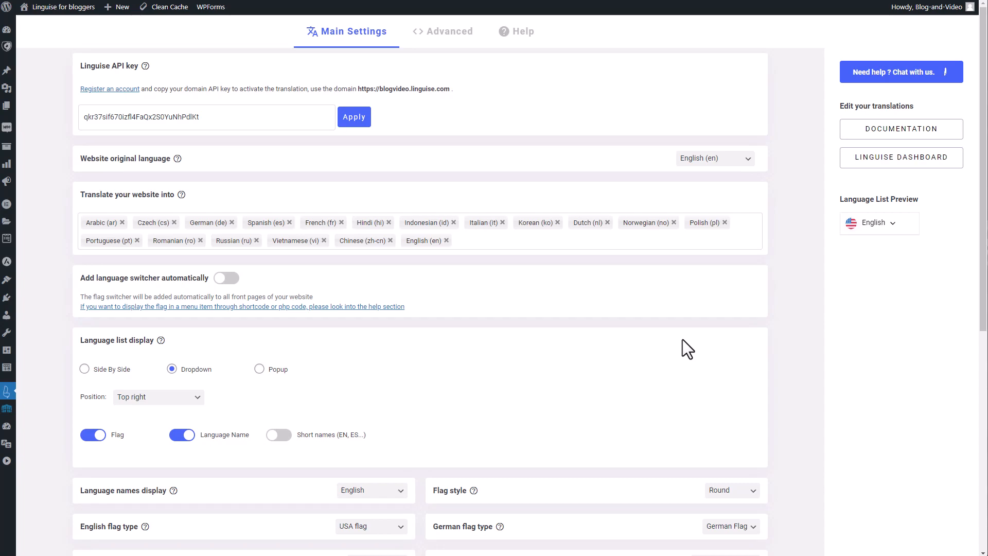
pyautogui.moveTo(666, 350)
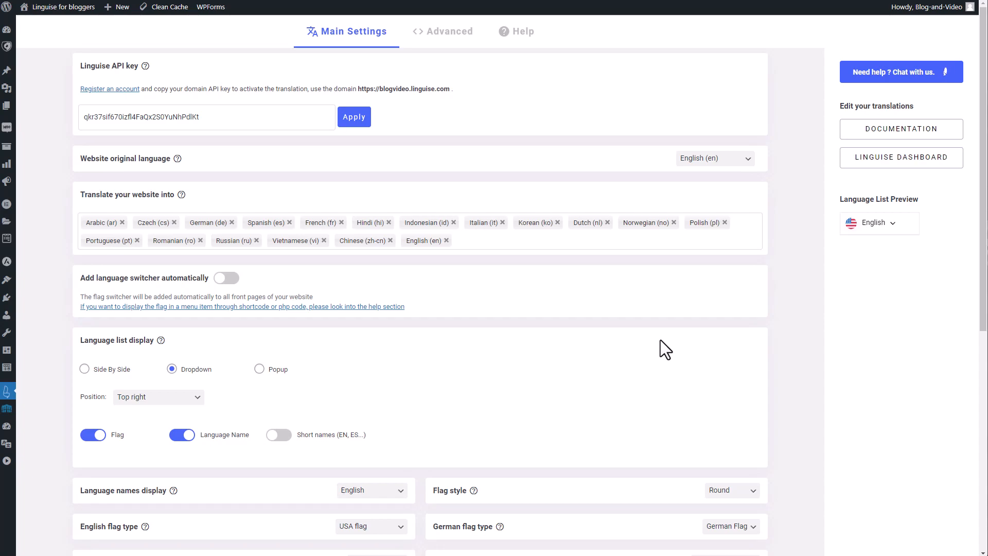
pyautogui.moveTo(663, 348)
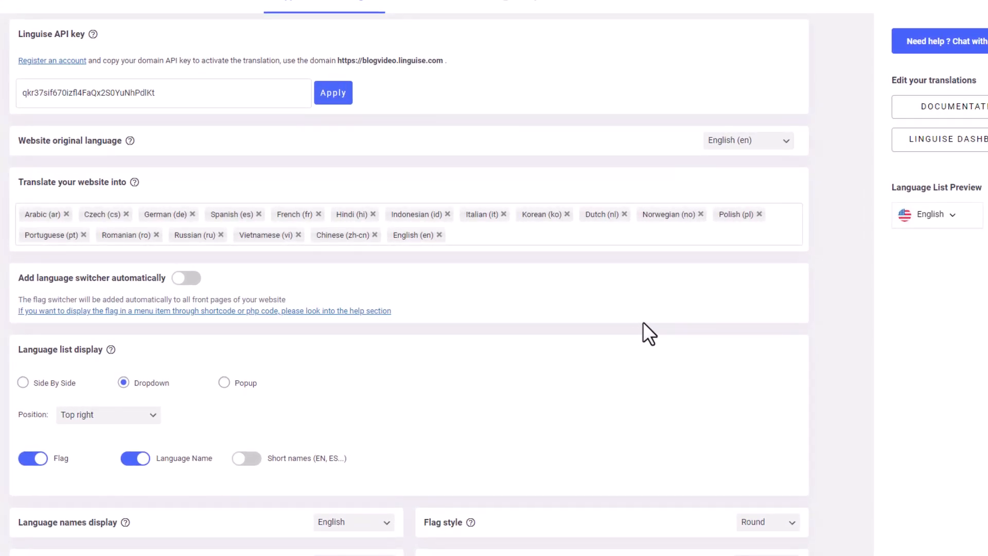
pyautogui.scroll(-3)
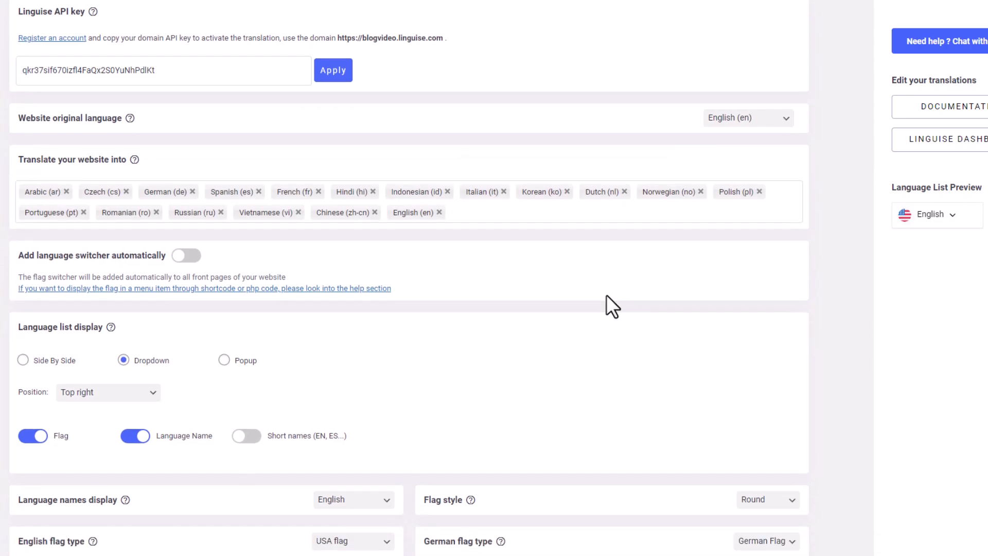
pyautogui.scroll(3)
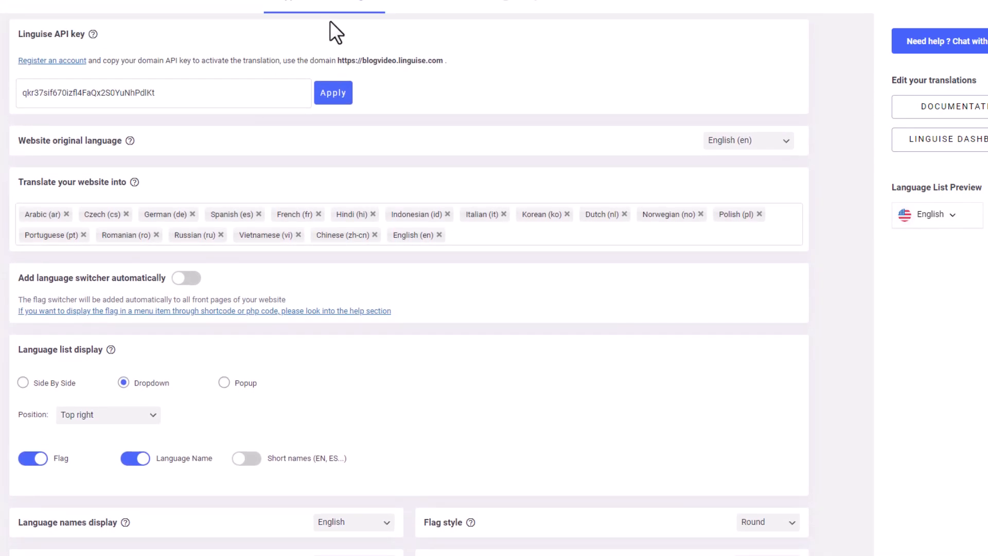
pyautogui.moveTo(506, 321)
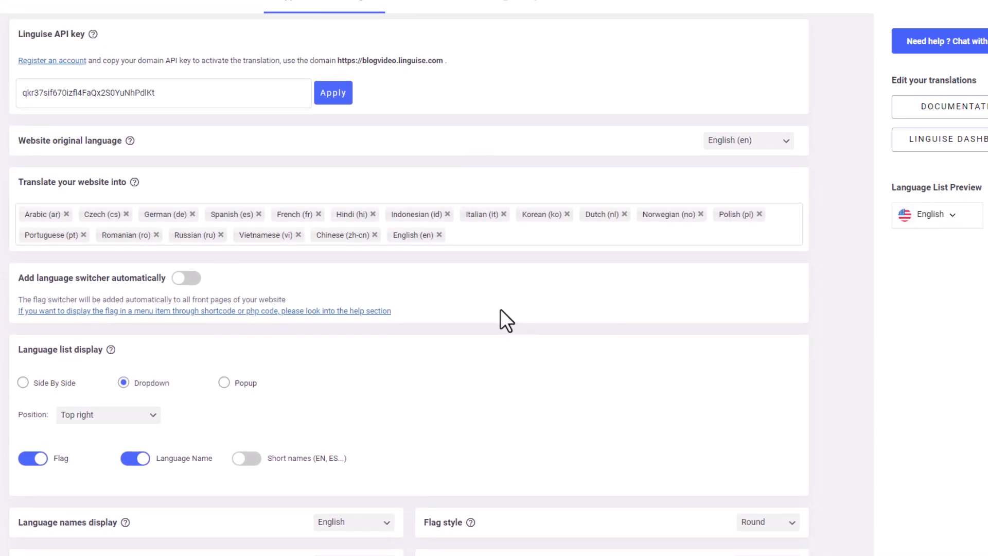
pyautogui.moveTo(196, 194)
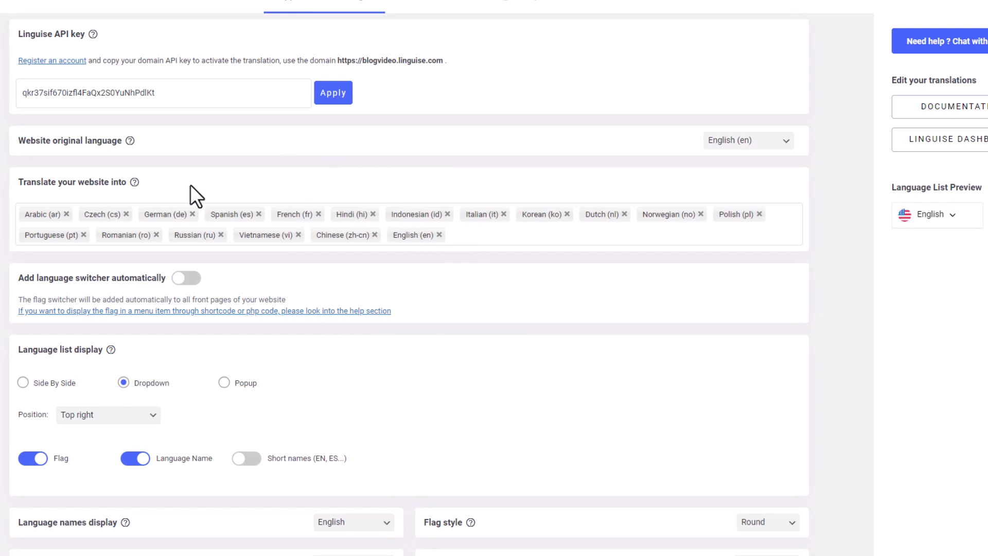
pyautogui.moveTo(135, 182)
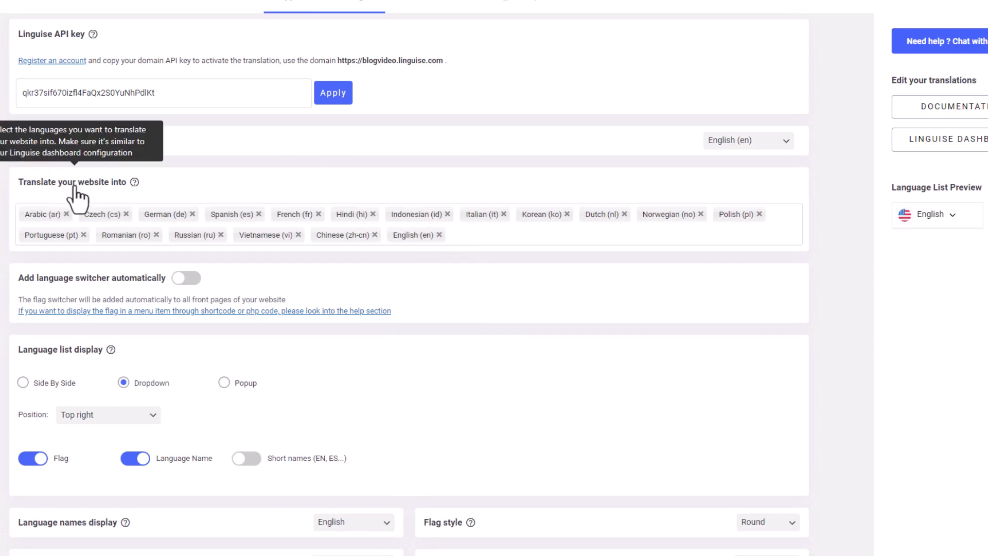
pyautogui.click(498, 243)
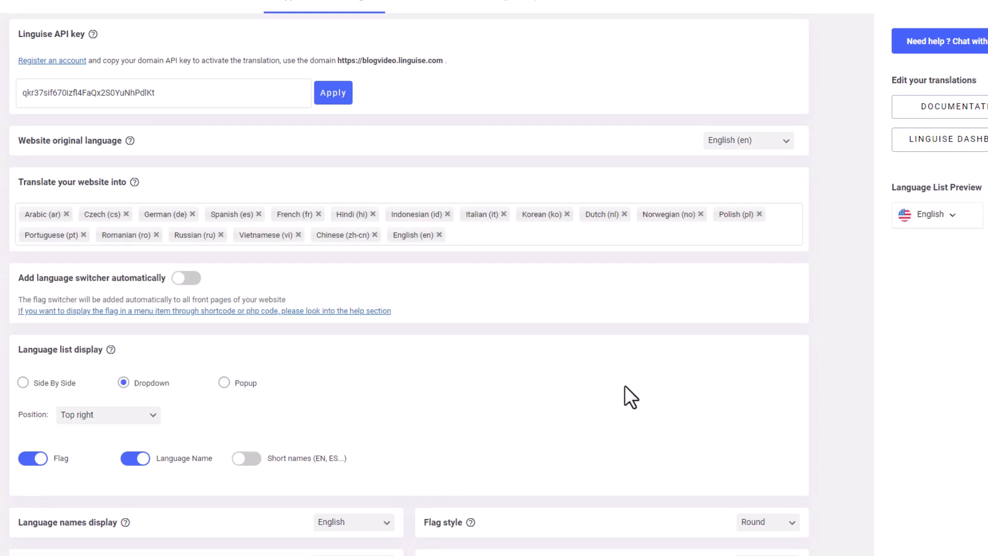
pyautogui.moveTo(629, 401)
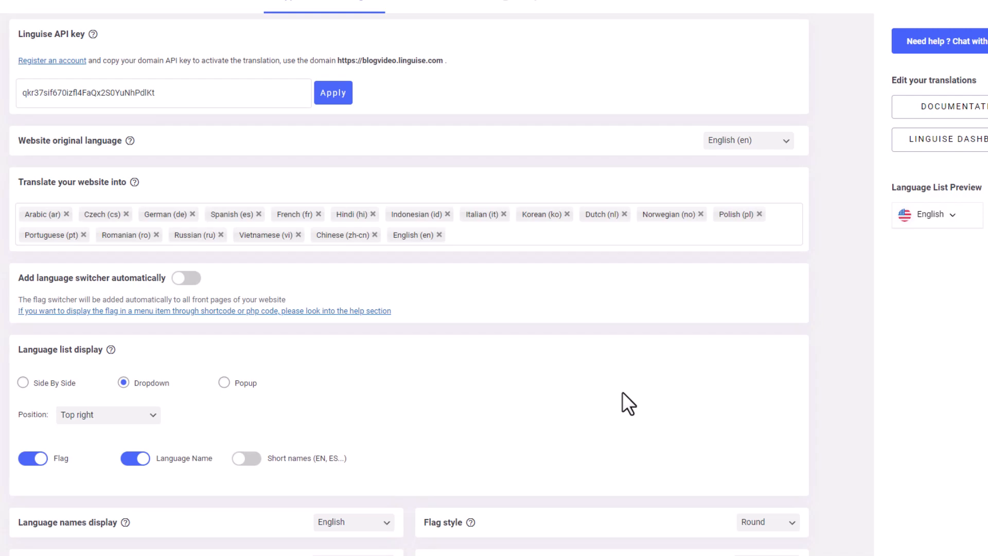
pyautogui.moveTo(660, 388)
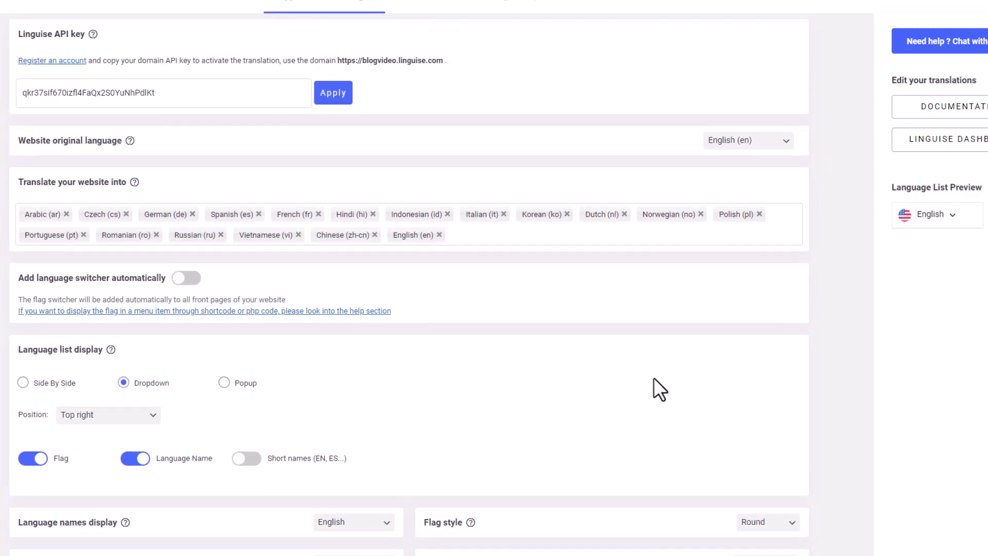
pyautogui.moveTo(636, 378)
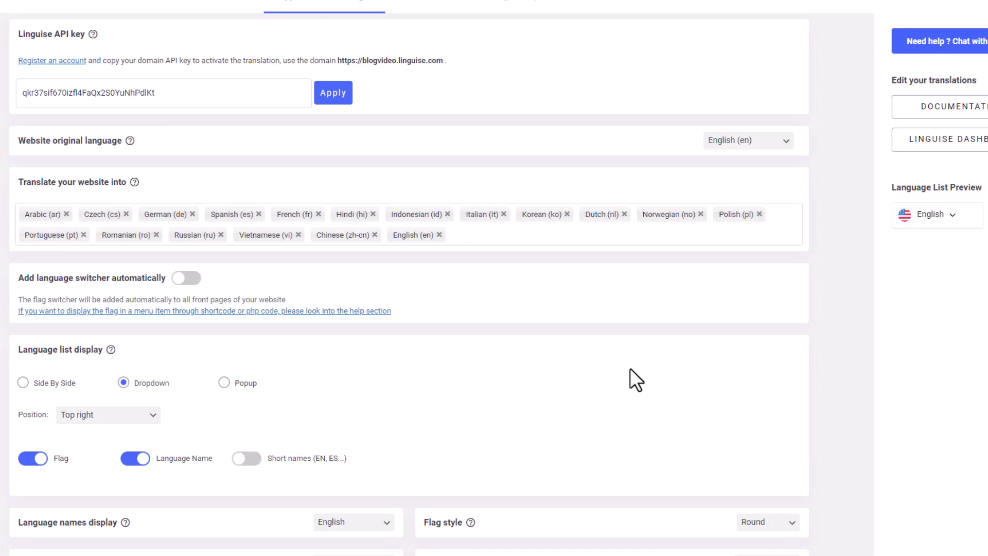
pyautogui.moveTo(612, 375)
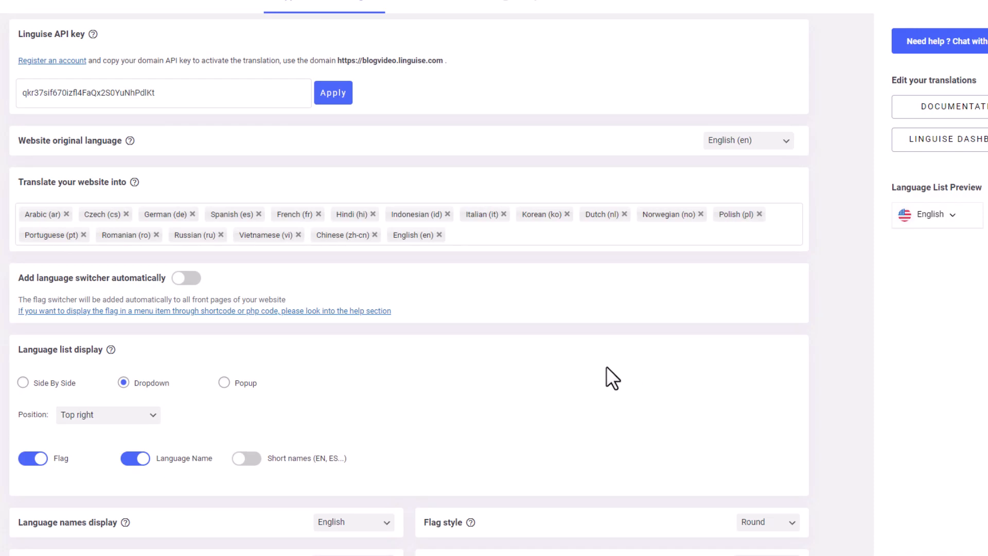
pyautogui.moveTo(611, 370)
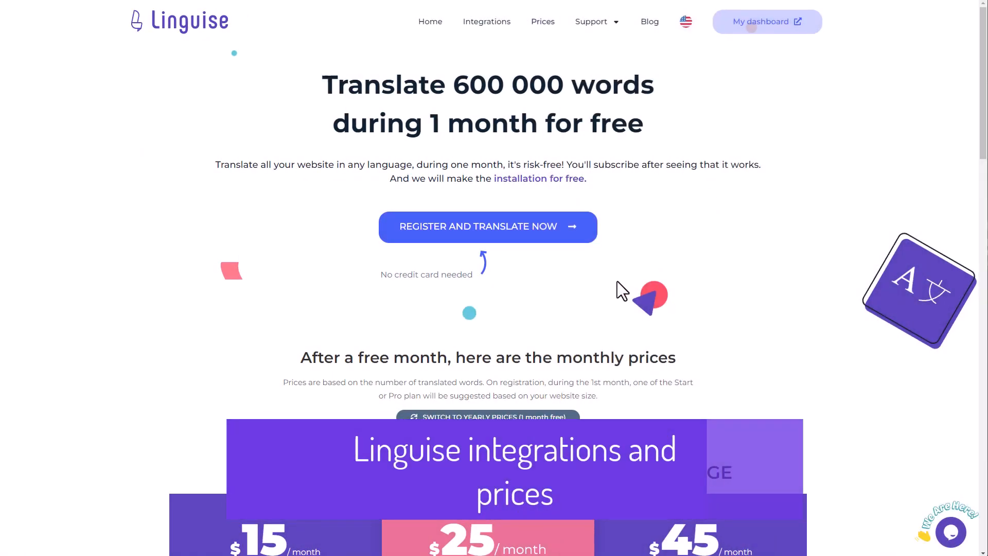
# - Scroll to the Start ($15), Pro ($25) and Large ($45) monthly plan cards
pyautogui.scroll(-3)
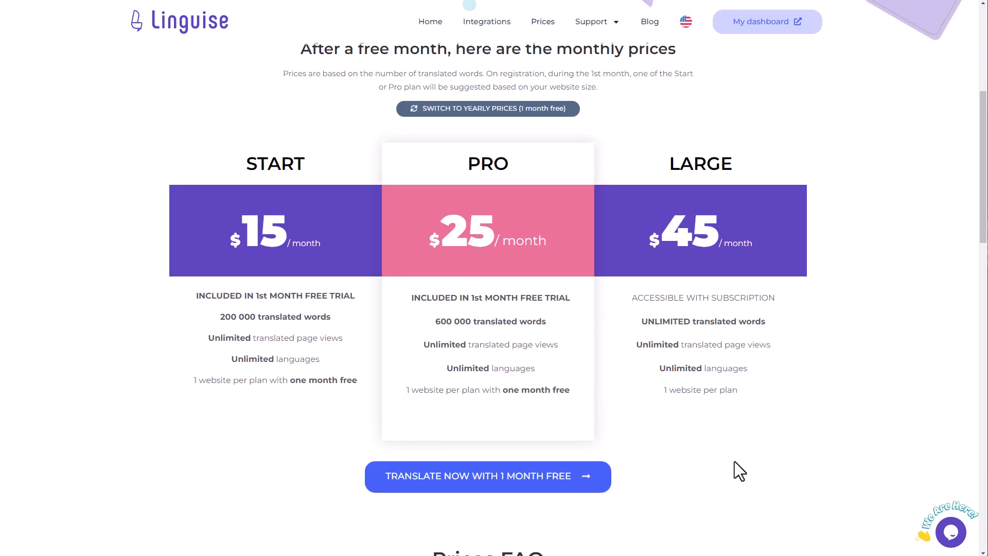
pyautogui.moveTo(735, 468)
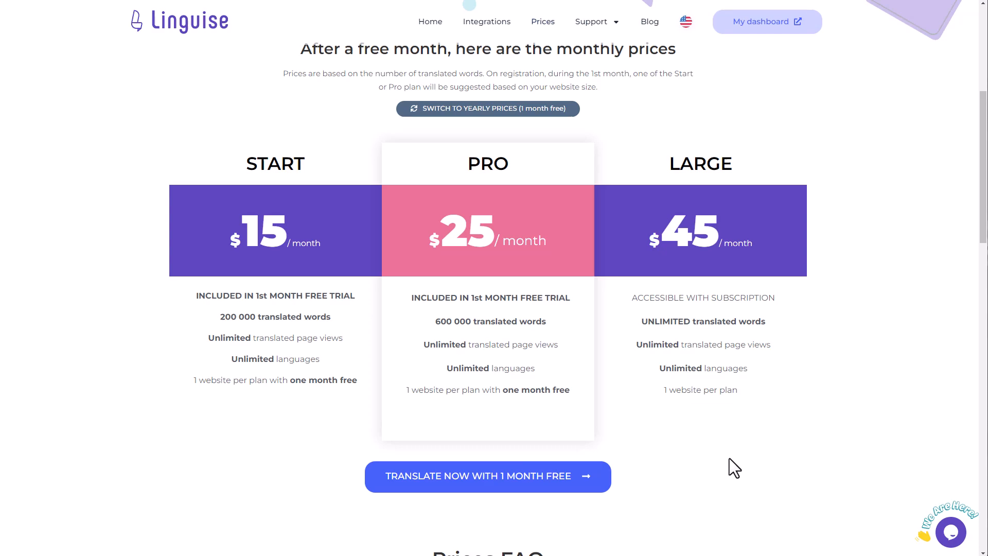
pyautogui.moveTo(730, 467)
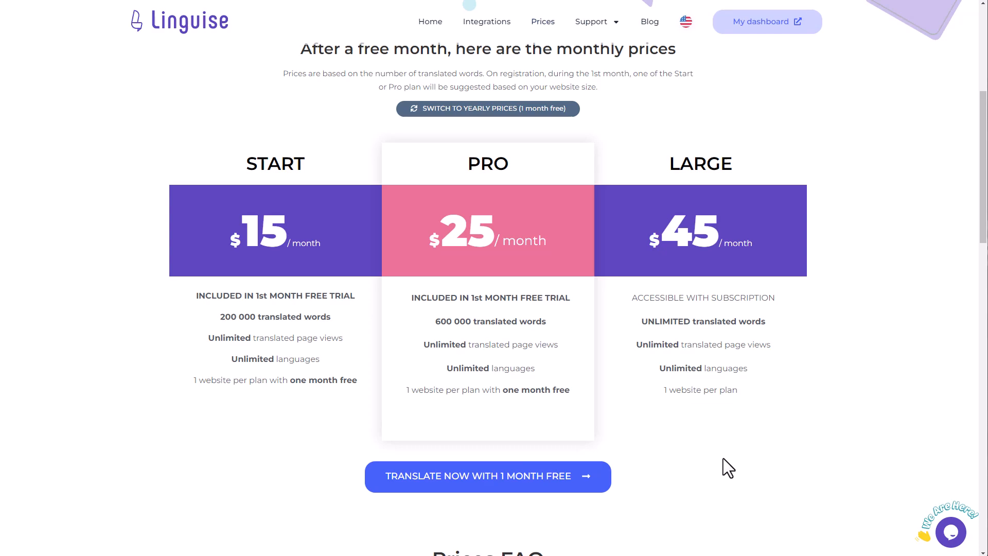
pyautogui.moveTo(760, 484)
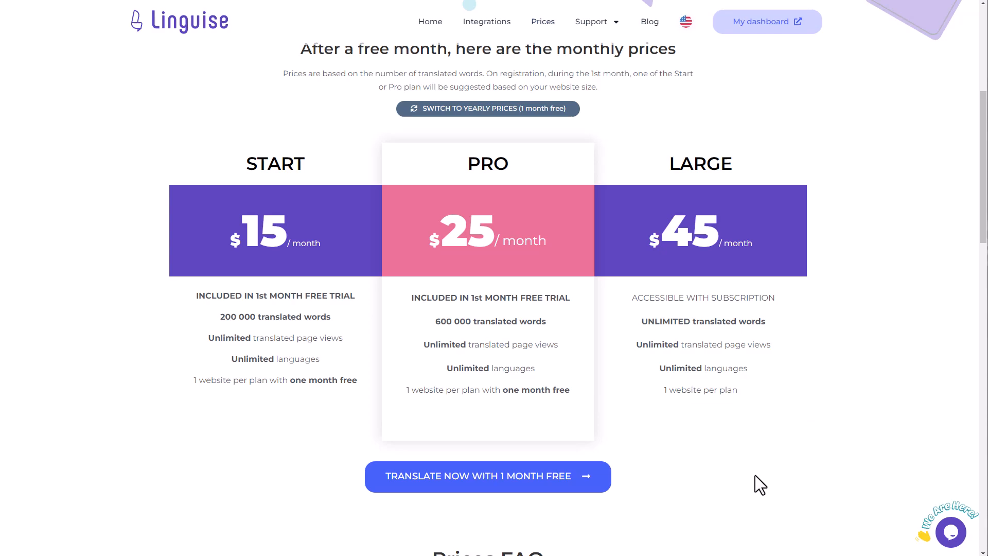
pyautogui.moveTo(796, 505)
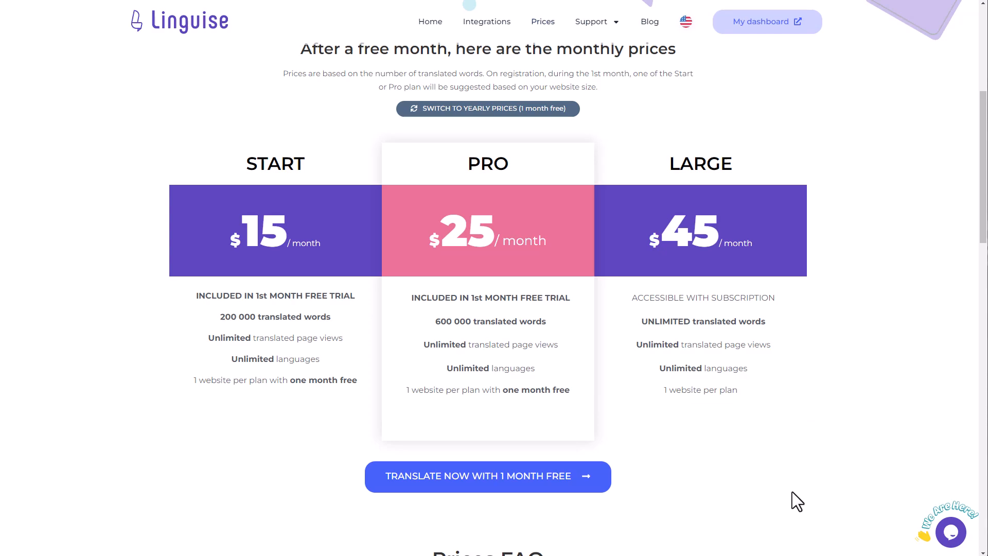
pyautogui.moveTo(729, 497)
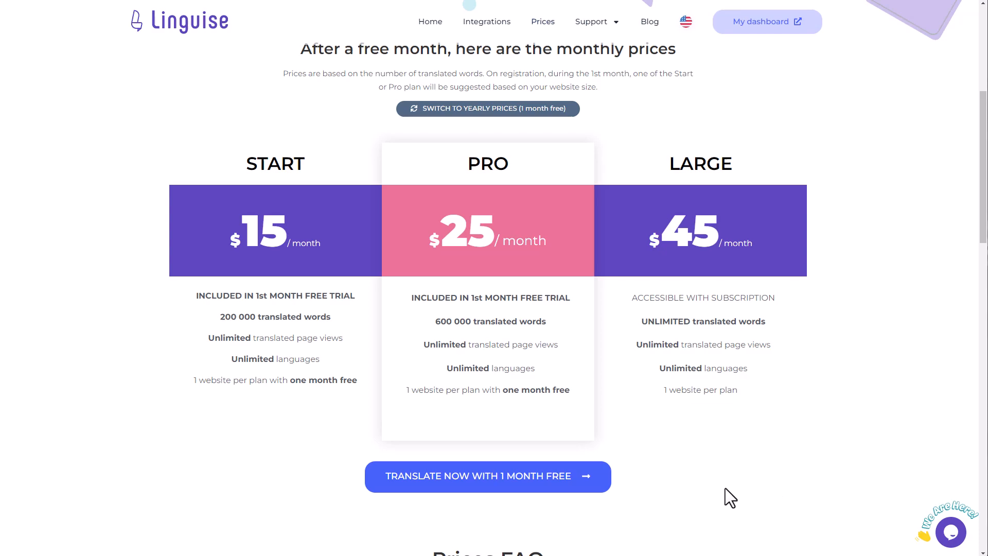
pyautogui.moveTo(333, 178)
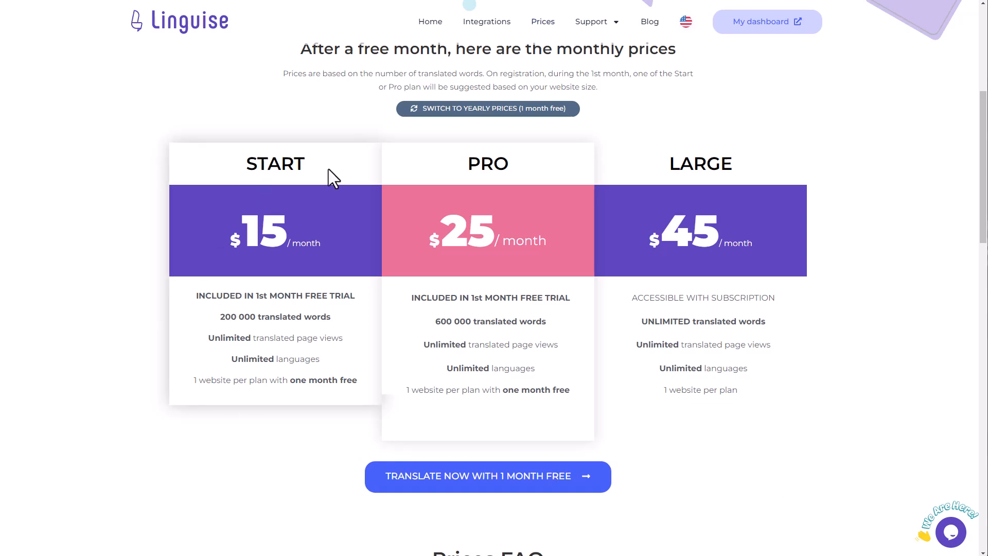
pyautogui.moveTo(283, 249)
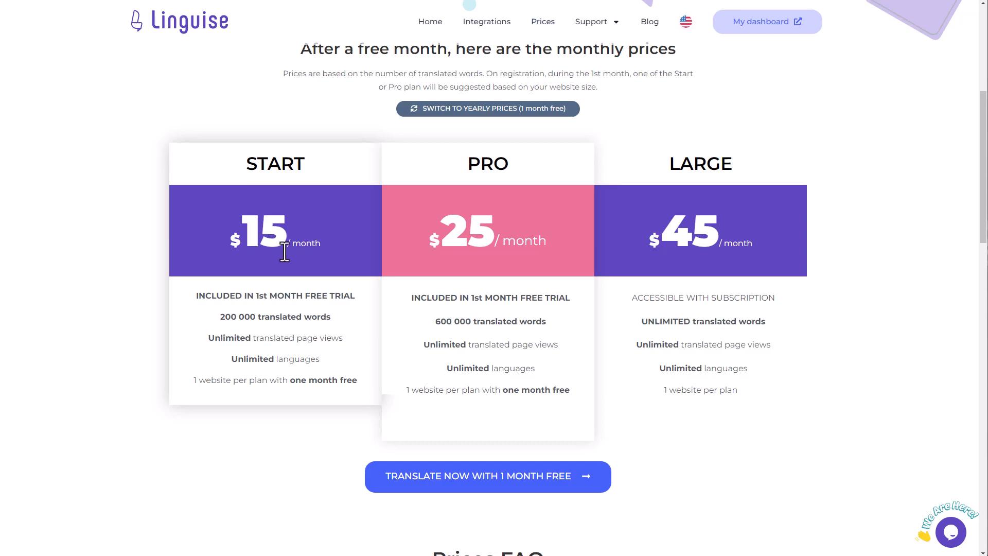
pyautogui.moveTo(536, 271)
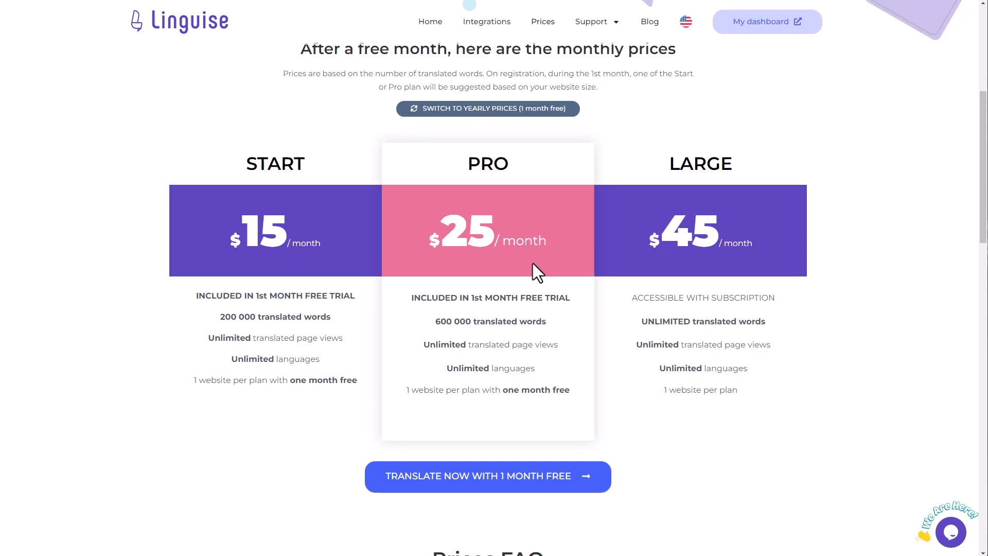
pyautogui.moveTo(445, 345)
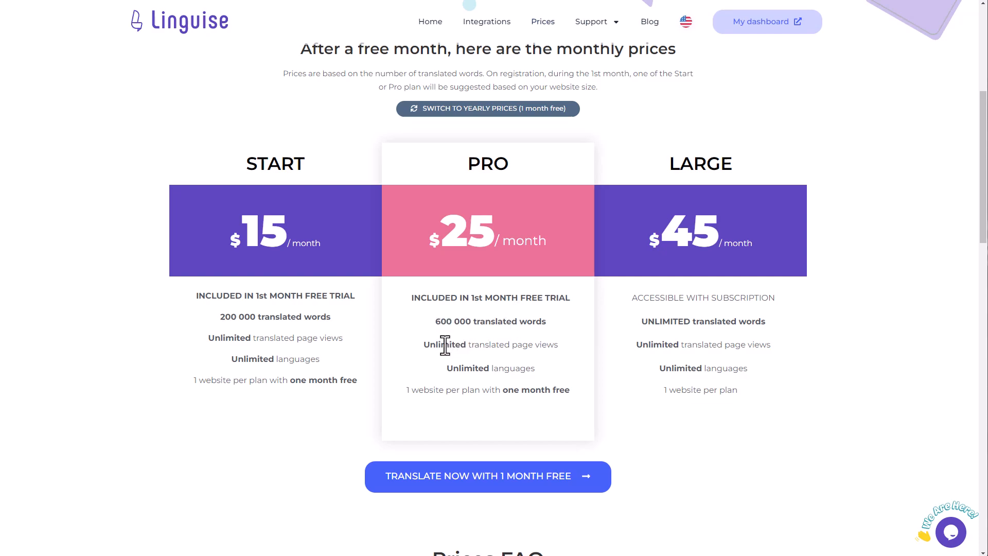
pyautogui.moveTo(763, 306)
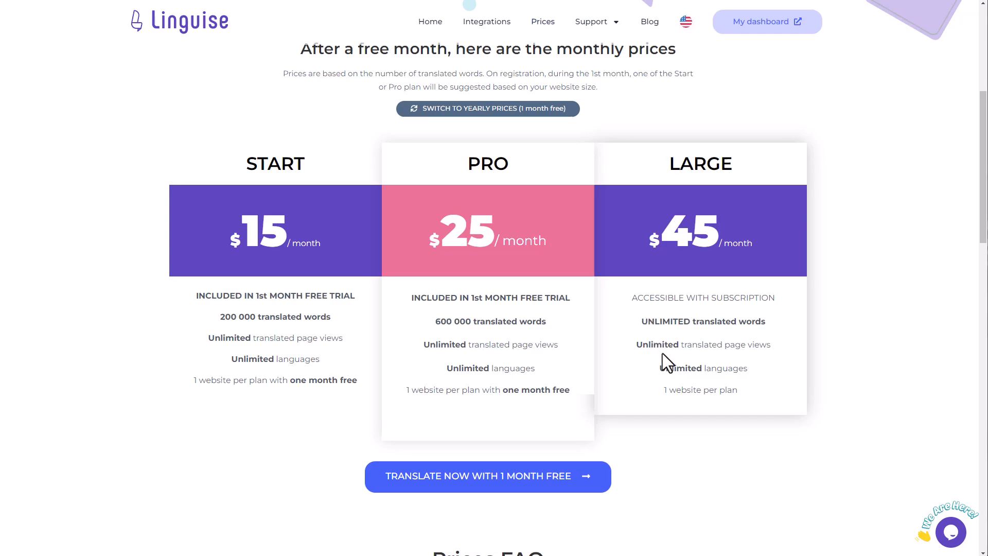
pyautogui.moveTo(549, 334)
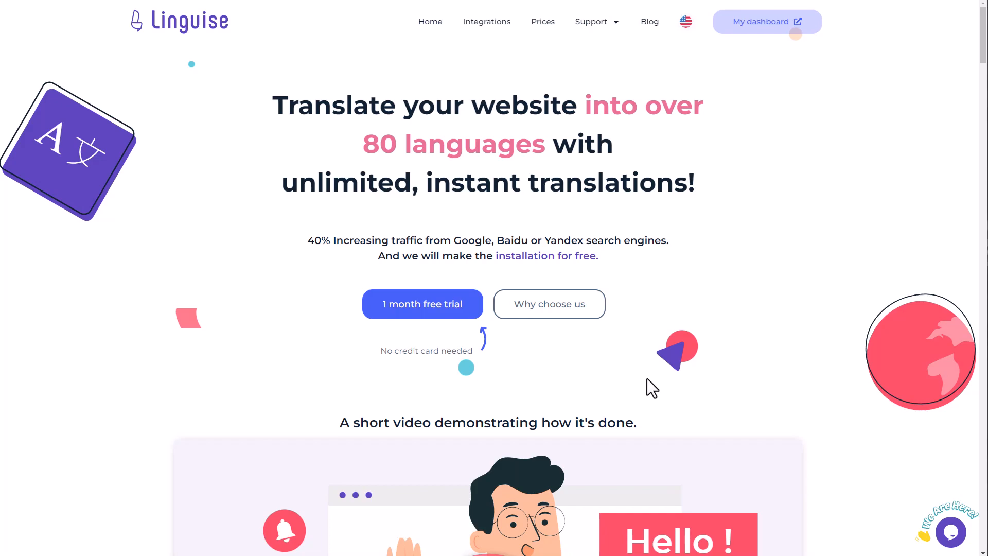
# - Scroll the homepage past the demo video to the 'Perfect translation quality' section
pyautogui.scroll(-3)
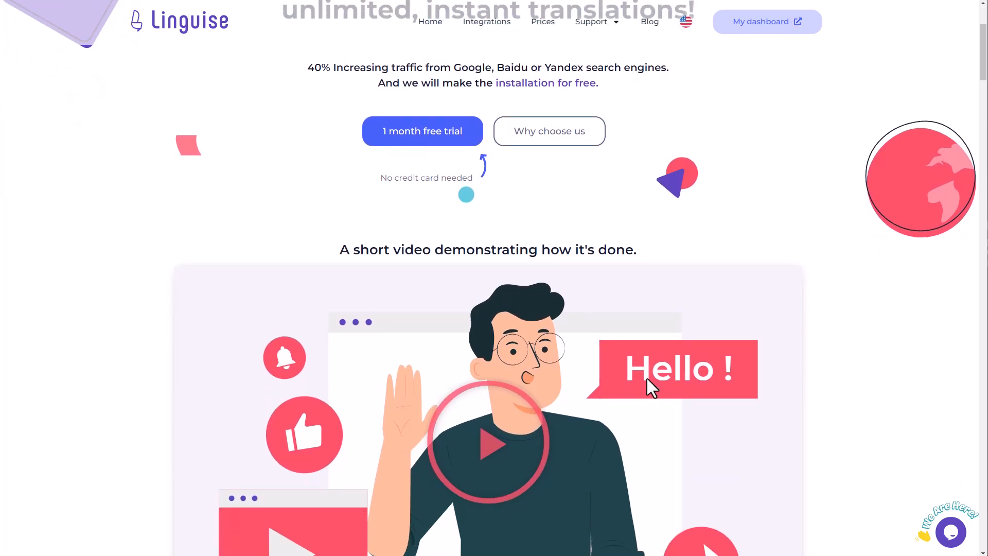
pyautogui.scroll(-3)
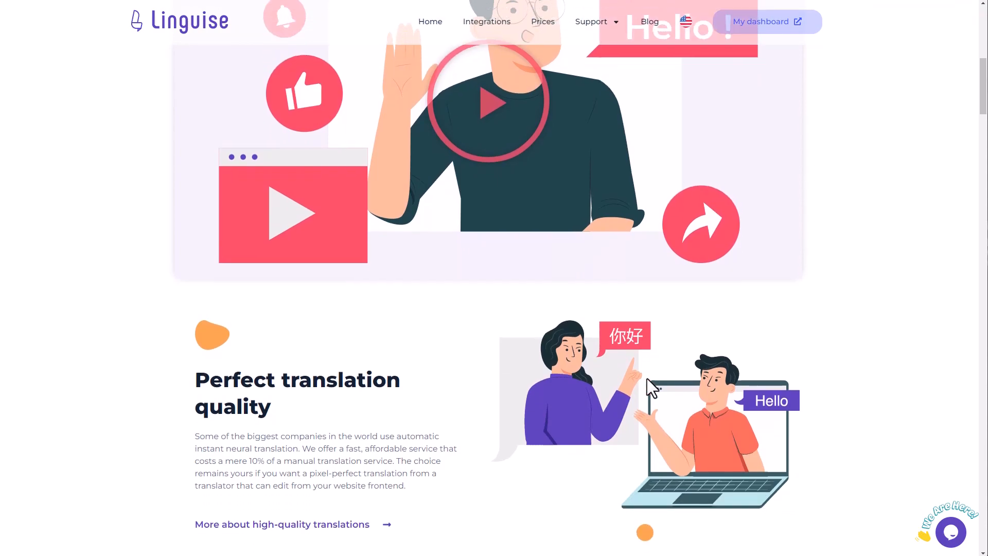
pyautogui.scroll(-3)
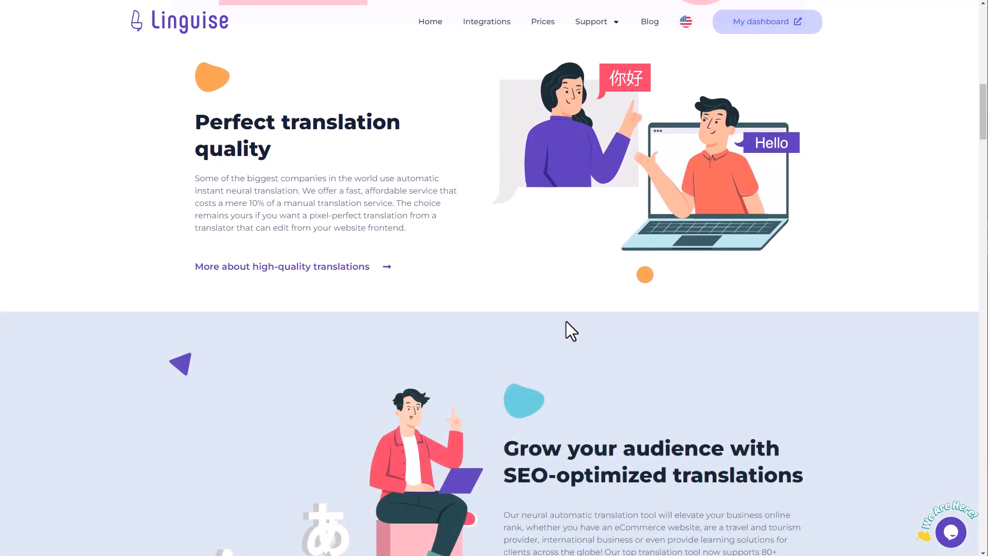
pyautogui.moveTo(557, 339)
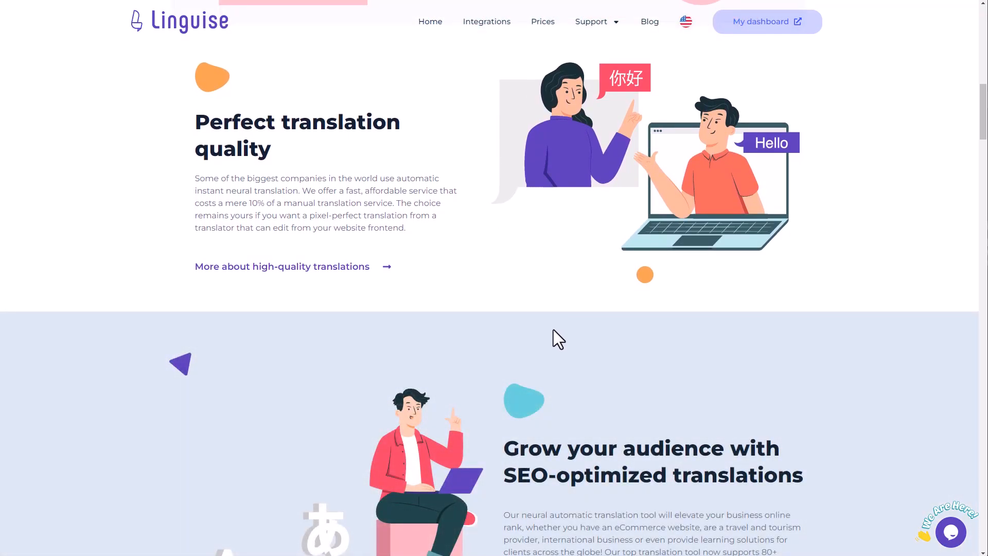